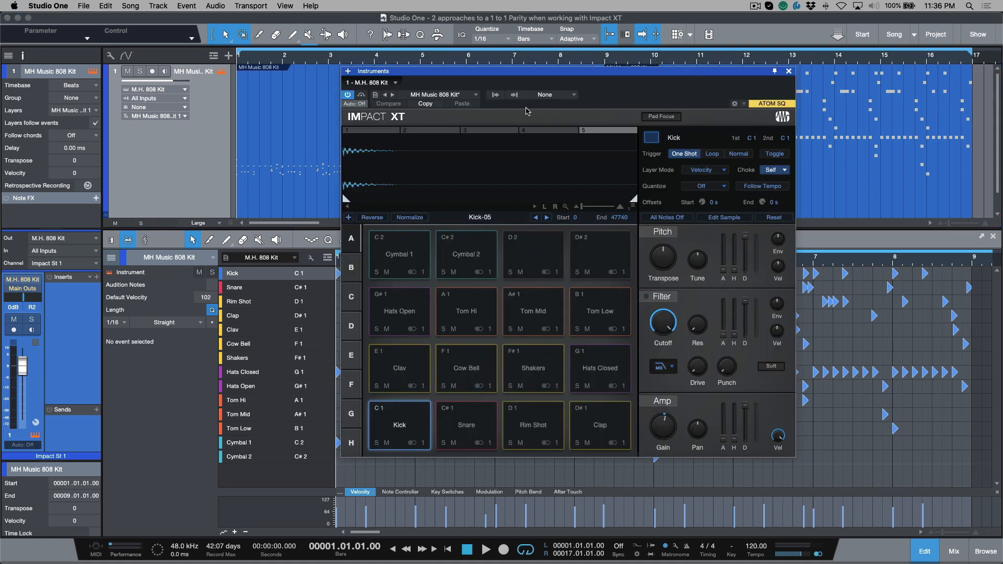
mouse_move(596, 97)
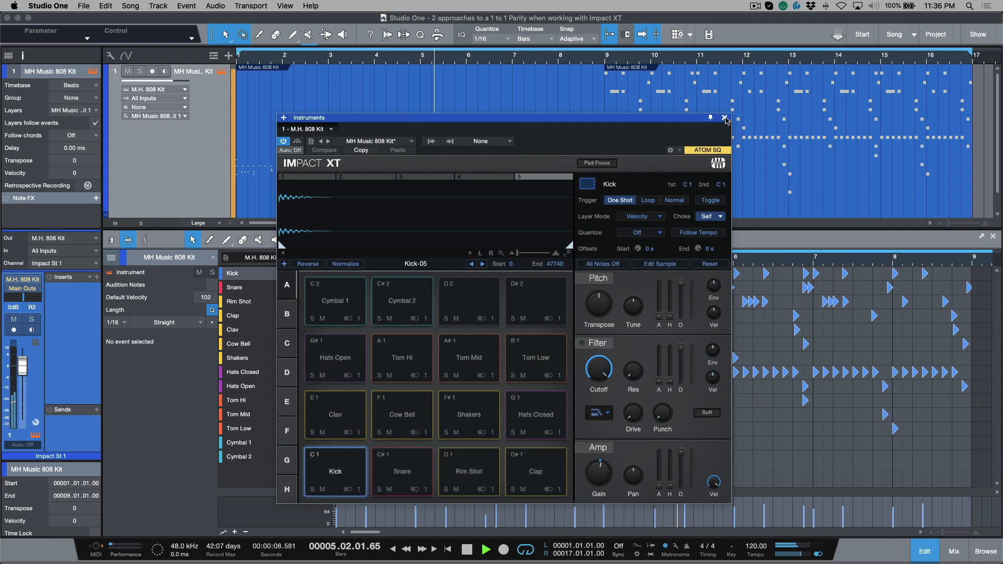
Step: Close the Impact XT window to reveal the 808 Kit drum step pattern
left_click(724, 120)
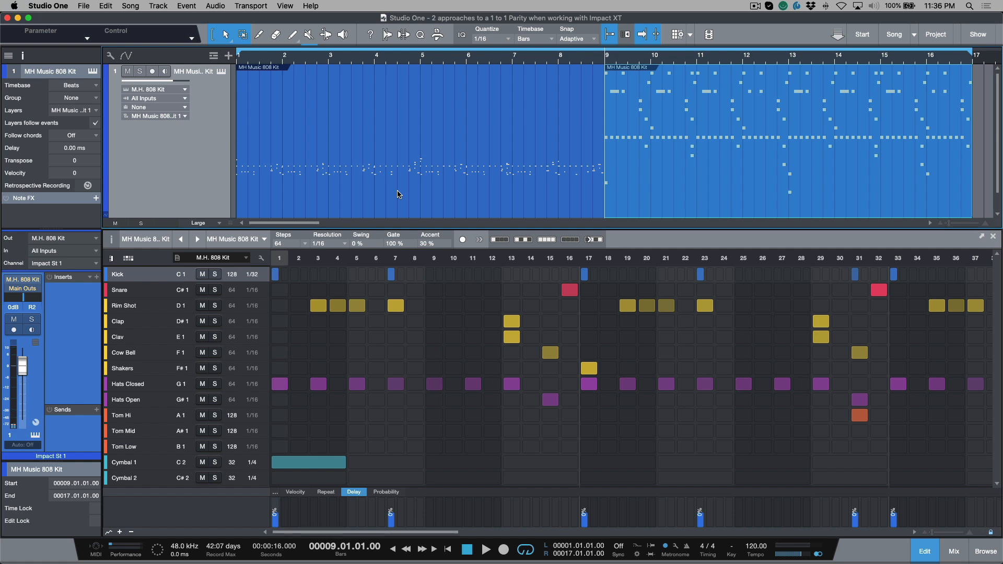
Step: Show the mixer with the M.H. 808 Kit channel, then reopen the Impact XT window
left_click(952, 550)
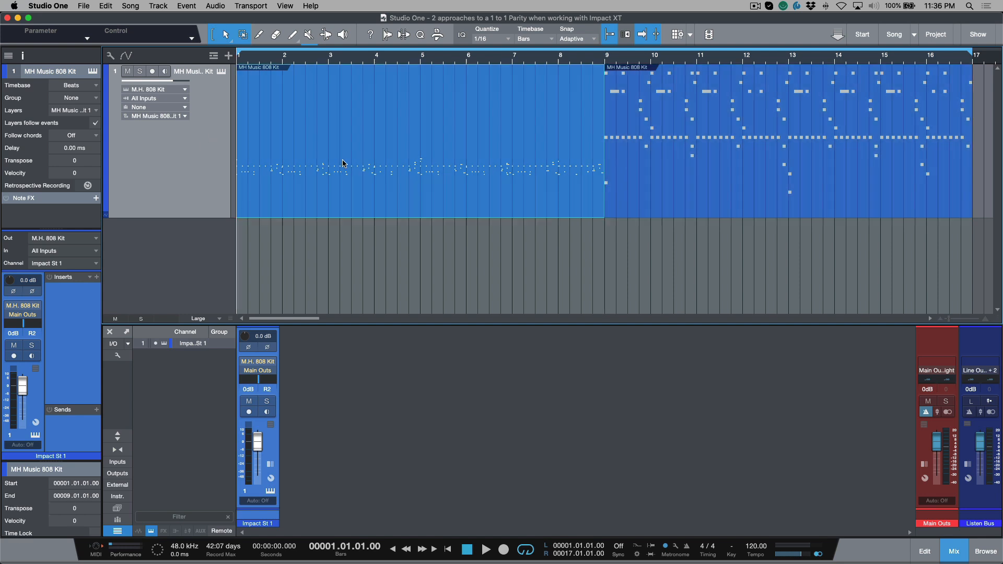
mouse_move(285, 382)
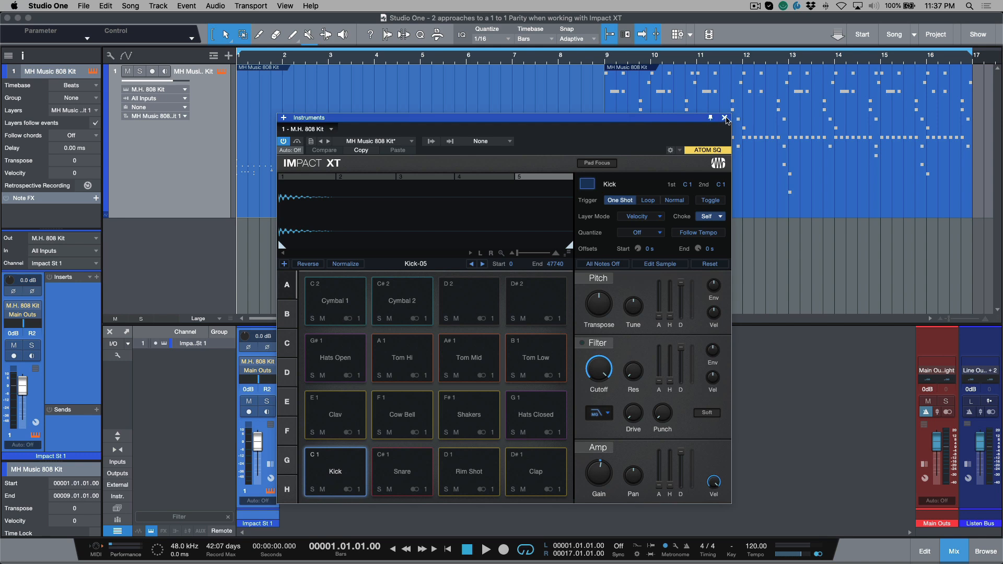
left_click(727, 117)
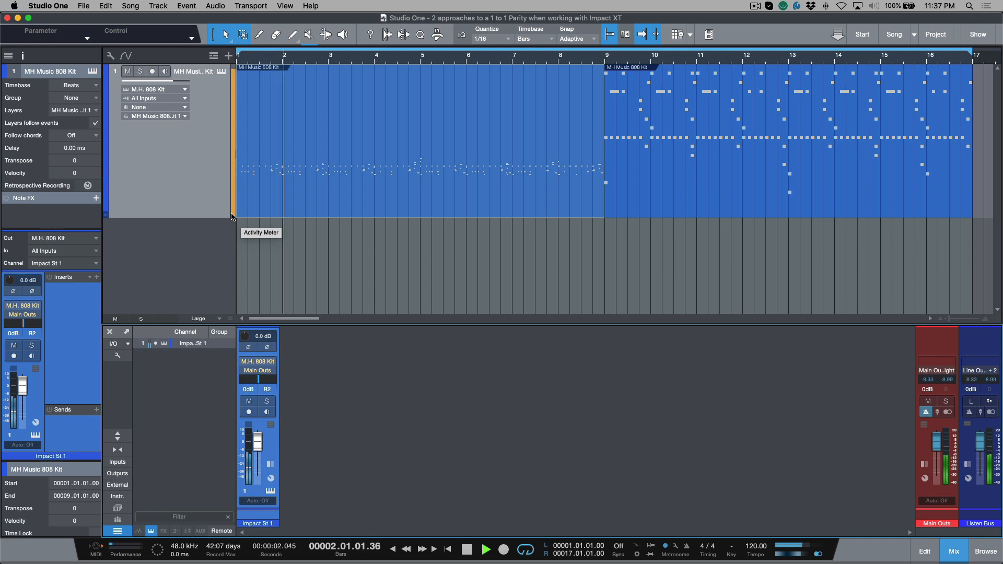
left_click(466, 549)
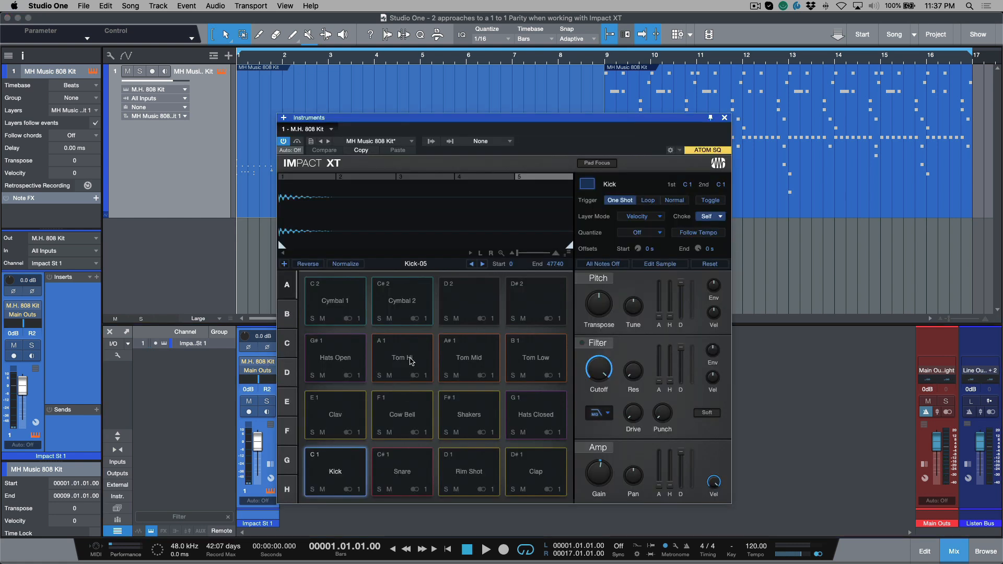
Step: Select the Tom Hi pad in Impact XT
left_click(401, 359)
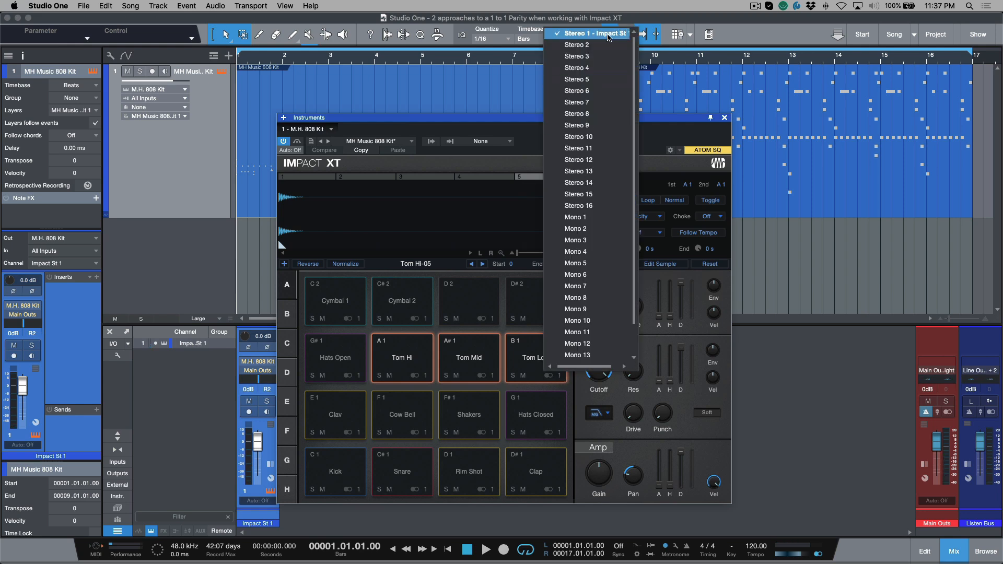
mouse_move(601, 45)
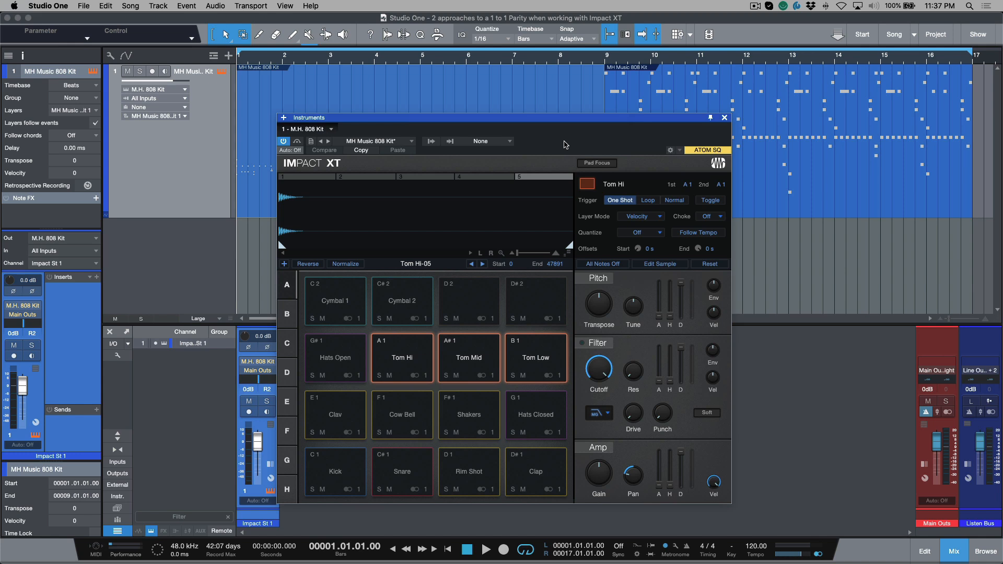
mouse_move(328, 142)
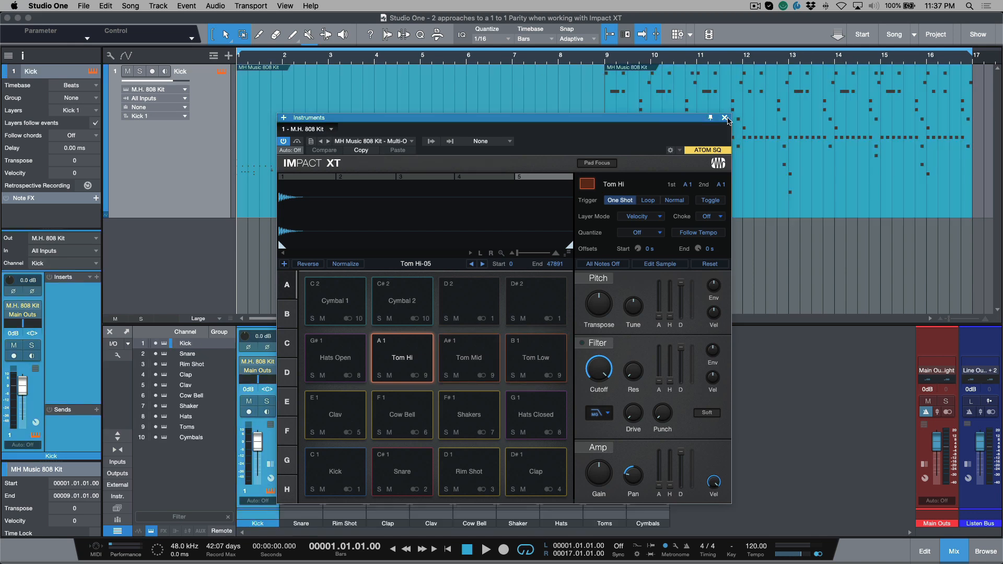
mouse_move(416, 364)
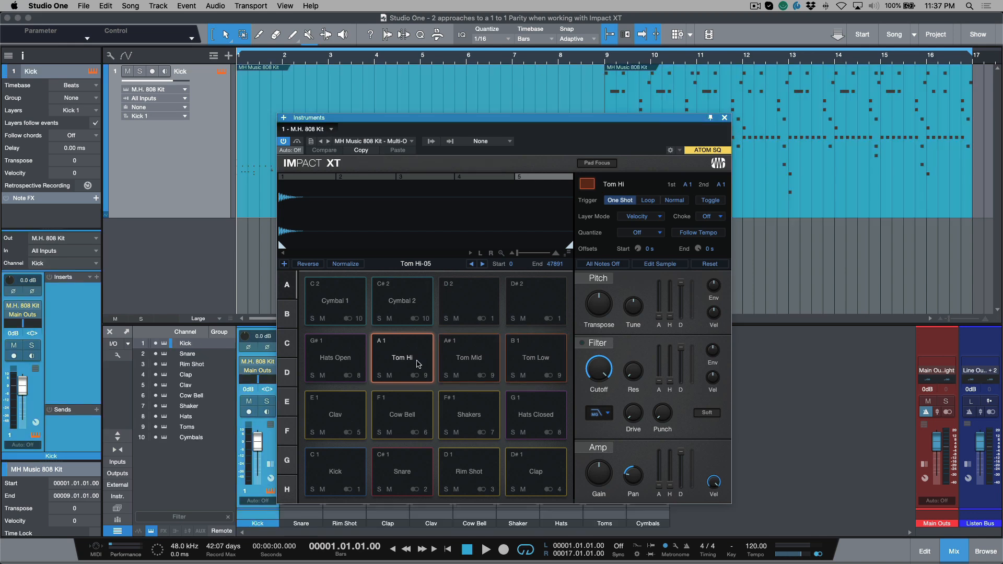
mouse_move(333, 476)
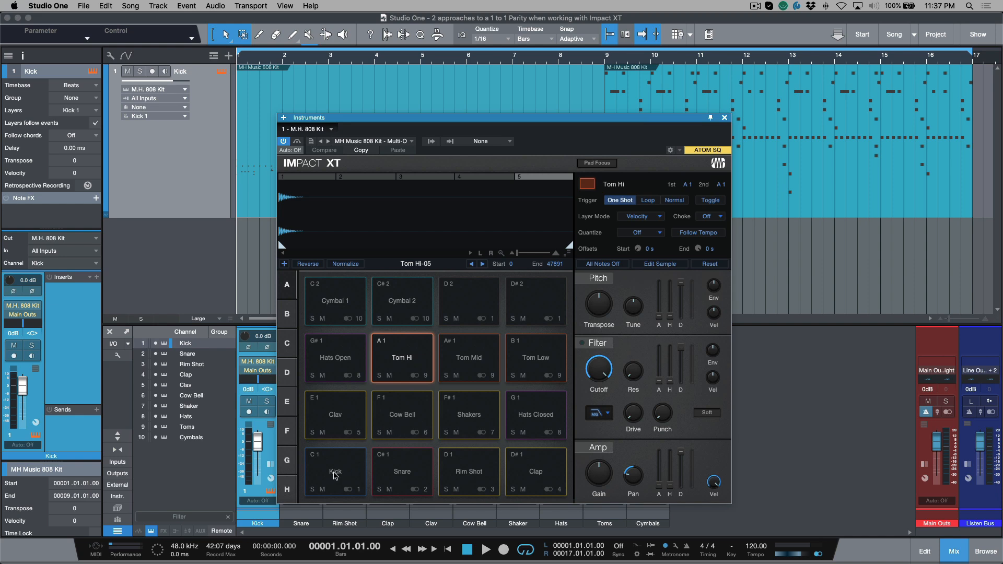
mouse_move(379, 479)
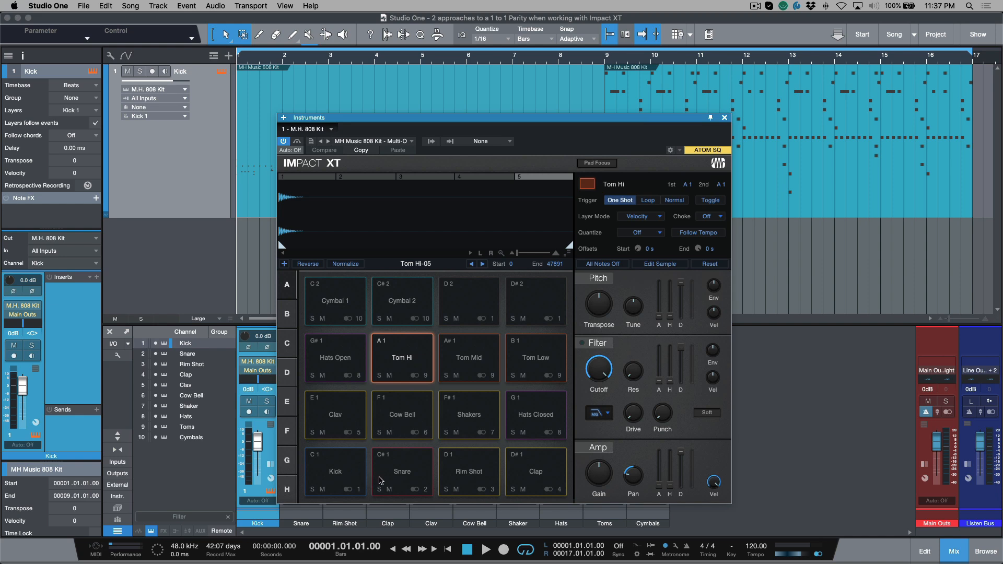
Step: Check the outputs of the Hats Open, Shakers, Clap, tom, hi-hat and Cymbal 1 pads
left_click(536, 415)
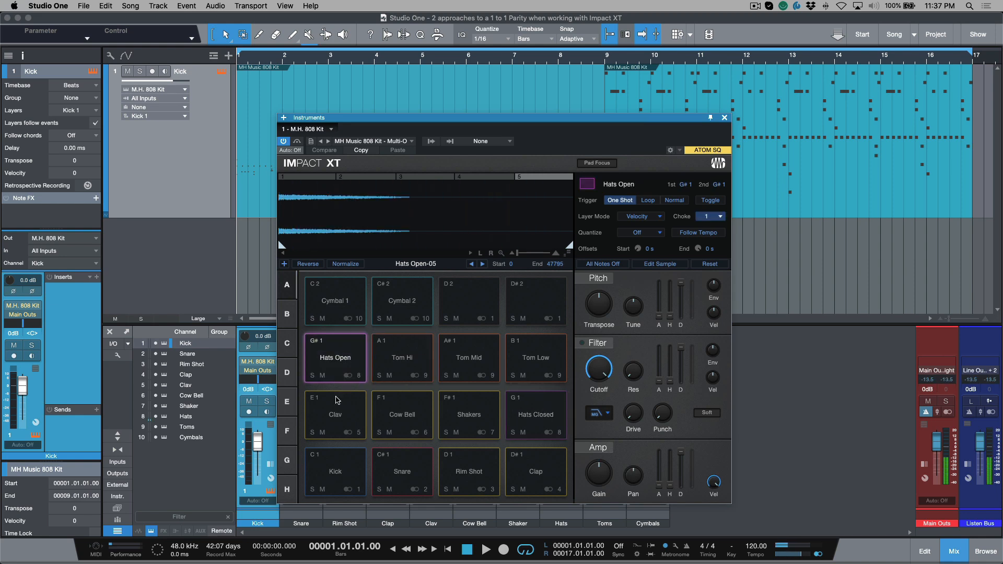
left_click(468, 414)
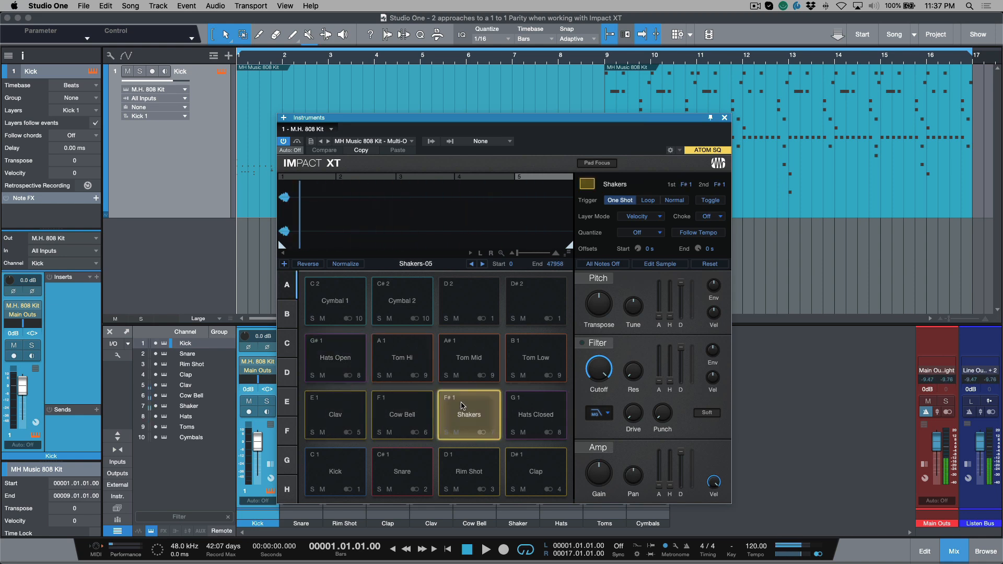
left_click(536, 471)
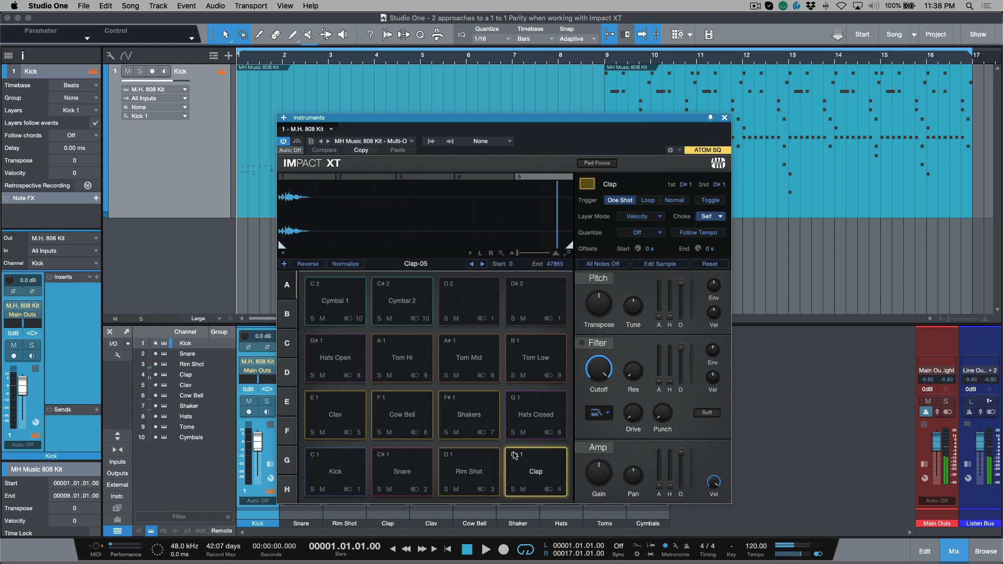
left_click(401, 357)
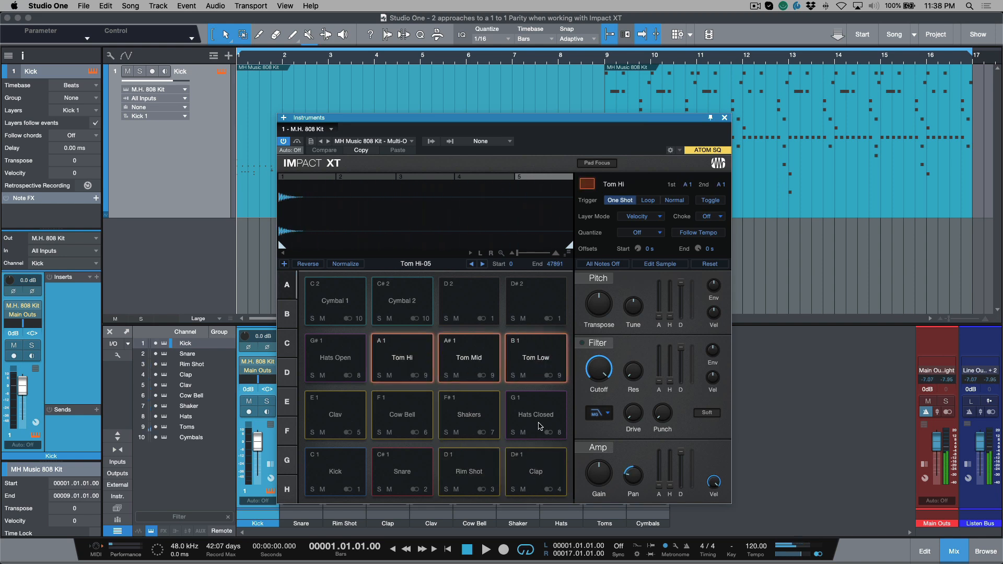
left_click(535, 414)
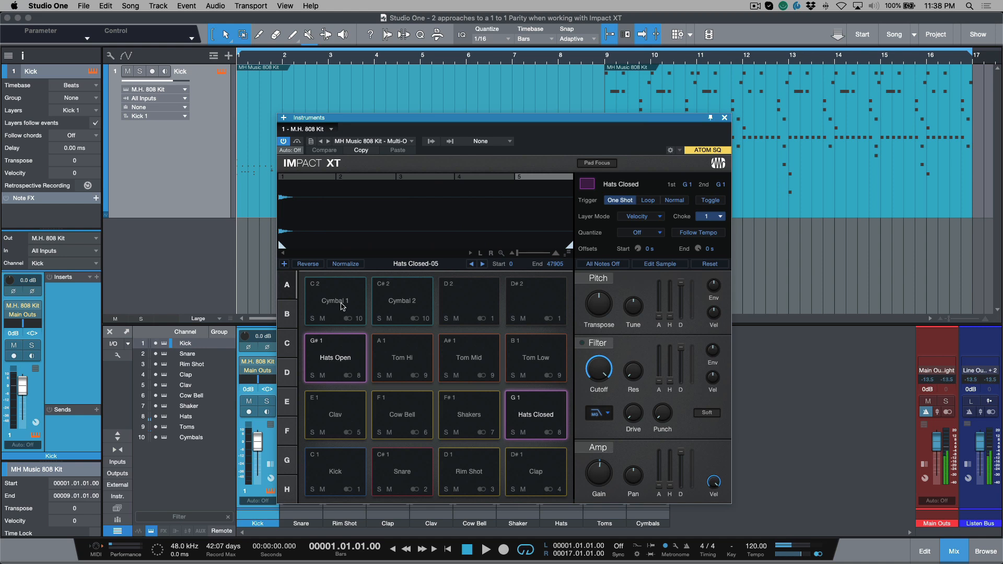
left_click(334, 301)
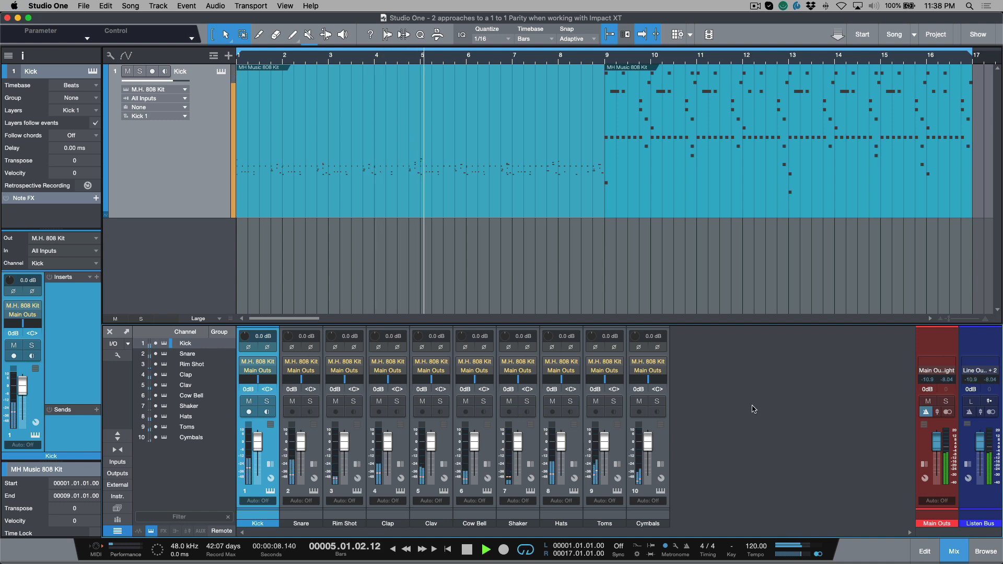
Step: Stop playback, returning to bar 1, and open the Song menu
left_click(466, 549)
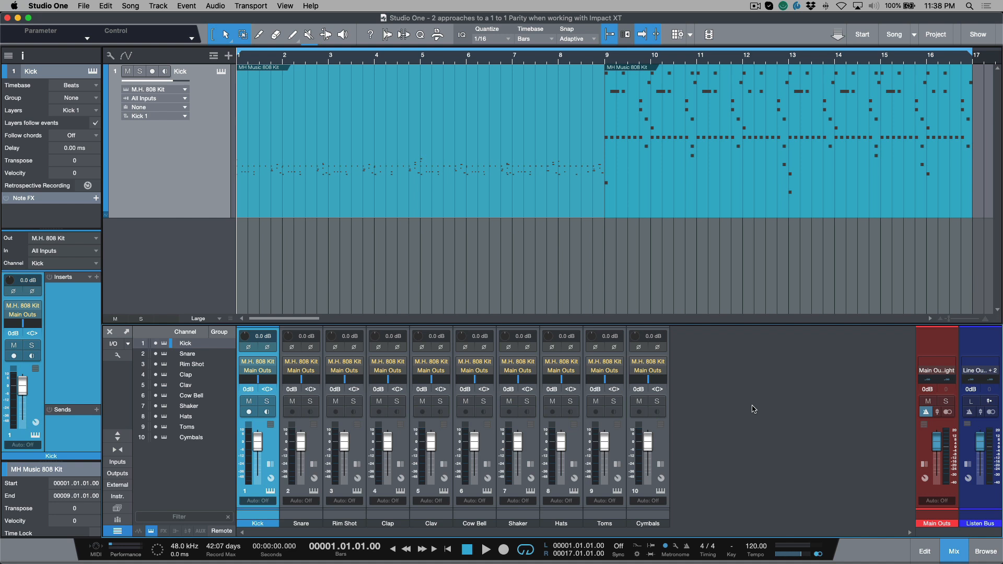
mouse_move(737, 412)
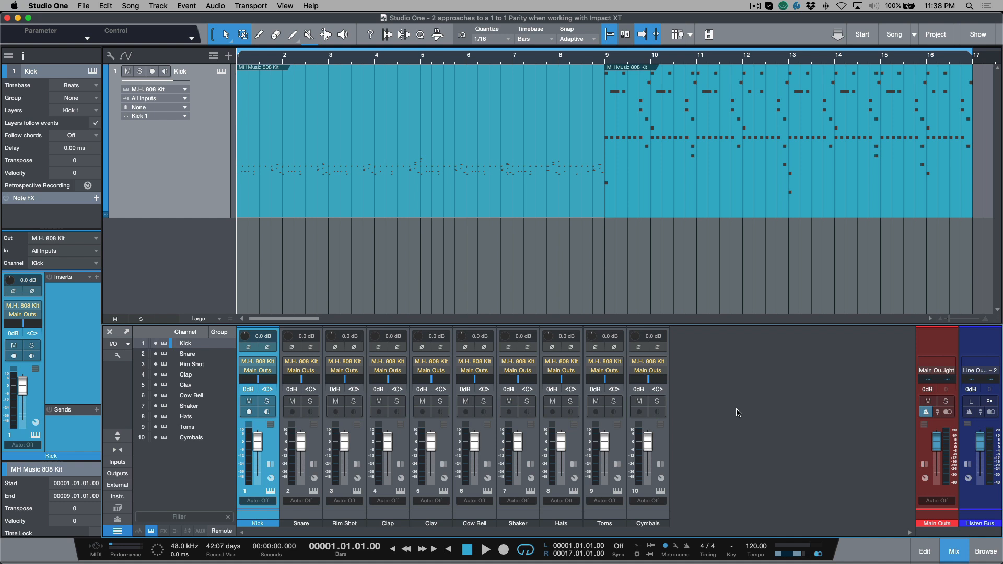
mouse_move(749, 416)
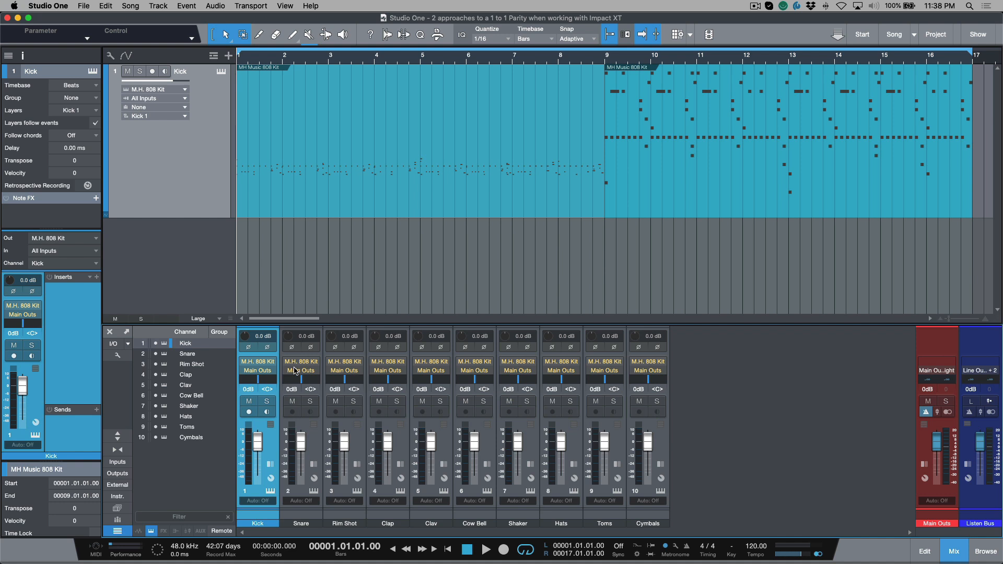
mouse_move(393, 211)
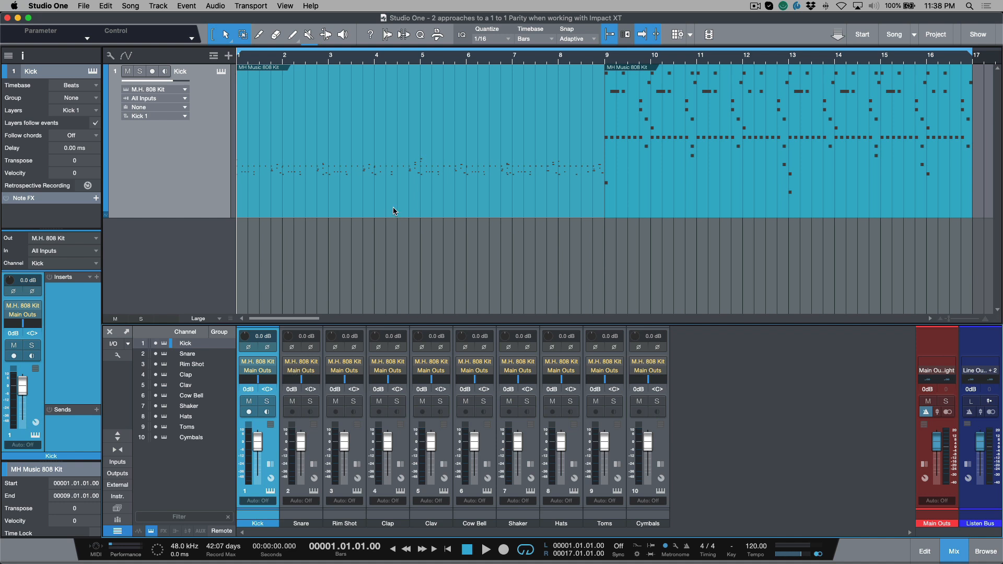
left_click(131, 6)
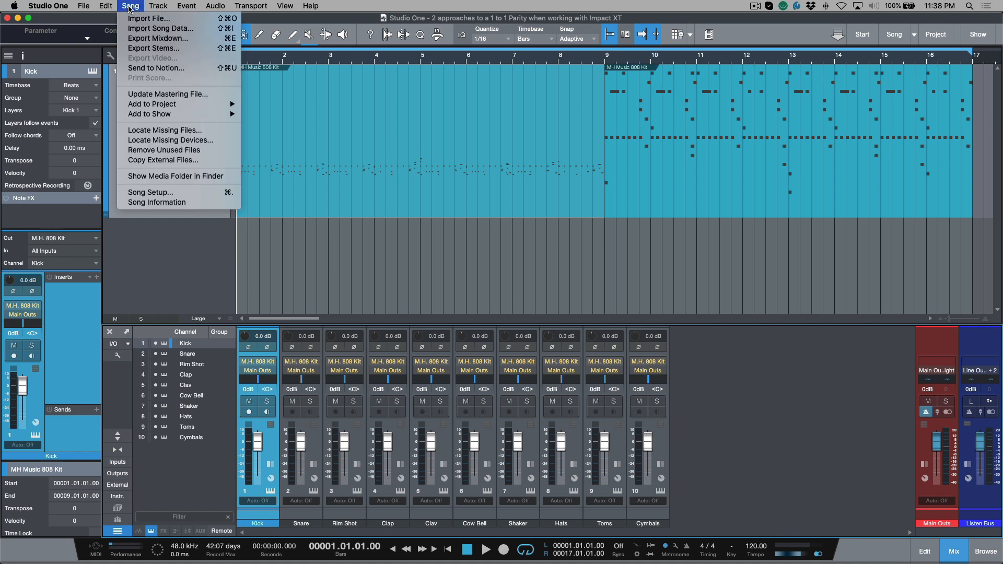
Step: Export stems of all ten drum channels with an empty filename prefix as Wave 24 Bit/48 kHz
left_click(154, 48)
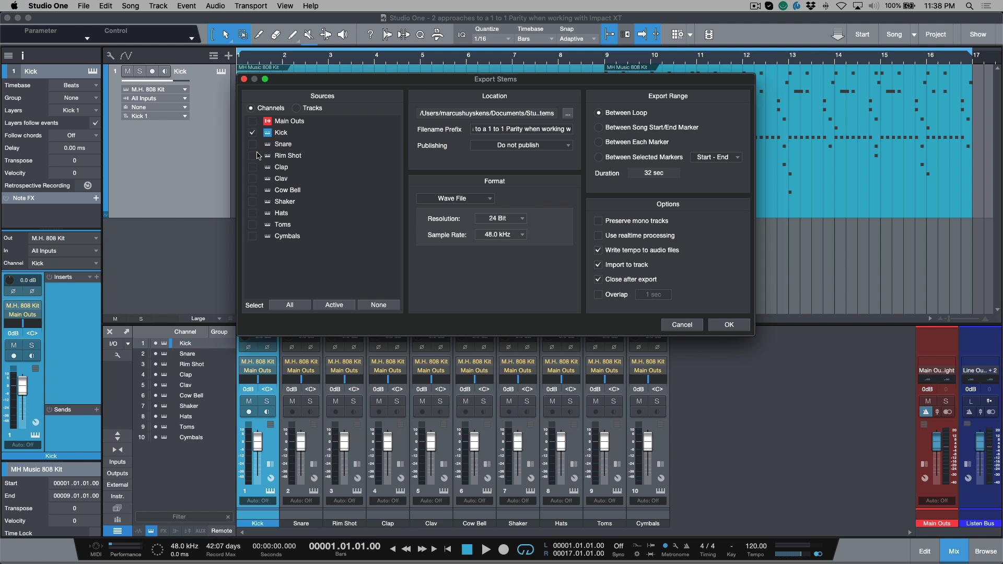
left_click(289, 305)
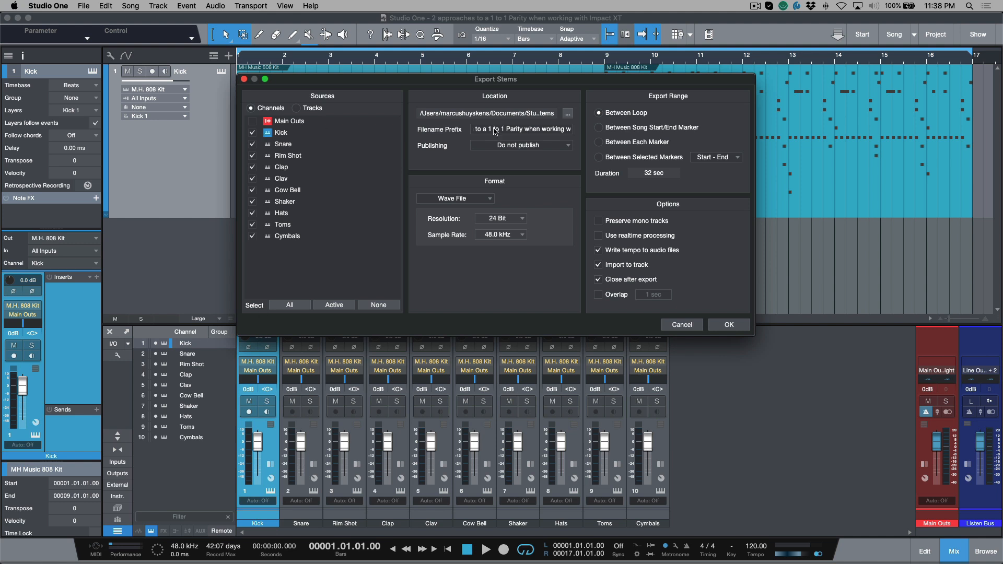
left_click(521, 129)
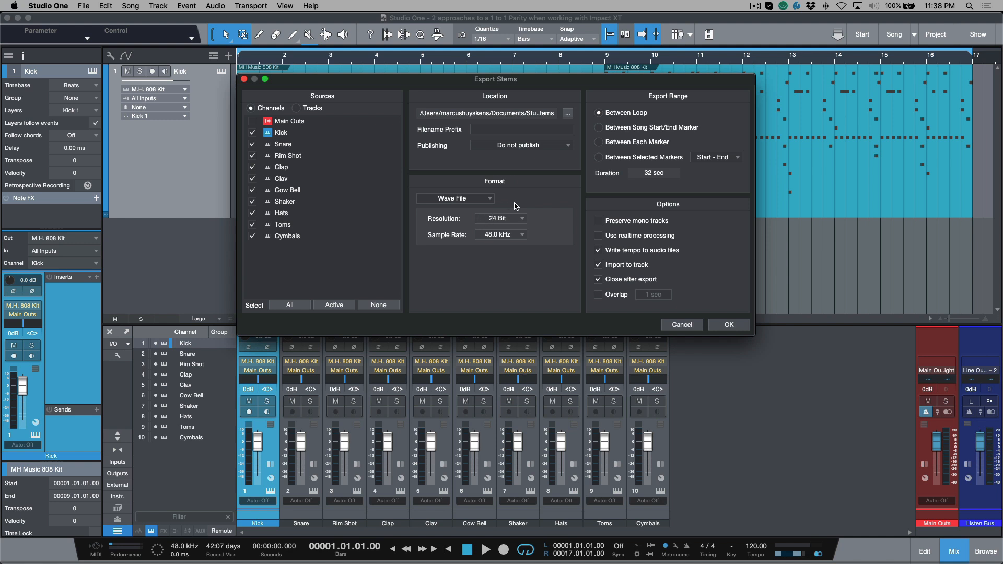
mouse_move(569, 150)
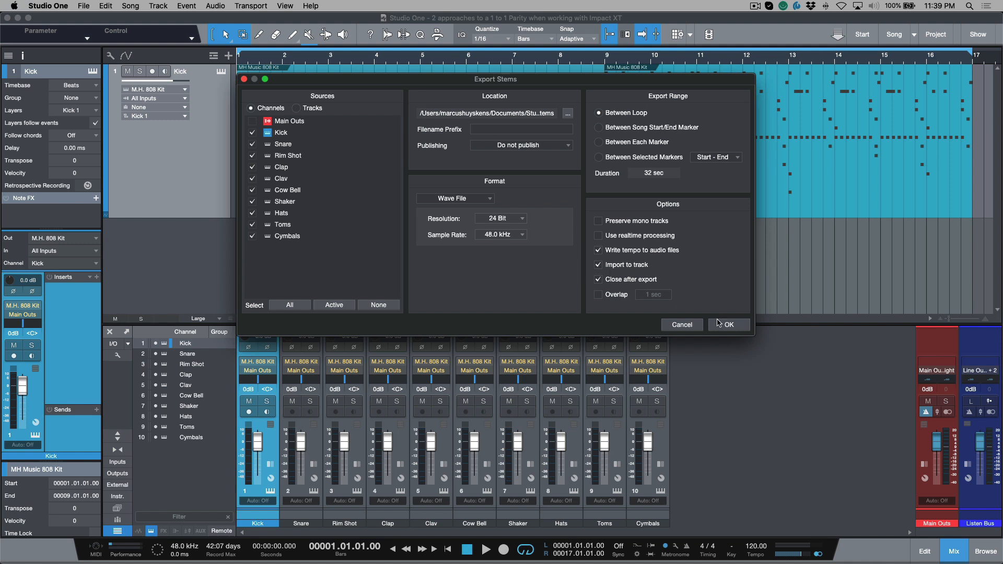
left_click(729, 324)
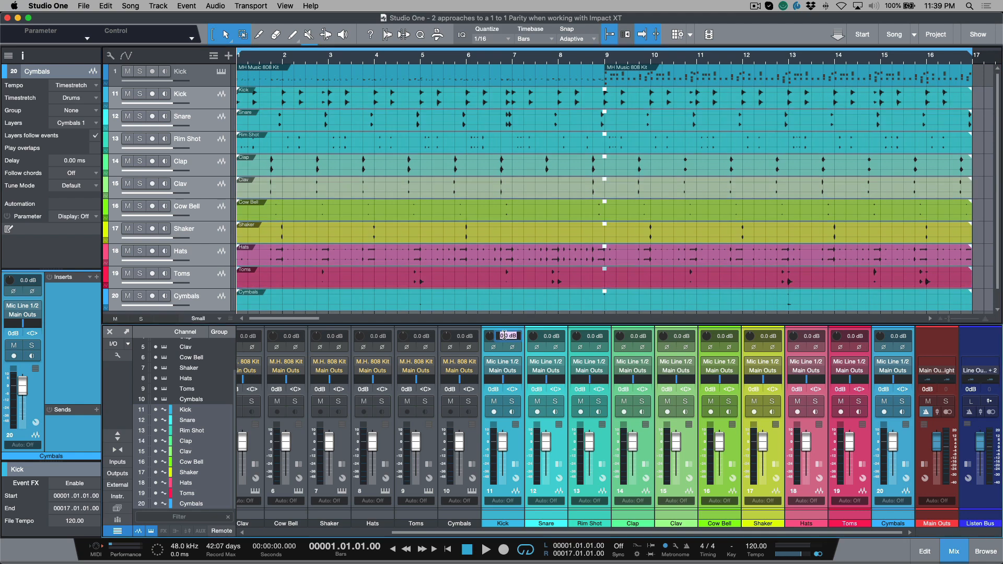
Step: Set the ten drum audio channels' input gain to -12 dB
type("-12")
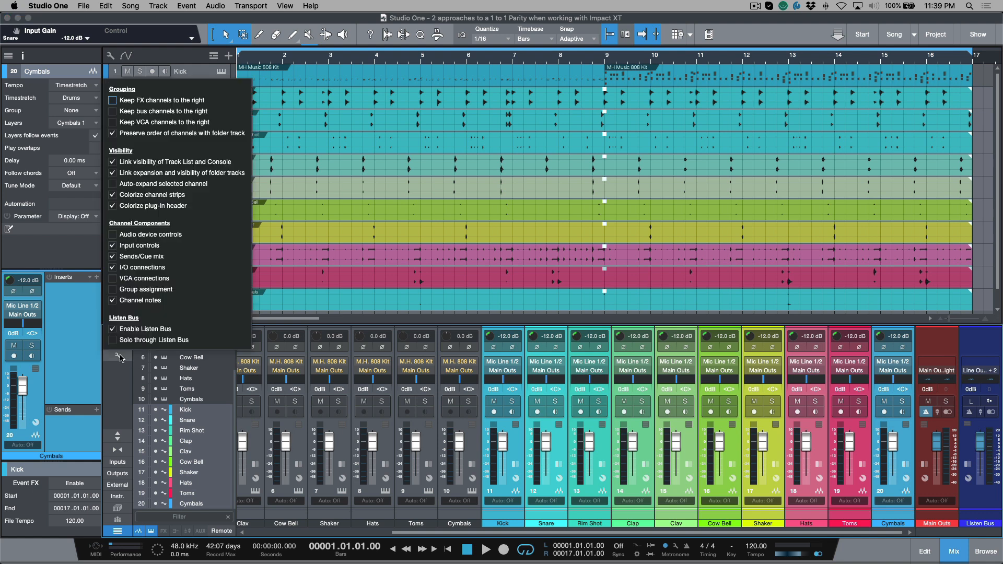
mouse_move(123, 385)
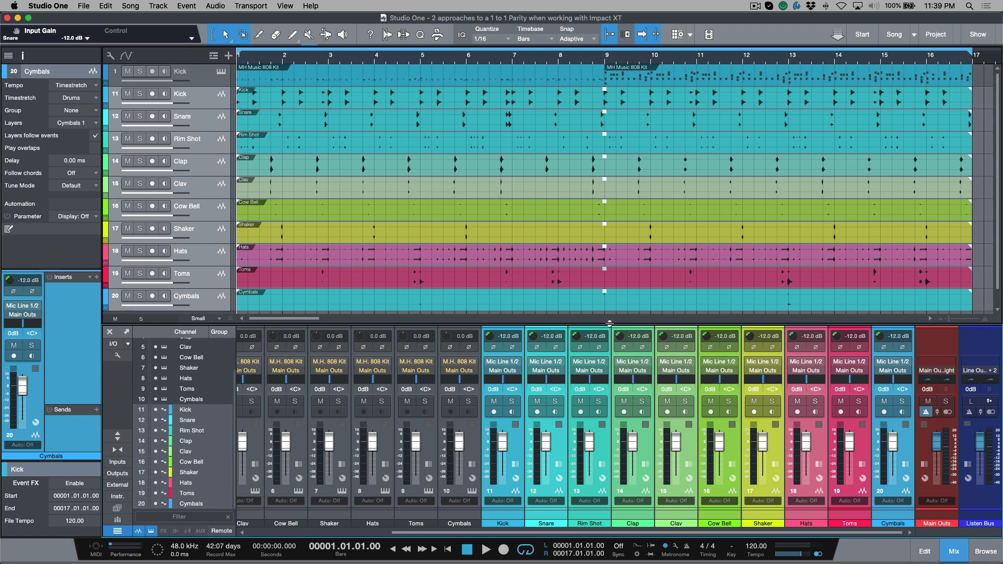
mouse_move(655, 110)
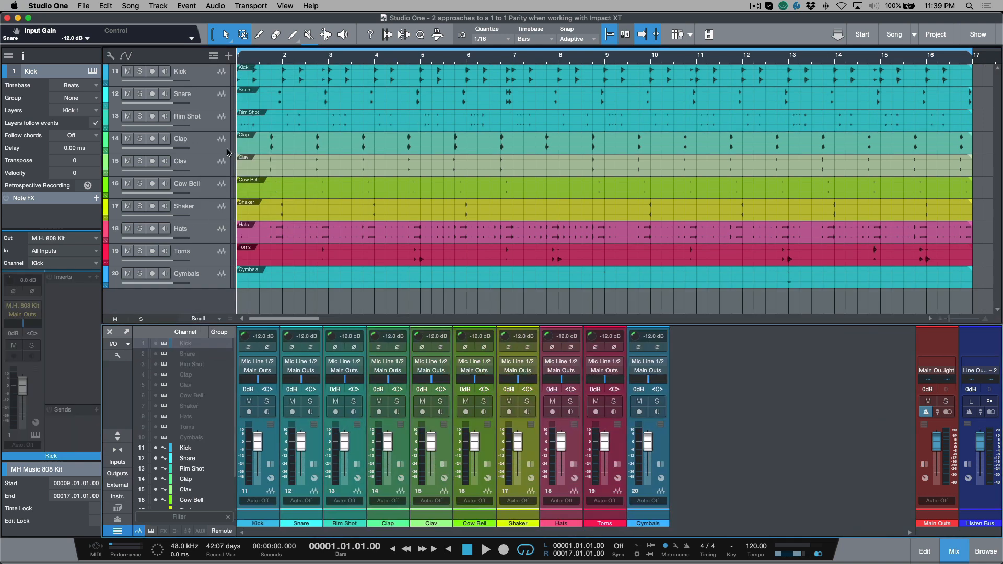
Step: Show the ten 808 Kit instrument output channels in the console again
left_click(486, 549)
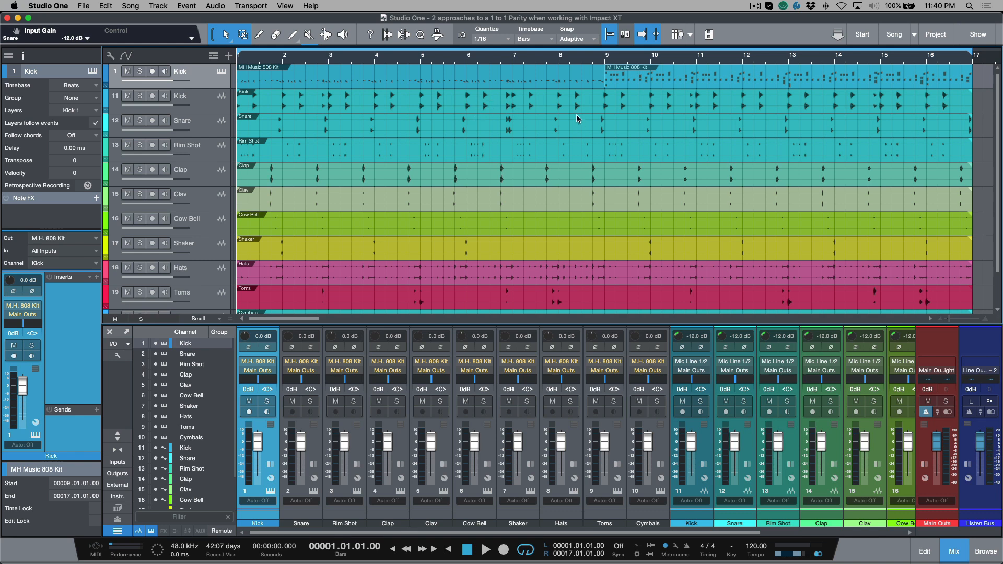
mouse_move(197, 77)
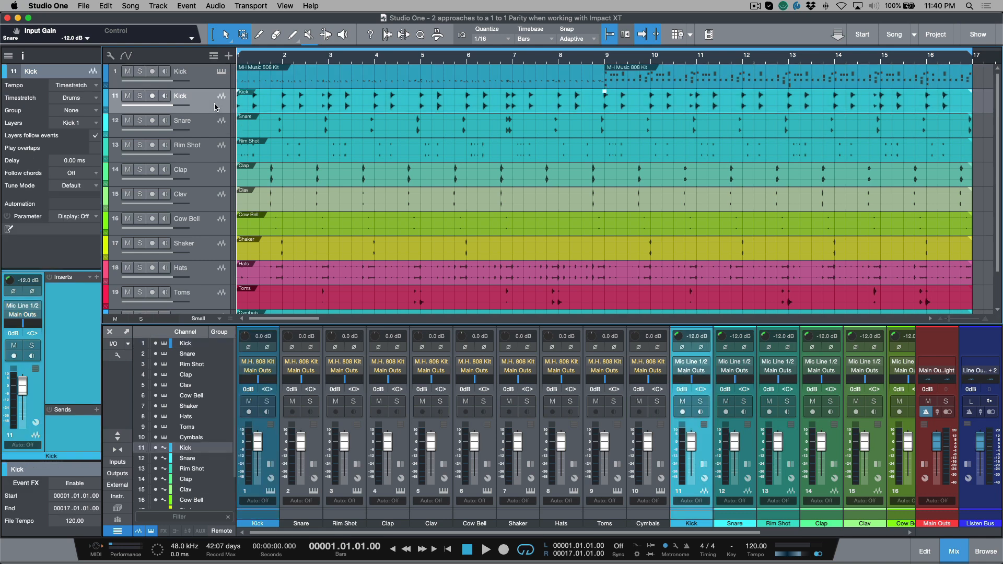
Step: Scroll the track list down toward the audio stem tracks 11–20
scroll("down", 3)
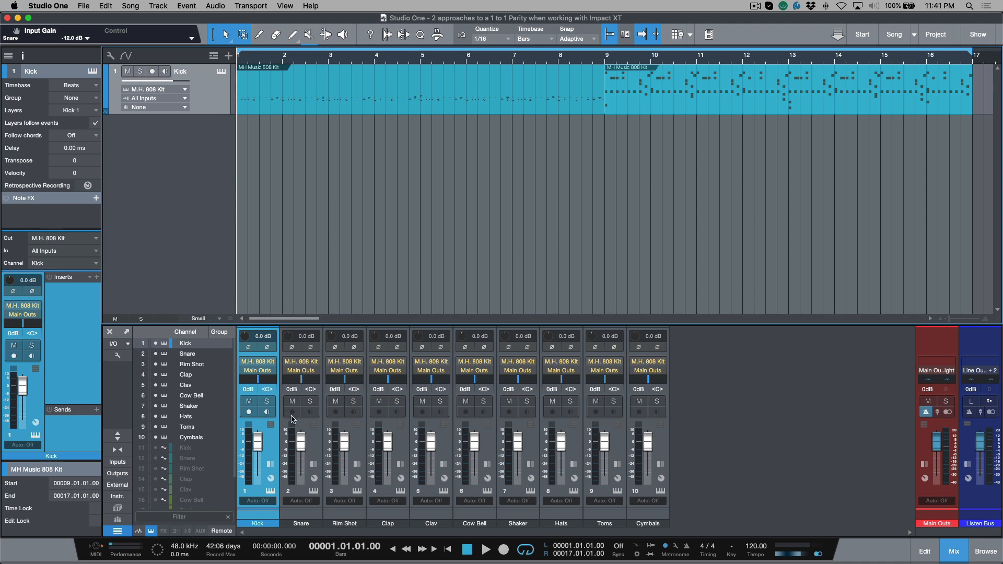
mouse_move(330, 99)
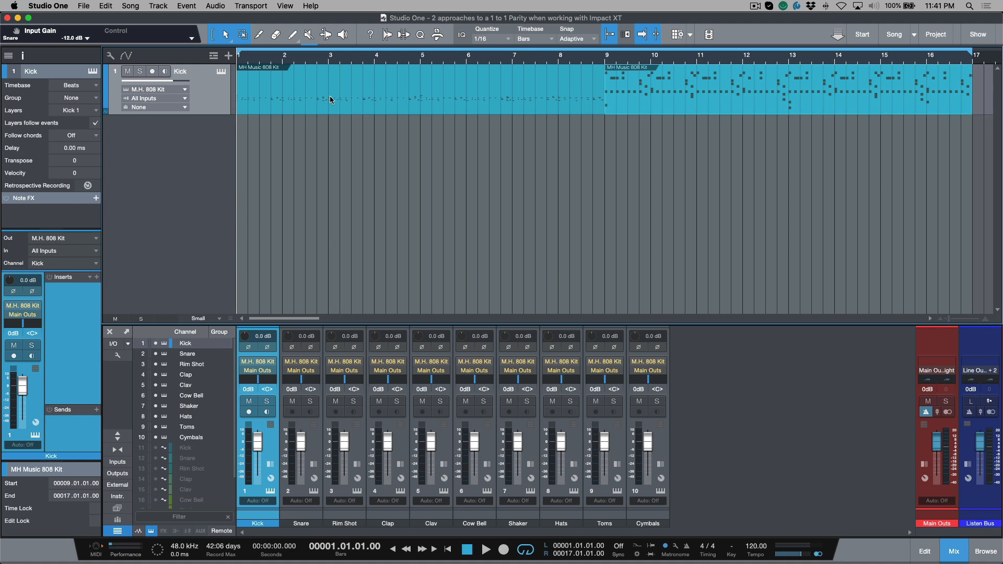
mouse_move(310, 441)
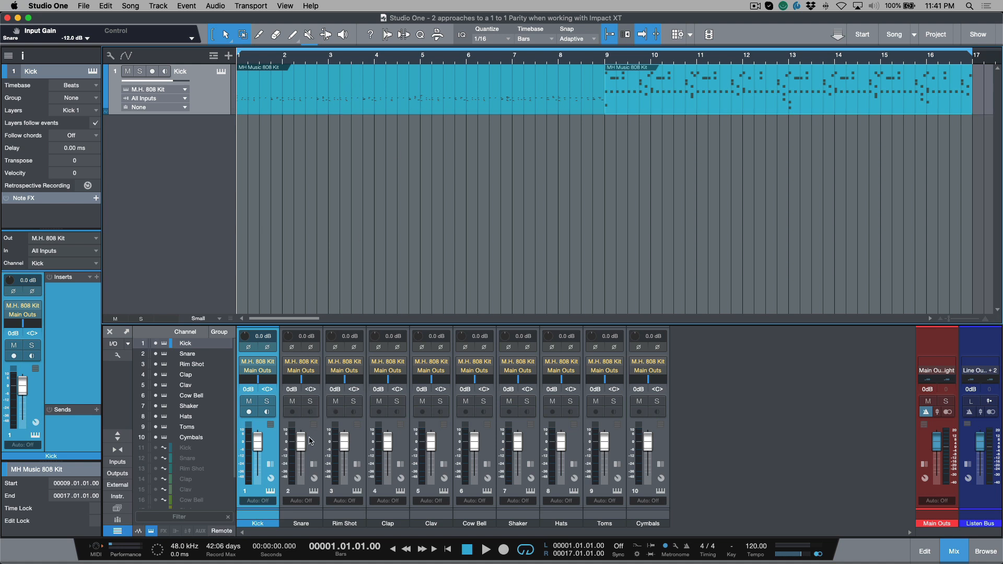
mouse_move(203, 88)
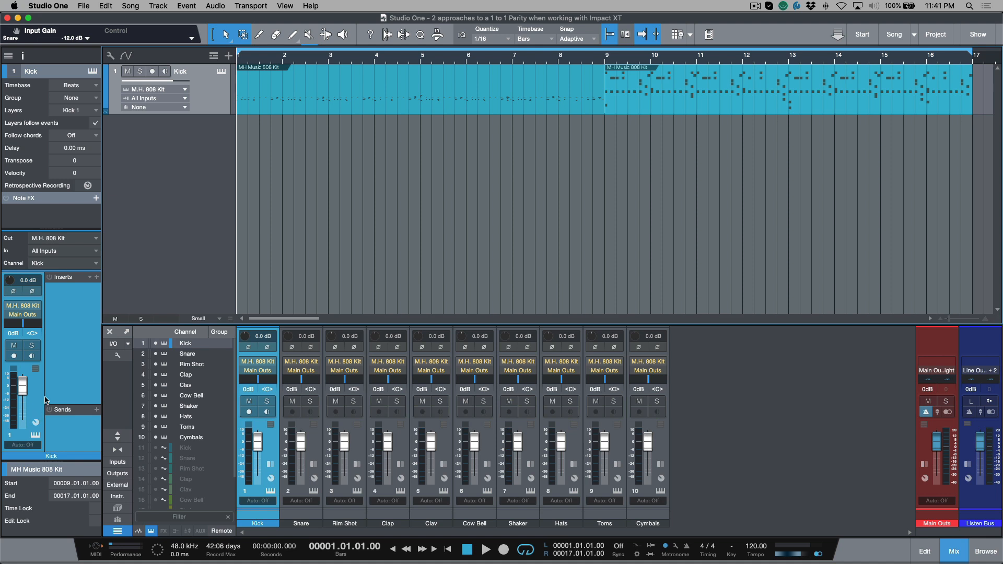
mouse_move(83, 327)
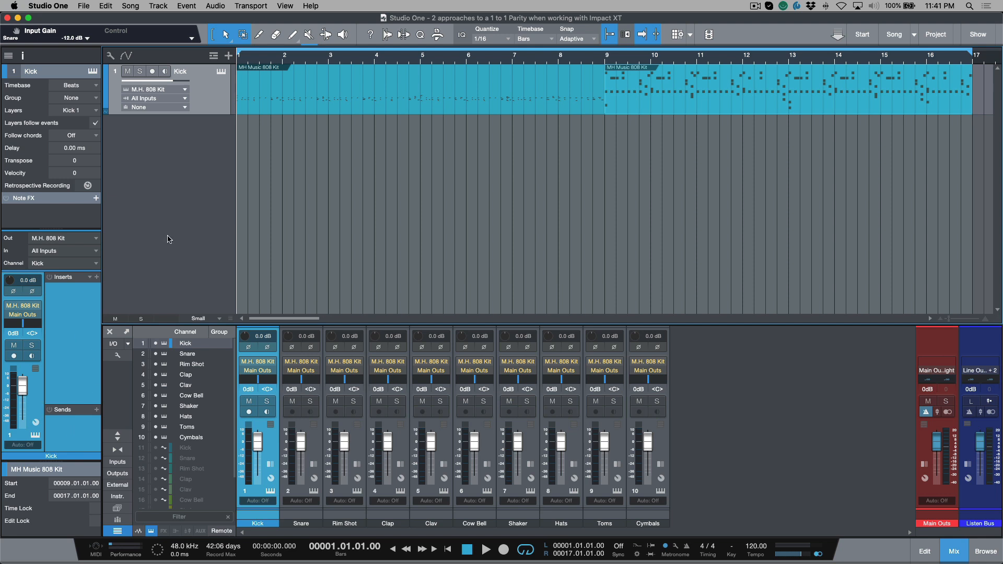
mouse_move(448, 259)
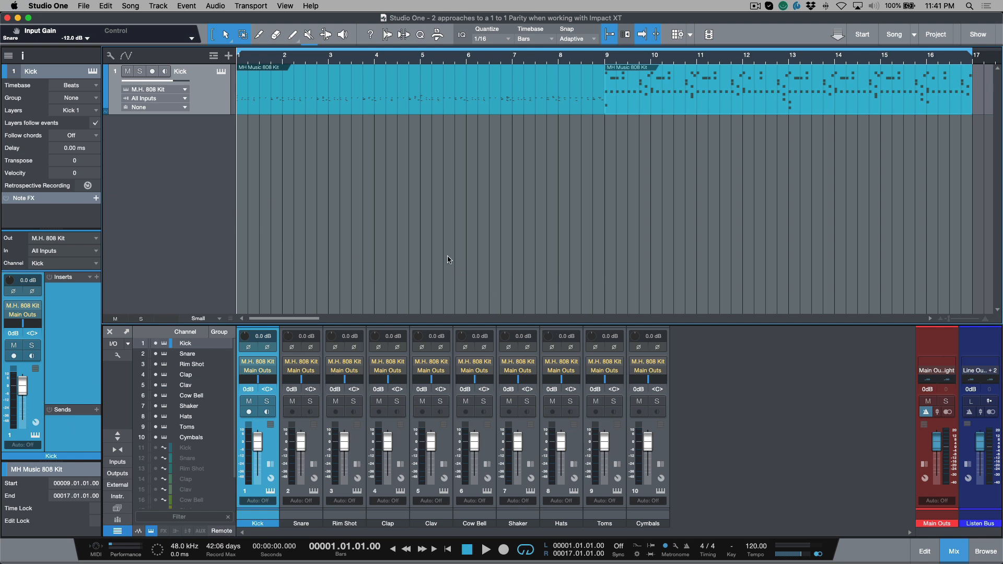
mouse_move(781, 274)
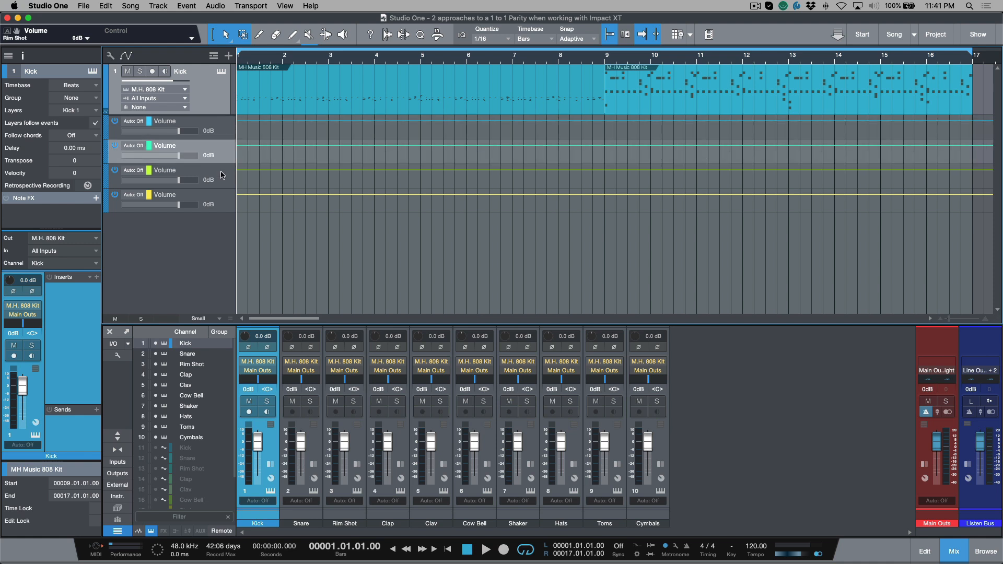
Step: Lower the Rim Shot volume lane to -3.4 dB
left_click_drag(189, 204, 169, 204)
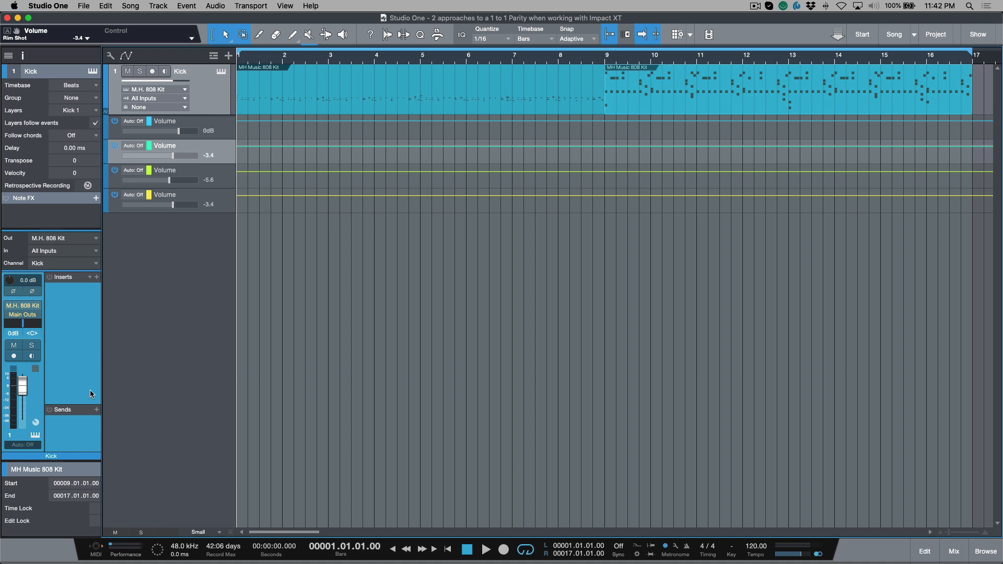
mouse_move(119, 322)
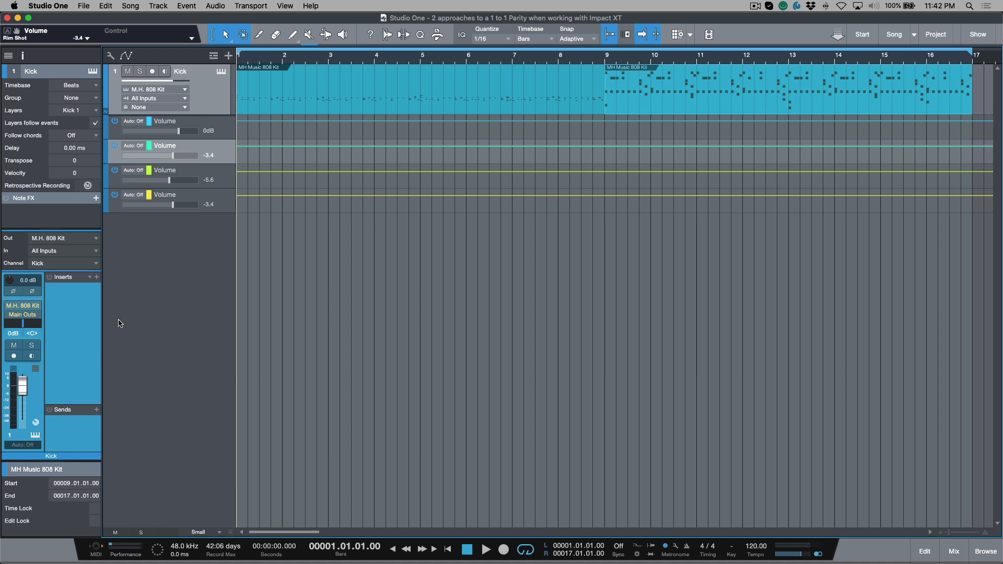
mouse_move(135, 318)
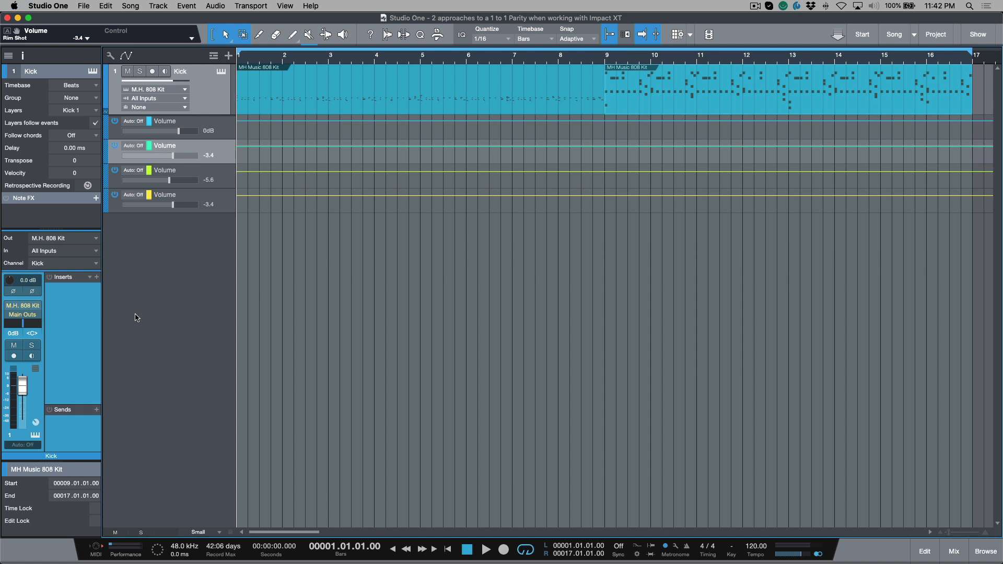
Step: Bring the mixing console back into view
left_click(952, 550)
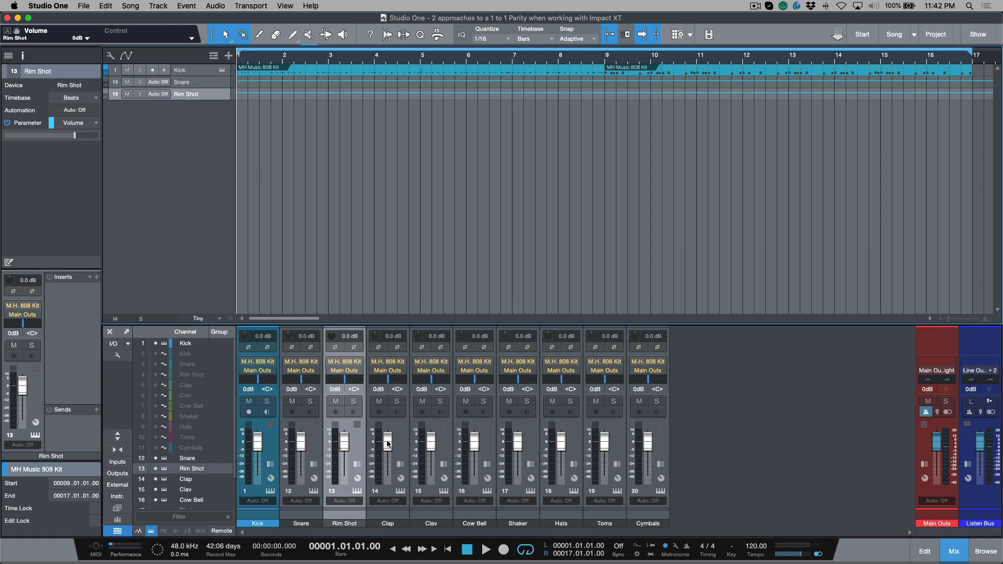
mouse_move(169, 165)
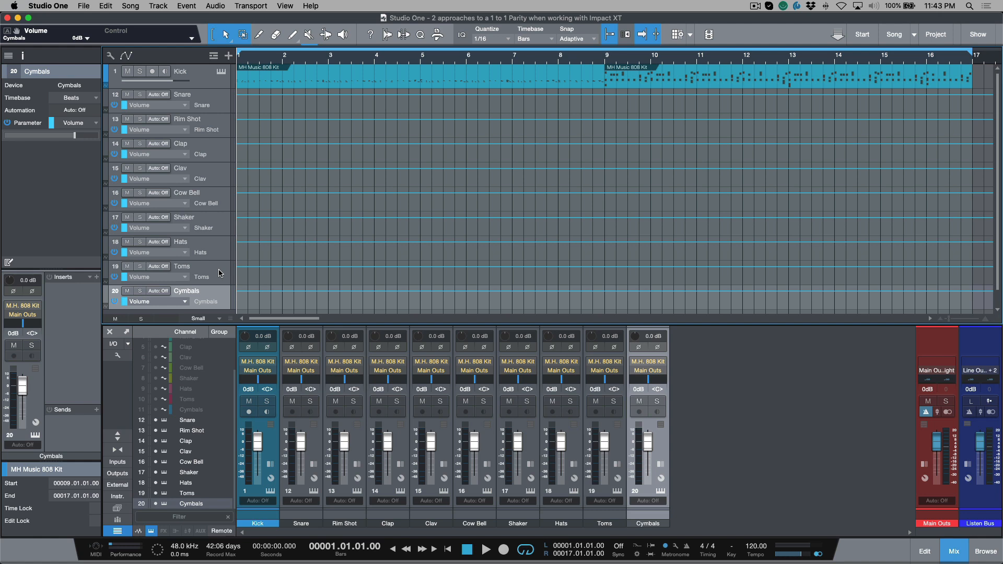
Step: Place the song position at bar 4, then select the Clav and Cow Bell automation tracks
left_click(157, 291)
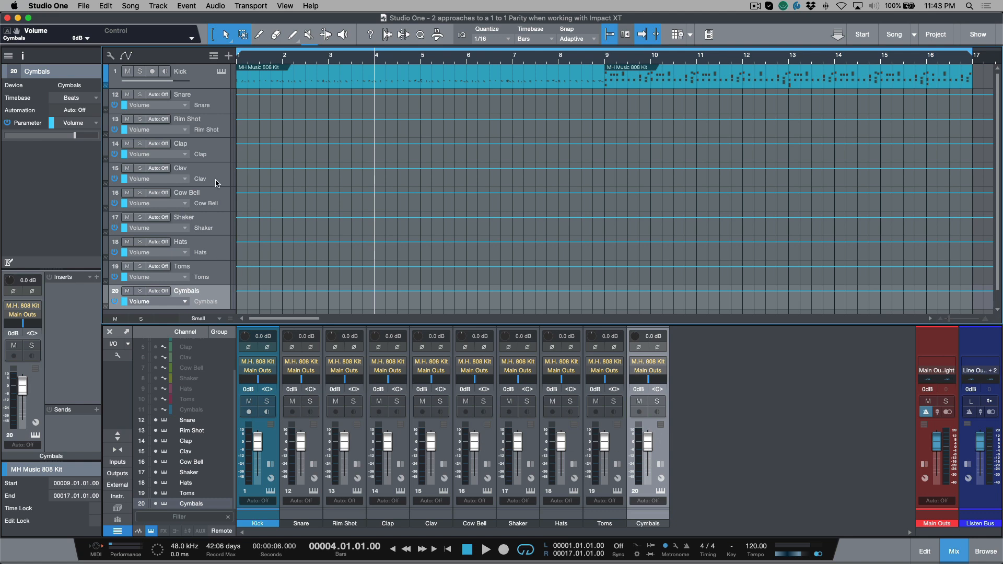
left_click(431, 442)
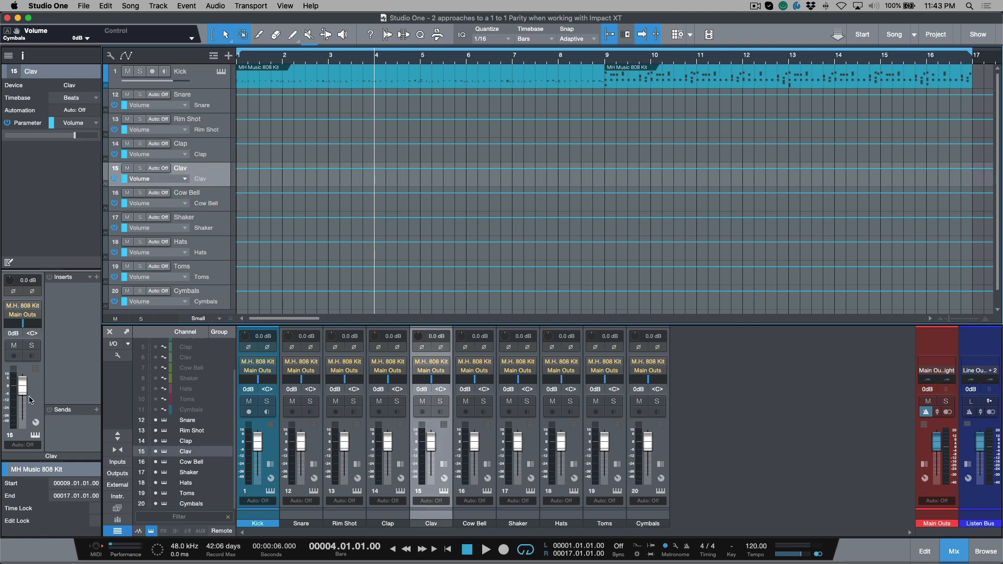
left_click(200, 154)
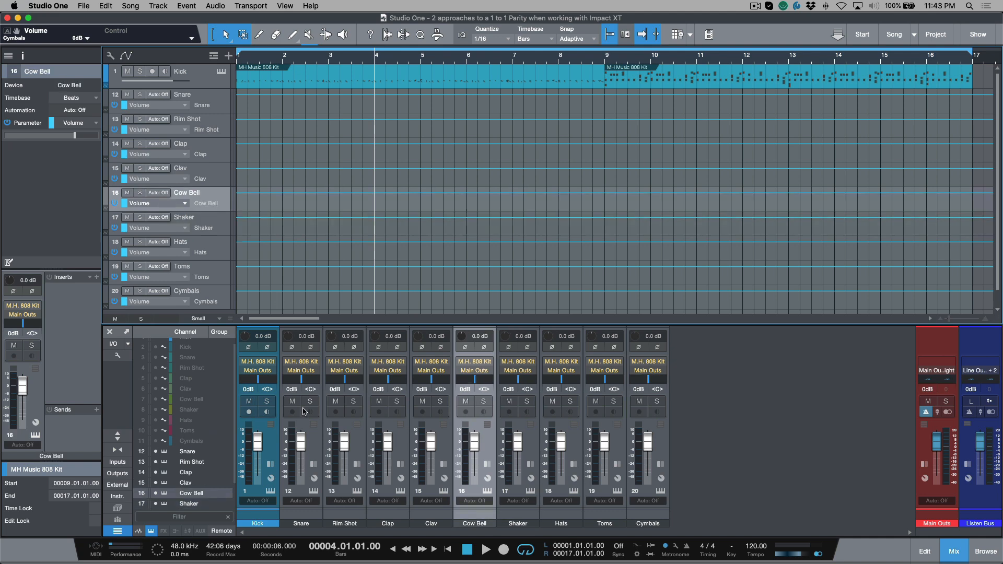
Step: Select the drum tracks, colour Toms and Cymbals lime, then select the Clap automation track
left_click(344, 461)
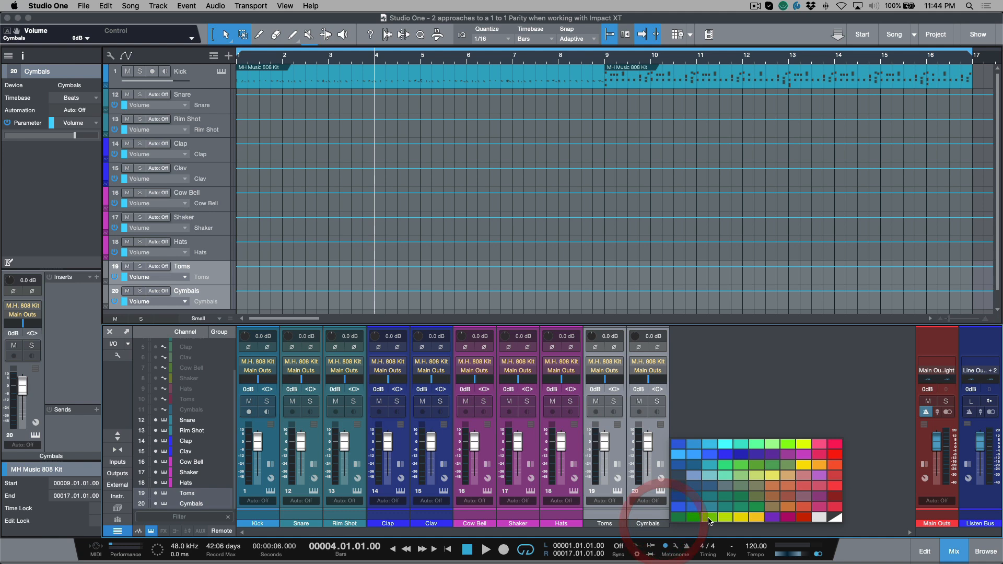
left_click(709, 517)
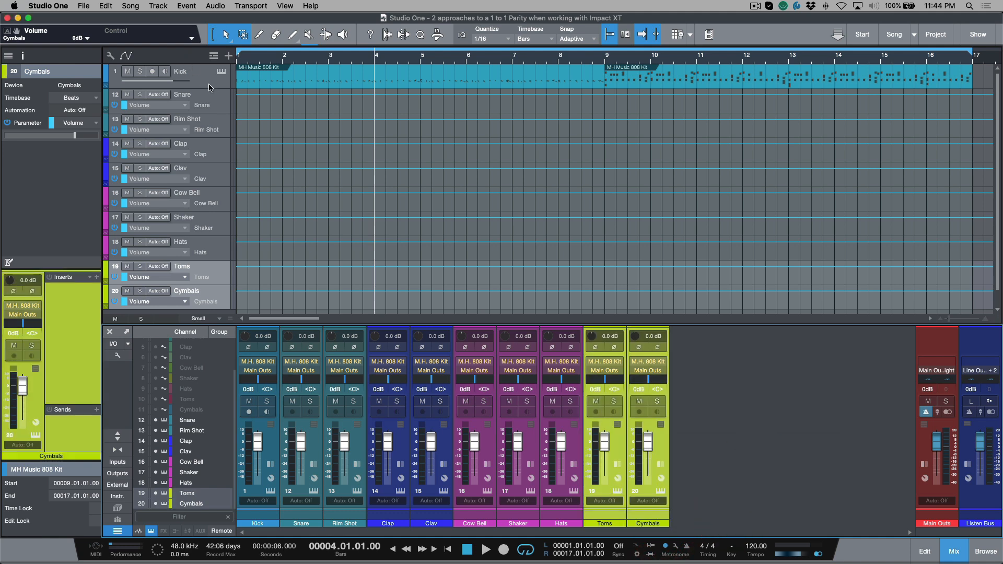
left_click(183, 94)
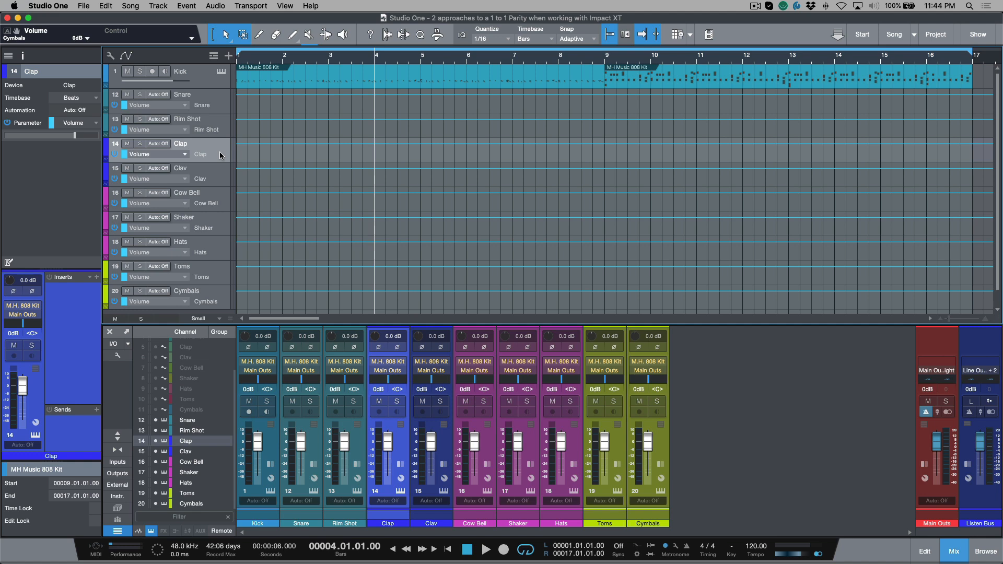
mouse_move(260, 148)
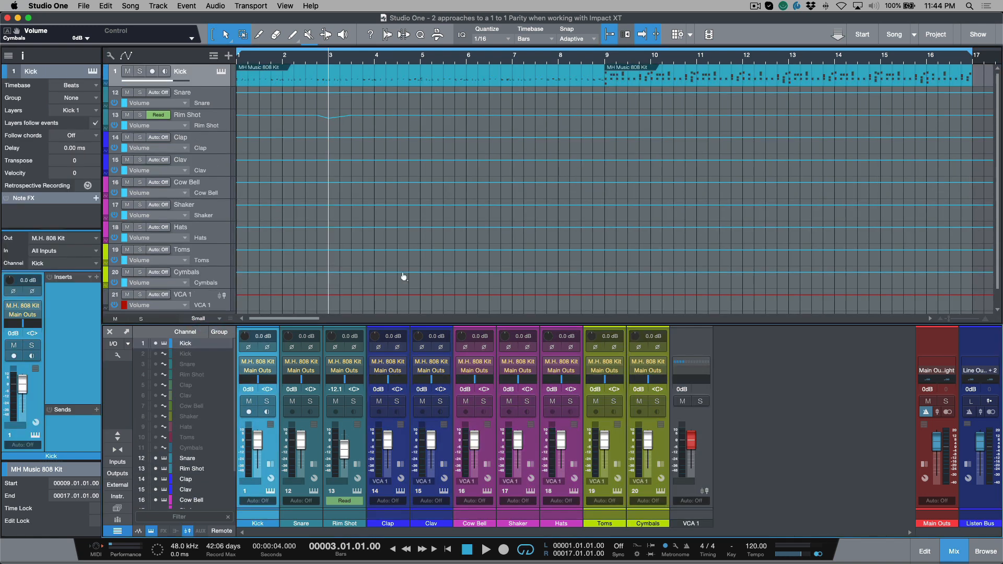
mouse_move(364, 295)
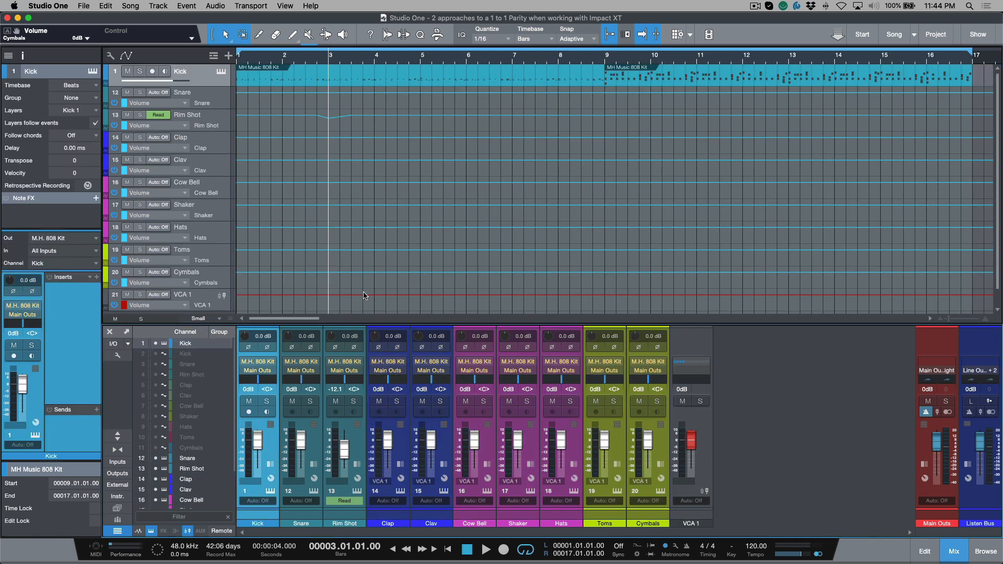
Step: Draw a VCA 1 volume dip around bar 4, then select the Snare automation track
left_click(420, 295)
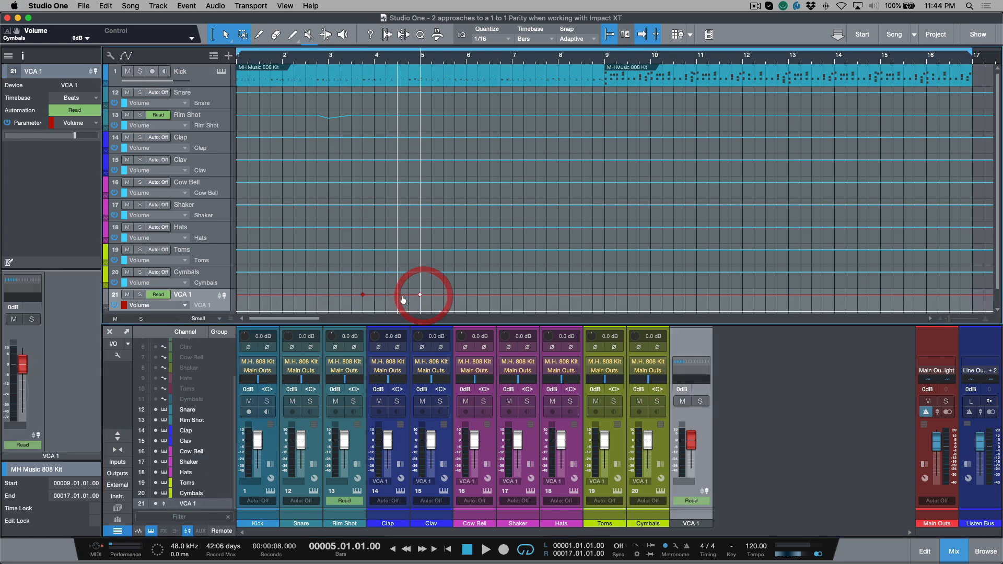
left_click_drag(419, 294, 397, 302)
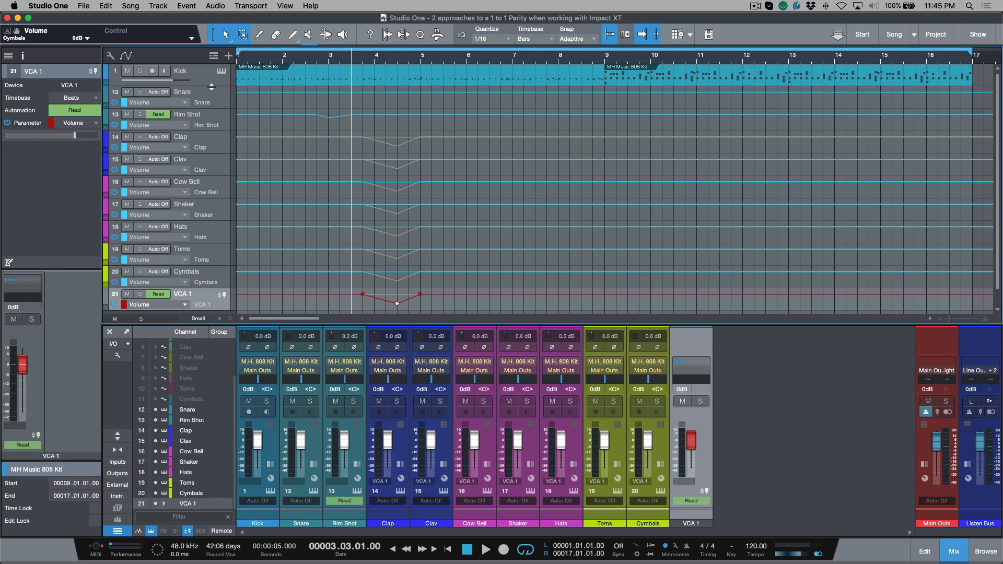
left_click(183, 91)
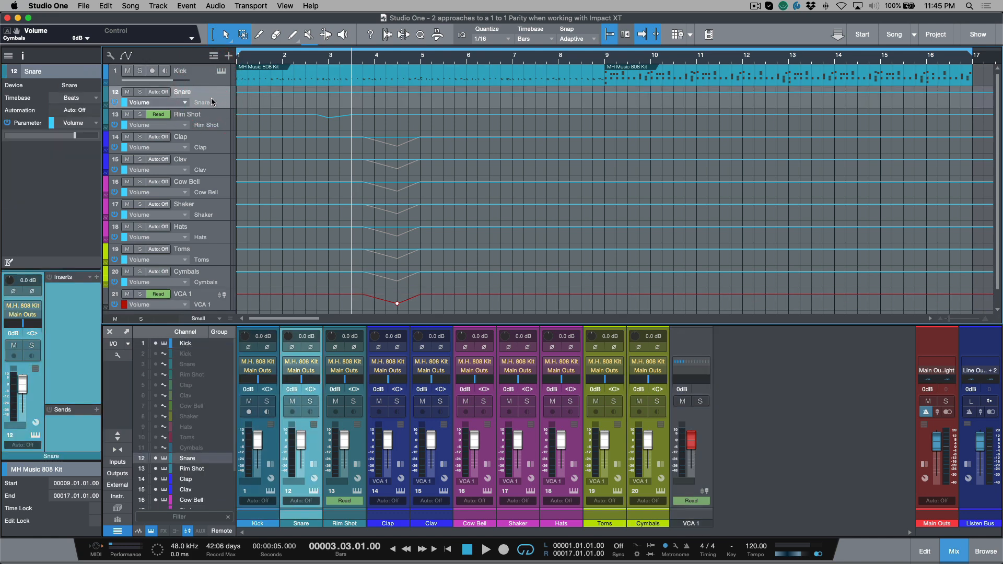
Step: Select the Rim Shot automation track to see its curve, and expand the console
left_click(188, 114)
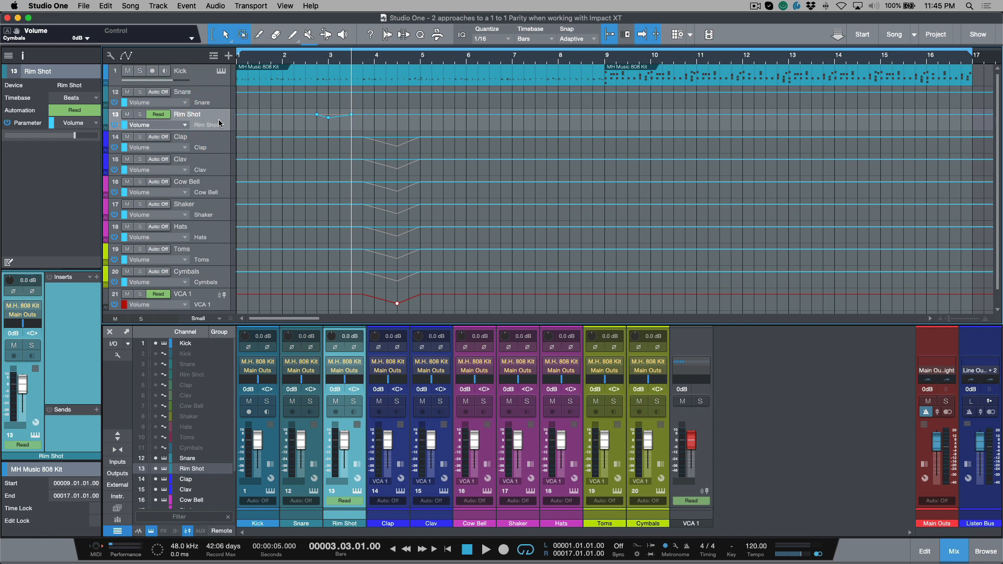
left_click(386, 468)
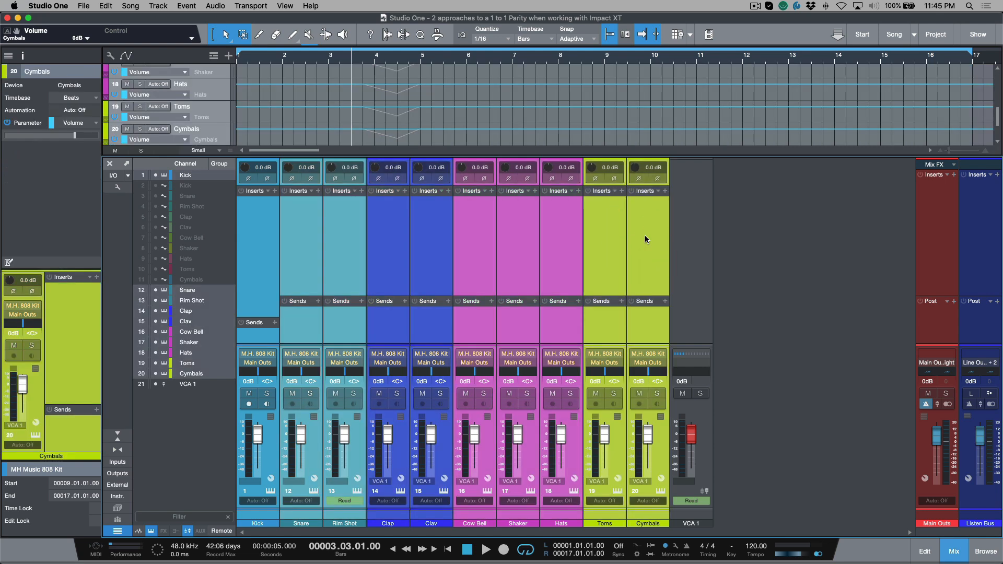
mouse_move(642, 241)
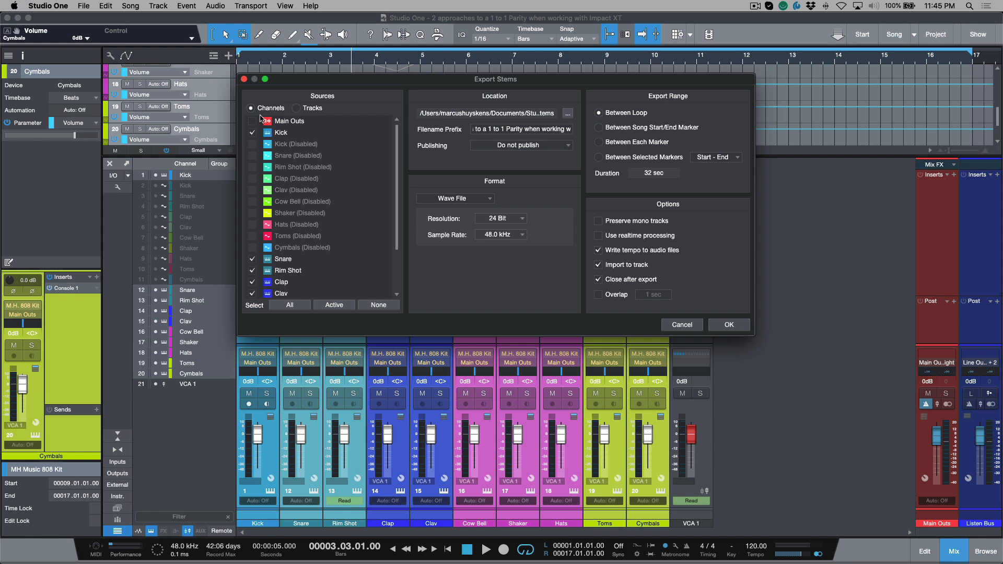
Step: Deselect every stem source in Export Stems, then cancel without exporting
left_click(378, 305)
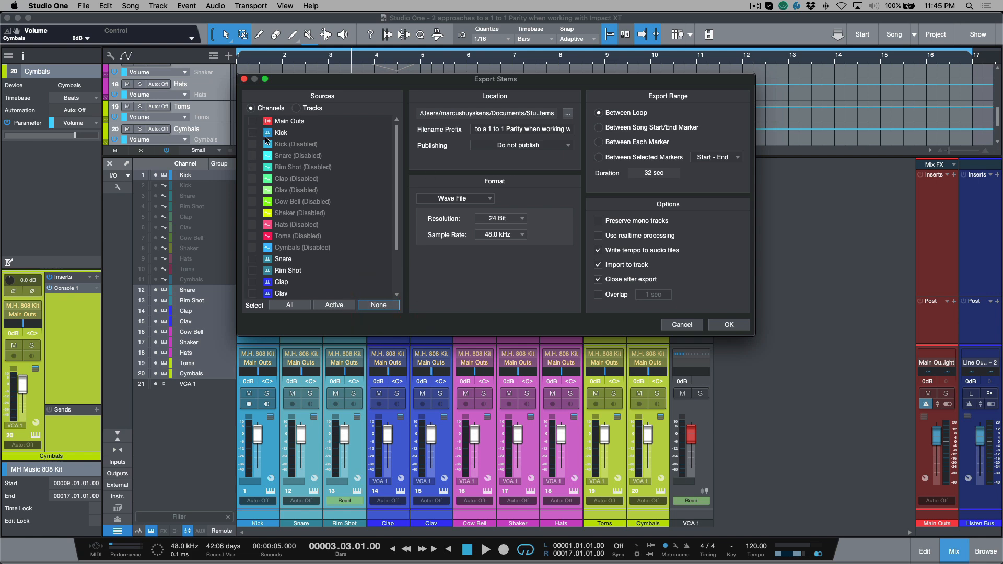
scroll("down", 3)
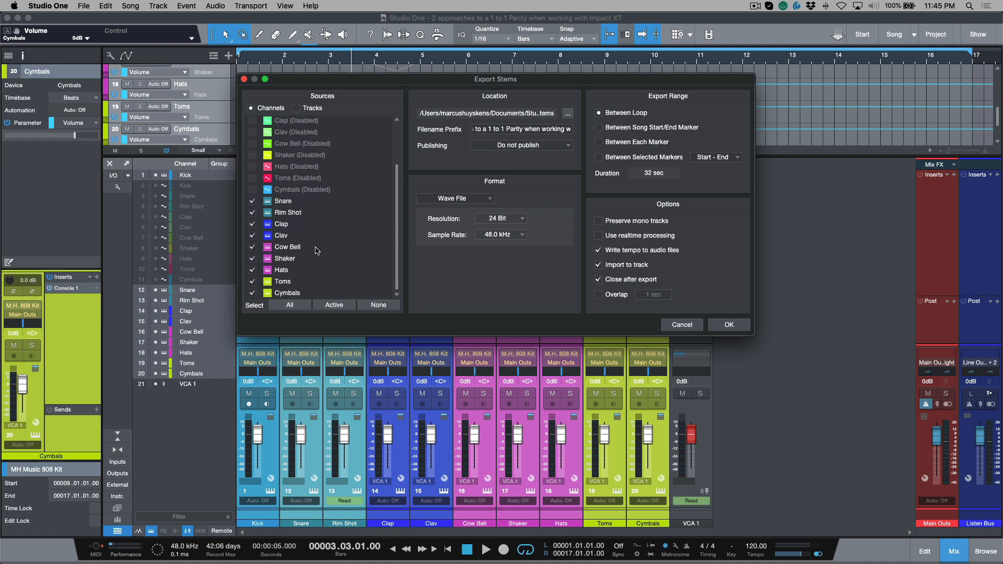
mouse_move(415, 220)
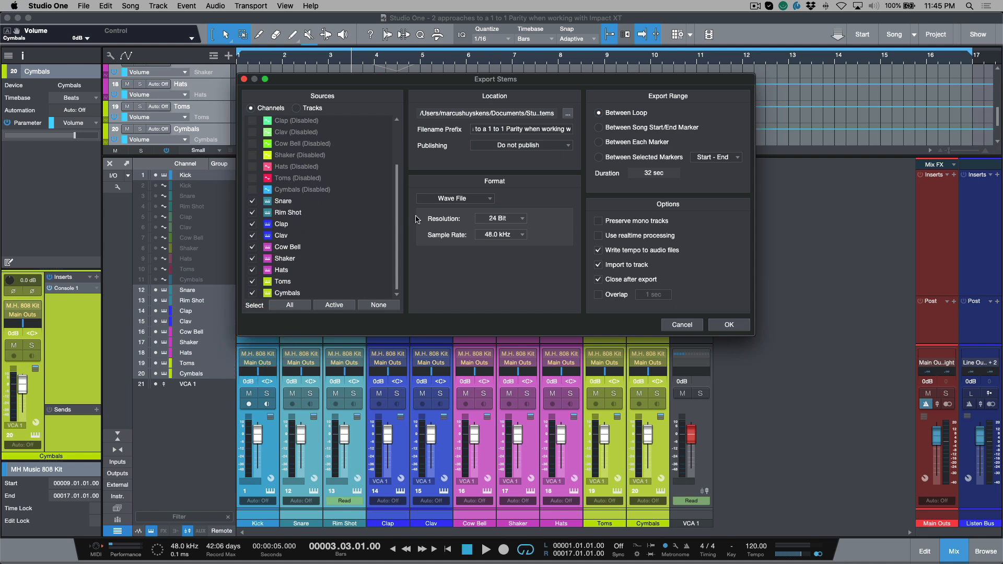
mouse_move(618, 186)
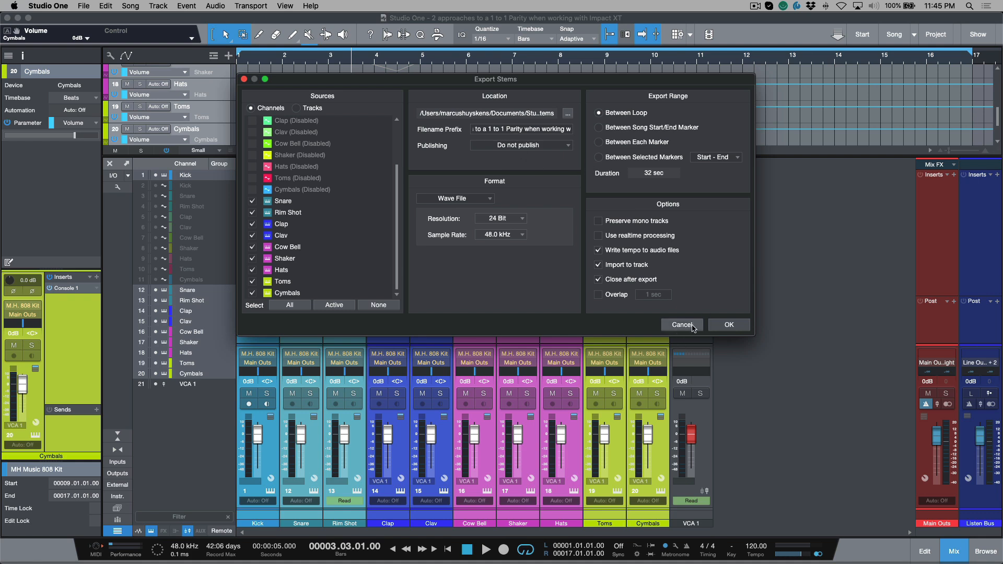
left_click(681, 325)
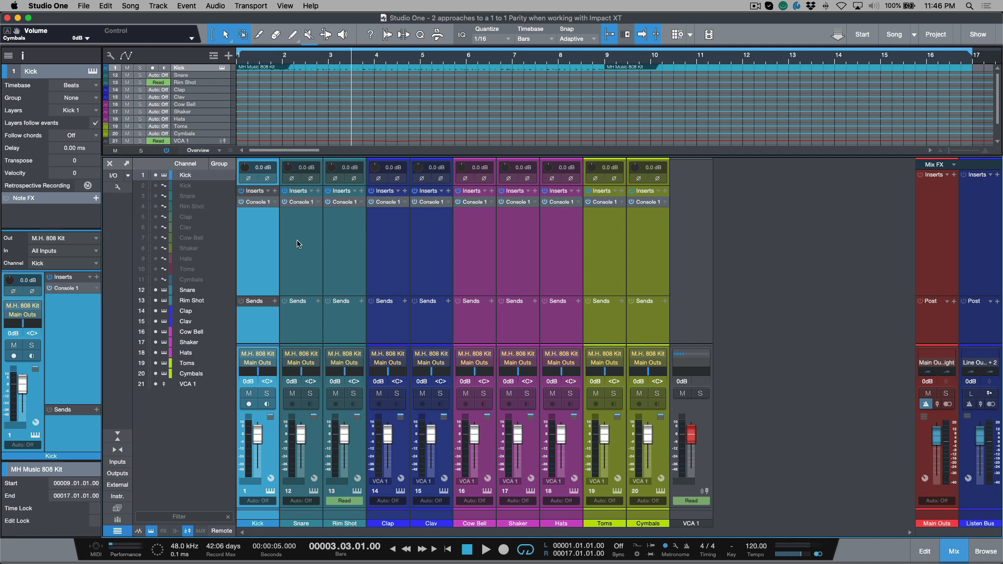
mouse_move(764, 297)
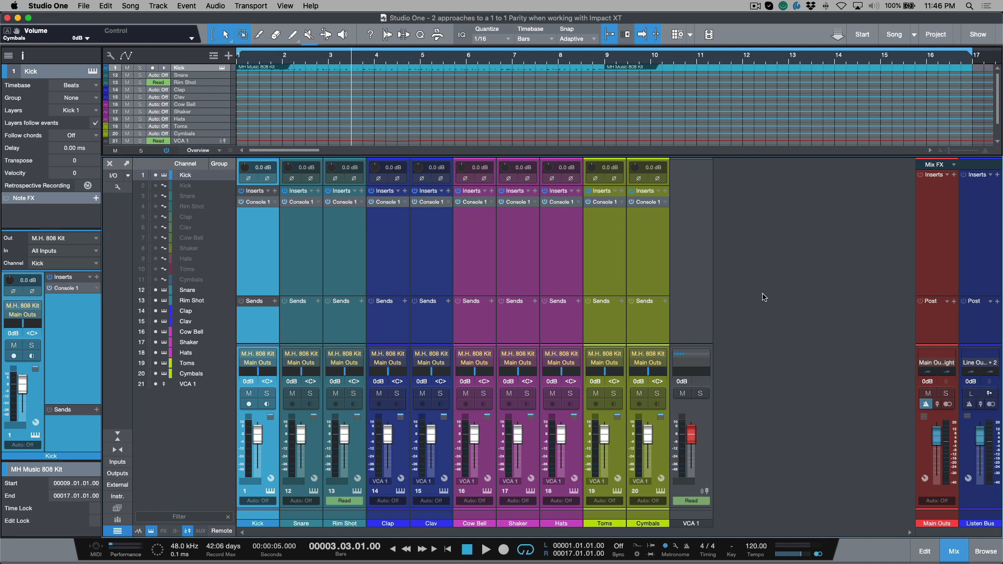
mouse_move(772, 296)
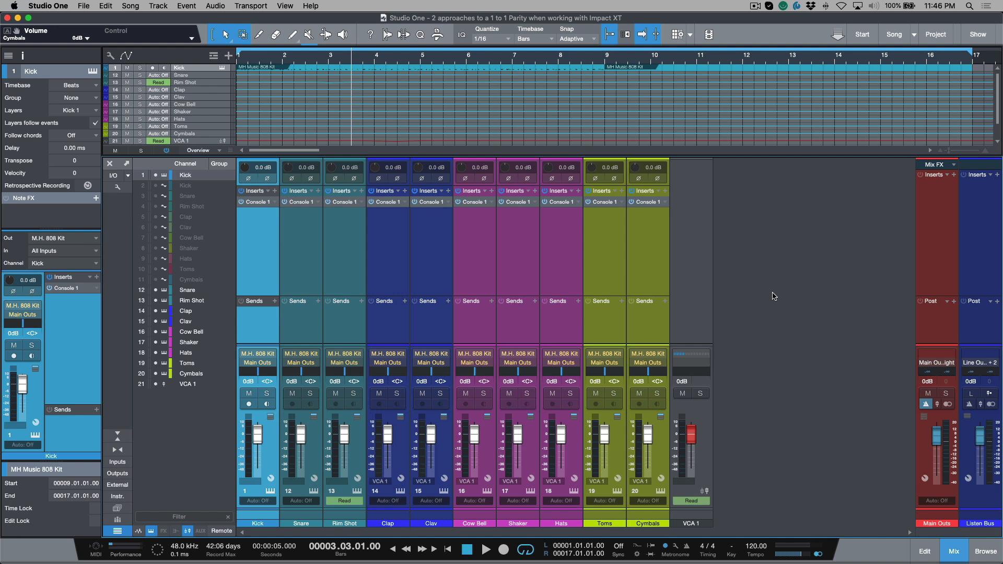
mouse_move(403, 279)
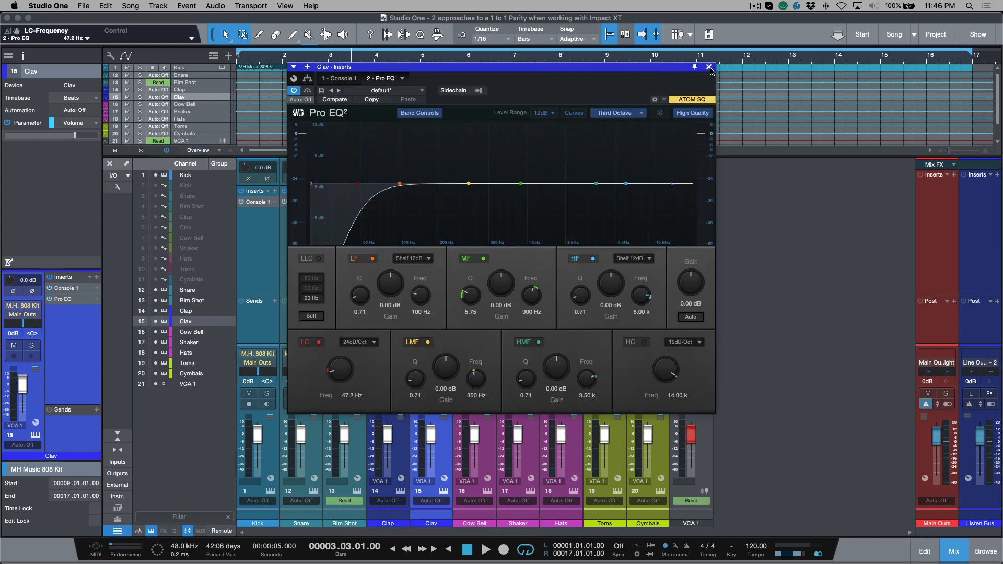
Step: Close the Clav channel's Pro EQ plug-in window
left_click(709, 66)
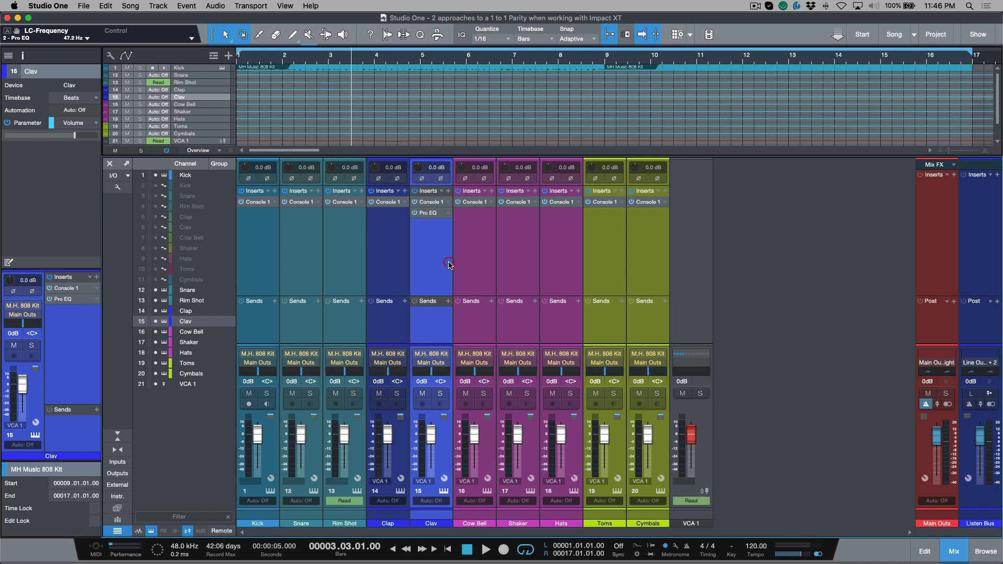
mouse_move(448, 265)
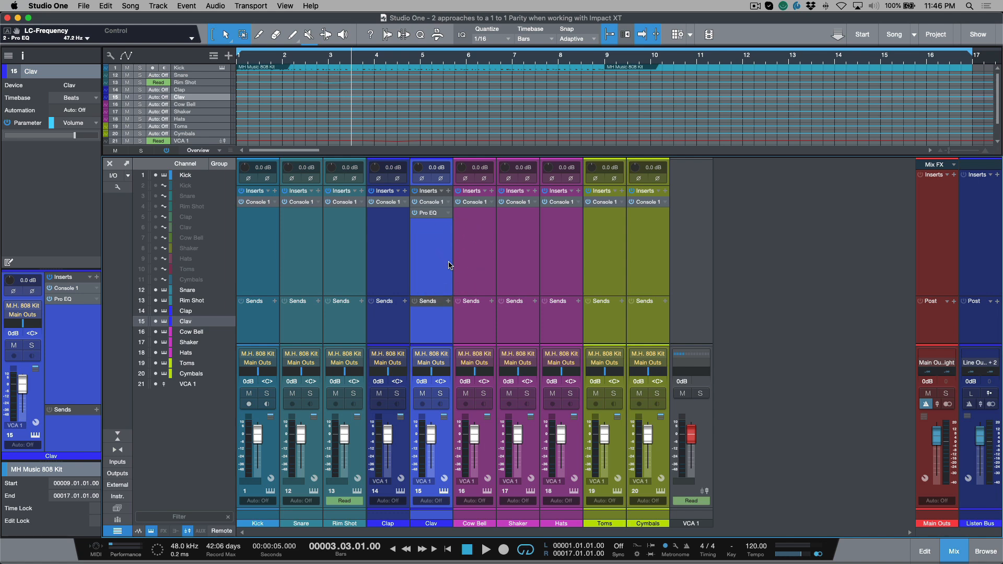
mouse_move(637, 259)
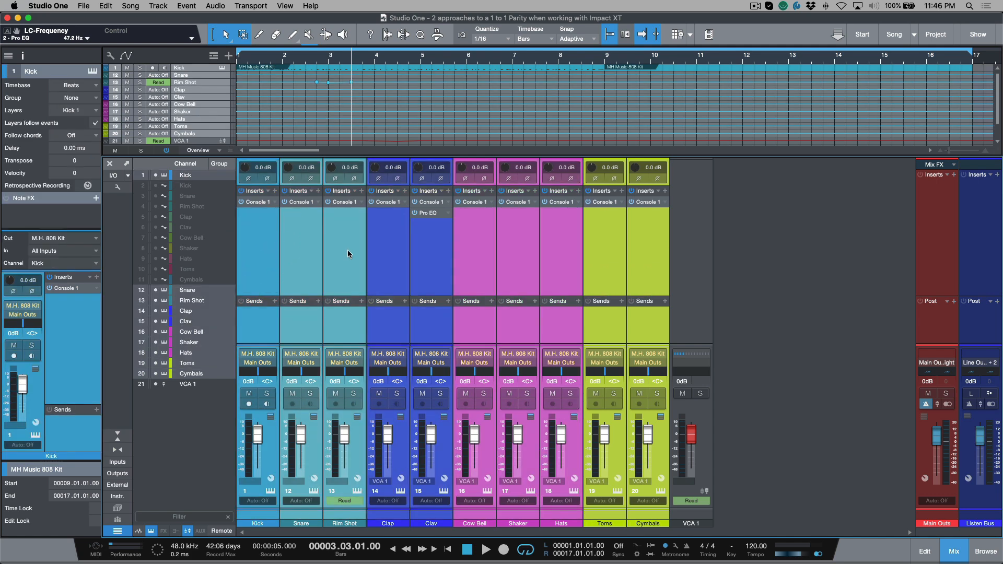
mouse_move(351, 222)
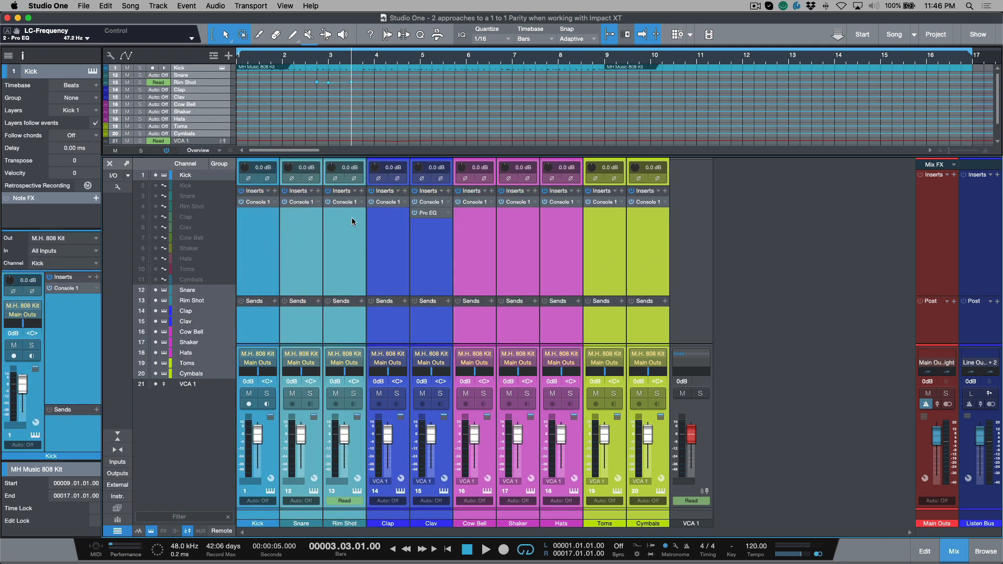
mouse_move(693, 286)
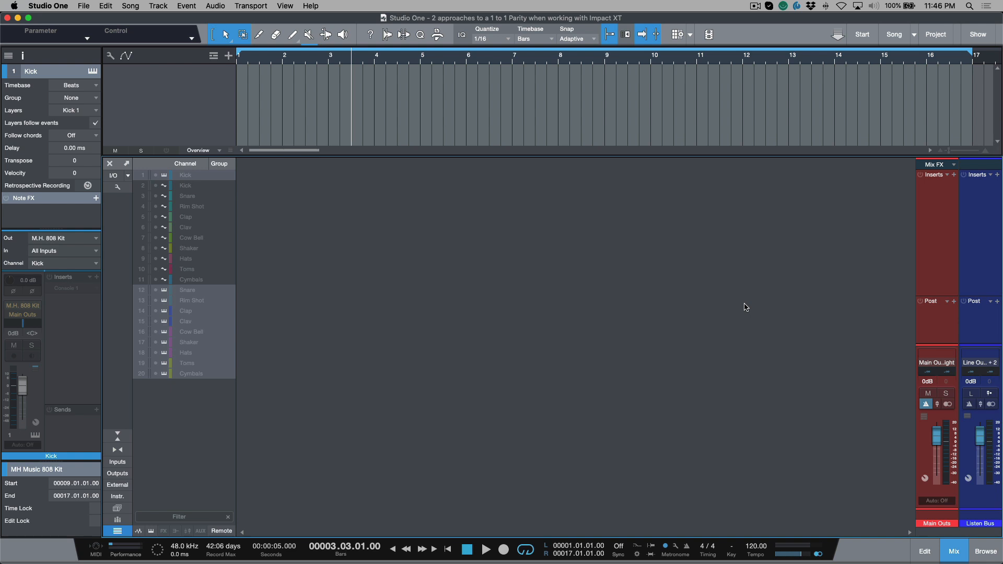
mouse_move(159, 206)
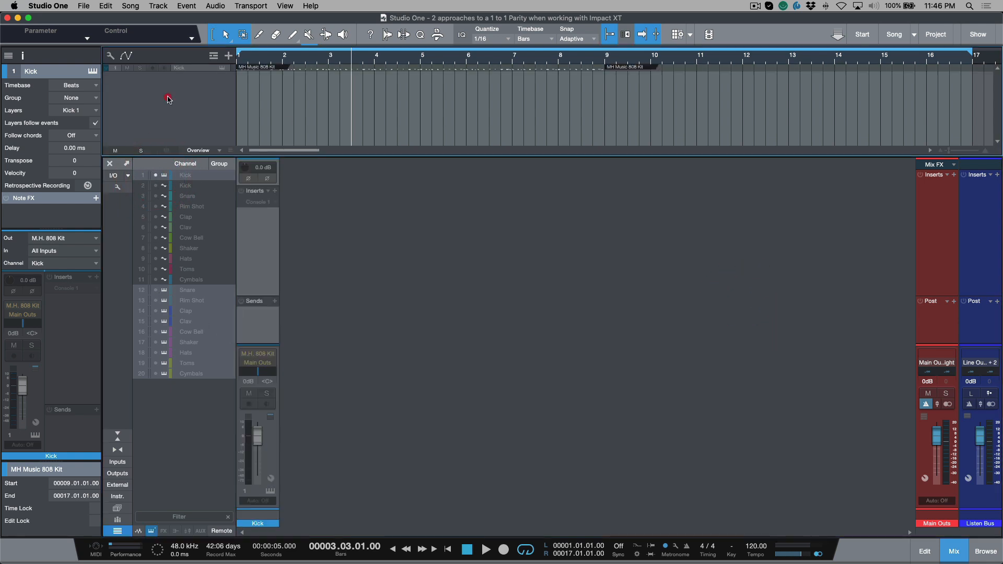
Step: Add the Impact St 1 track and select its copied 808 Kit drum part
left_click(985, 551)
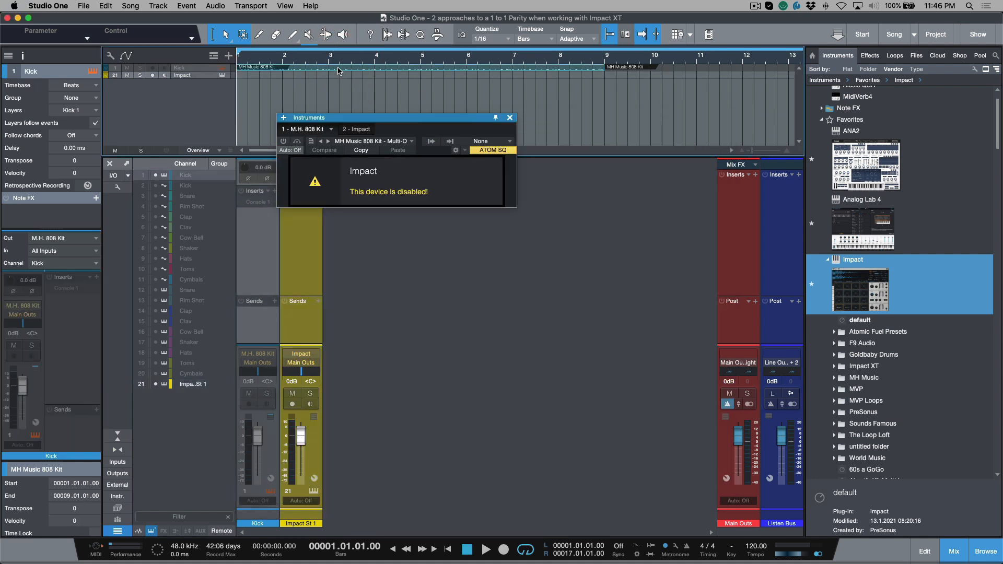
left_click(510, 117)
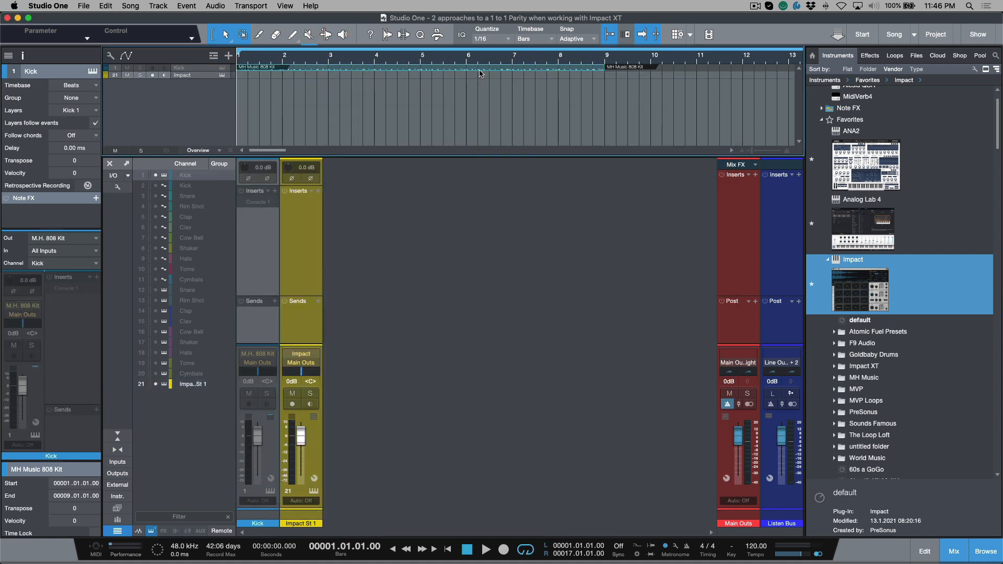
left_click(479, 75)
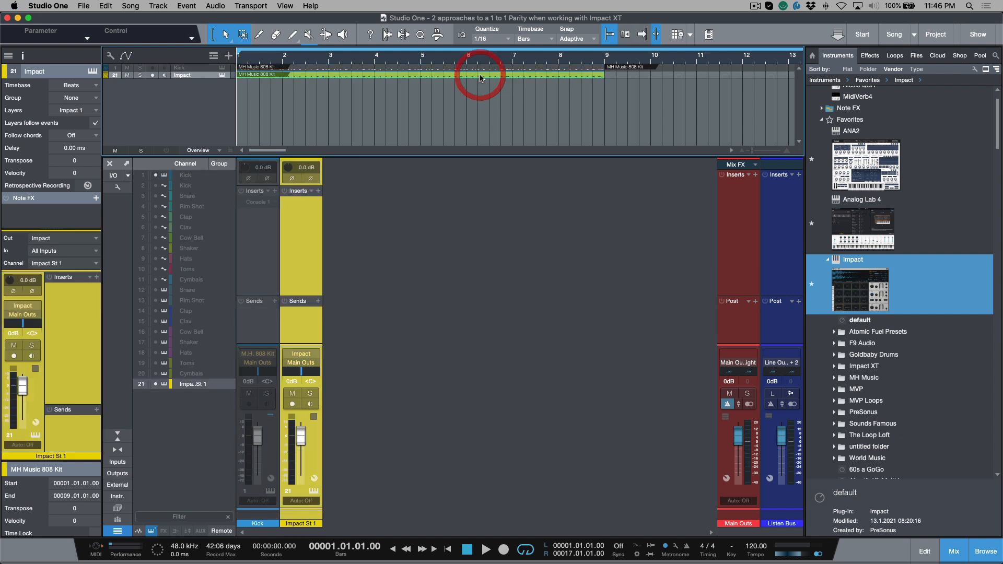
Step: Enlarge the Impact St 1 track and open its empty Impact XT editor
left_click(144, 174)
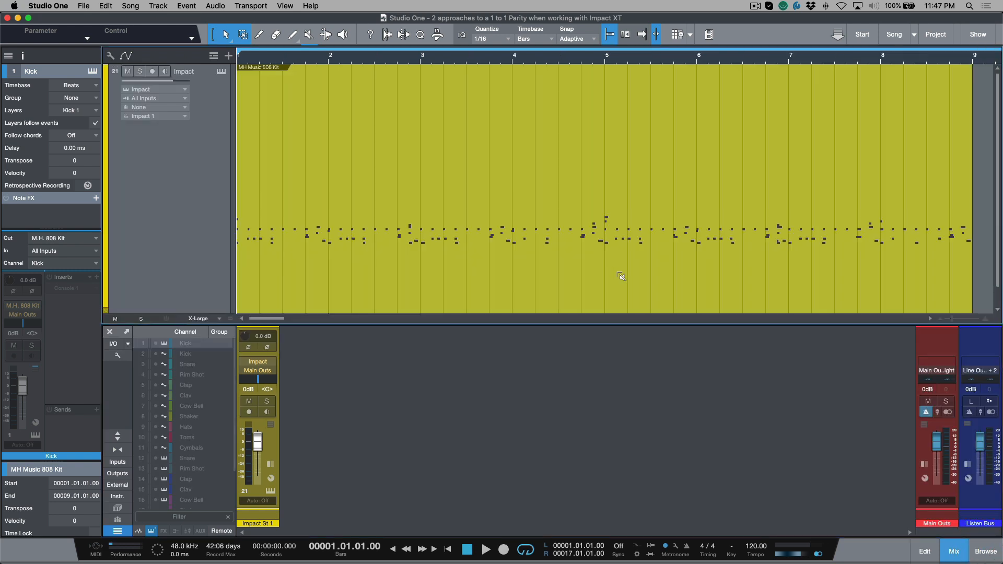
mouse_move(610, 274)
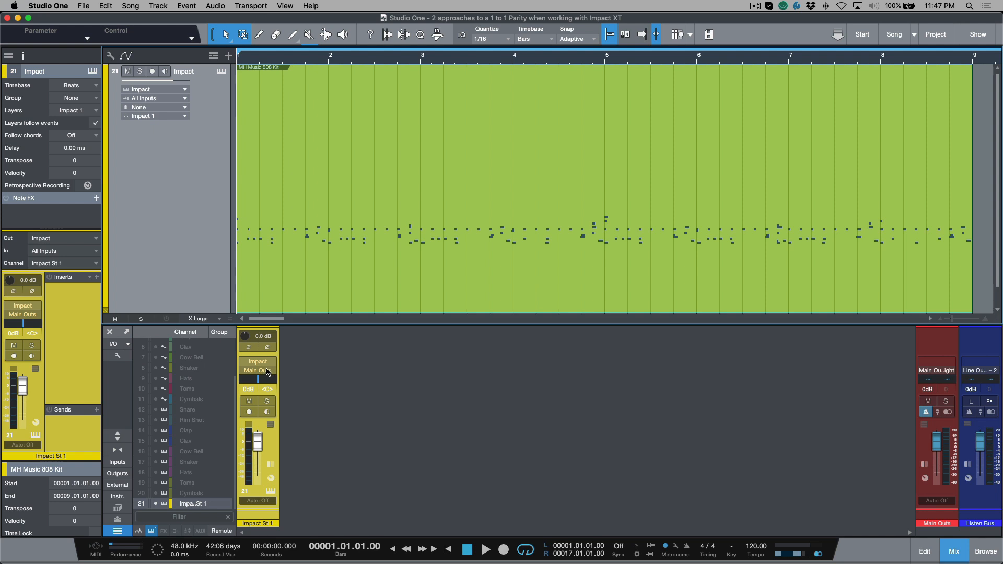
double_click(265, 371)
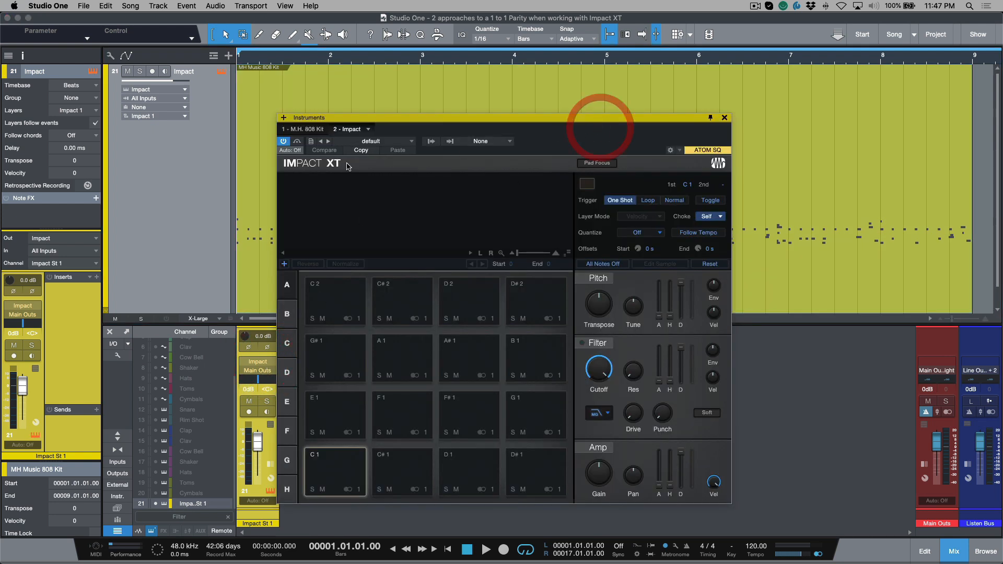
Step: Load the MH Music 808 Kit - Multi-Out preset, close Impact XT, play, and shrink the track
left_click(370, 141)
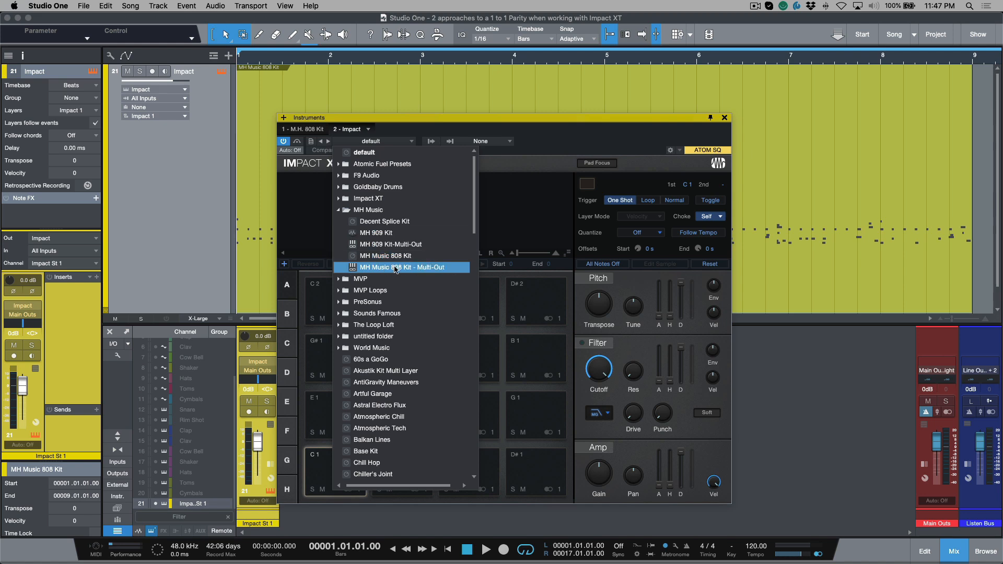
left_click(402, 267)
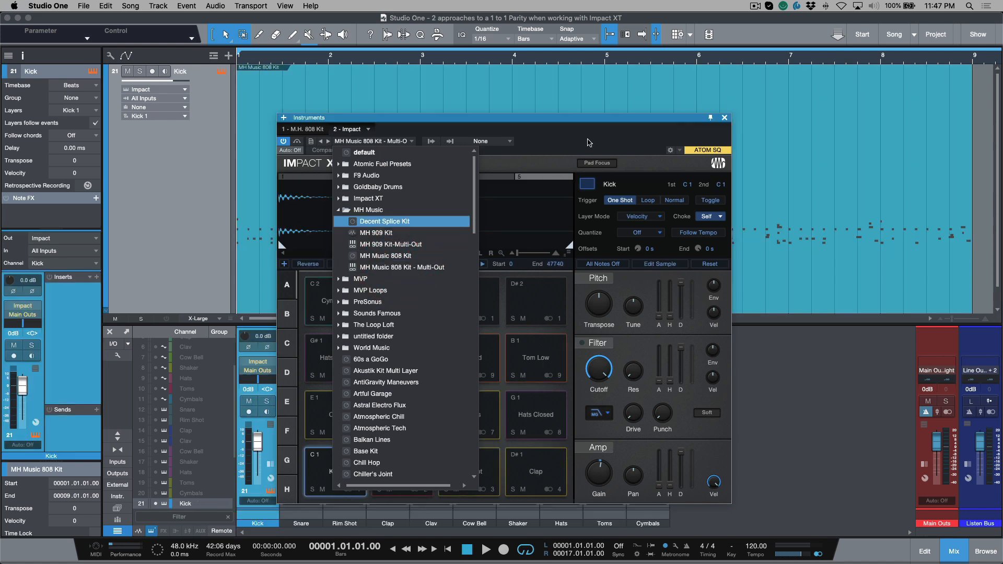
left_click(723, 117)
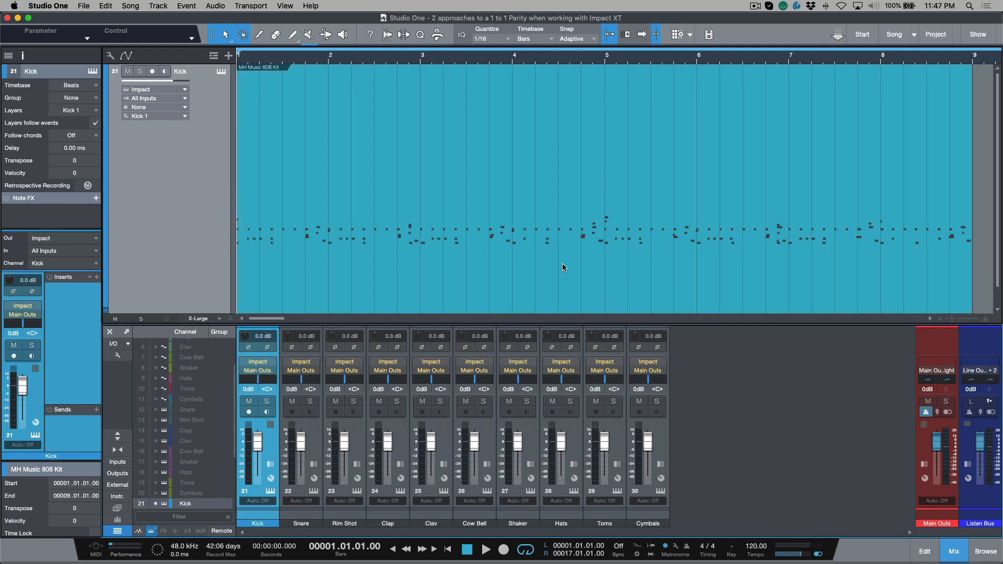
mouse_move(399, 282)
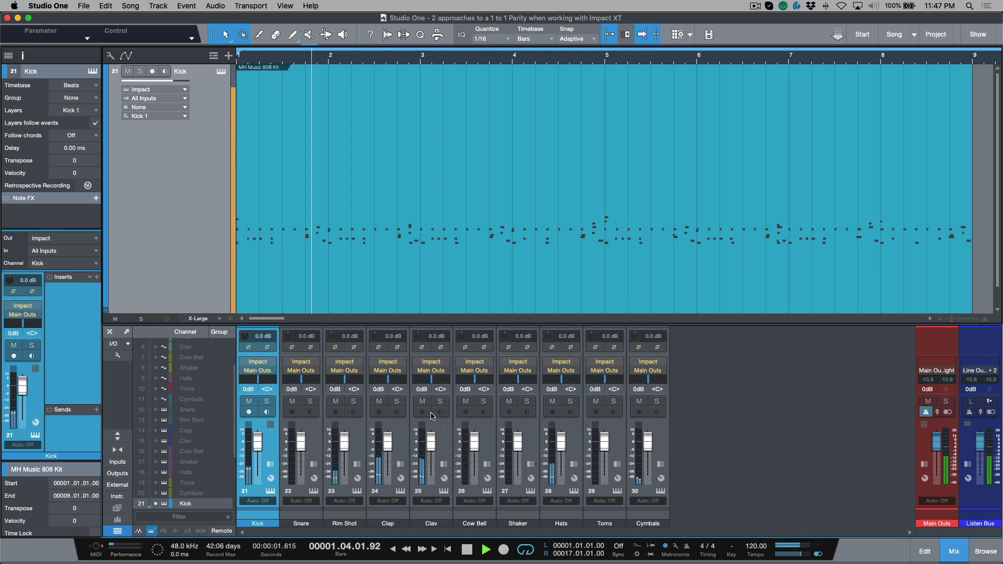
left_click(466, 549)
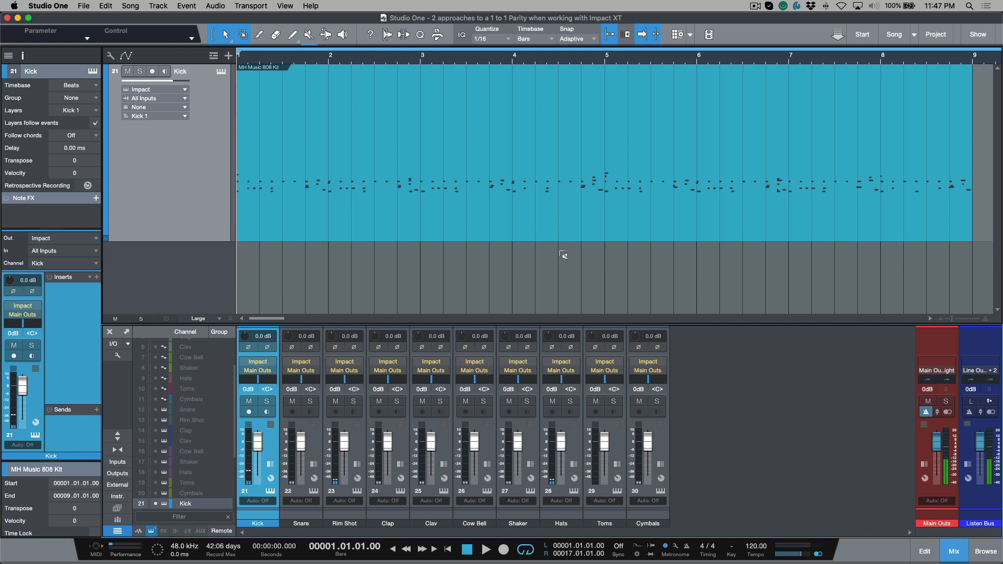
left_click(198, 319)
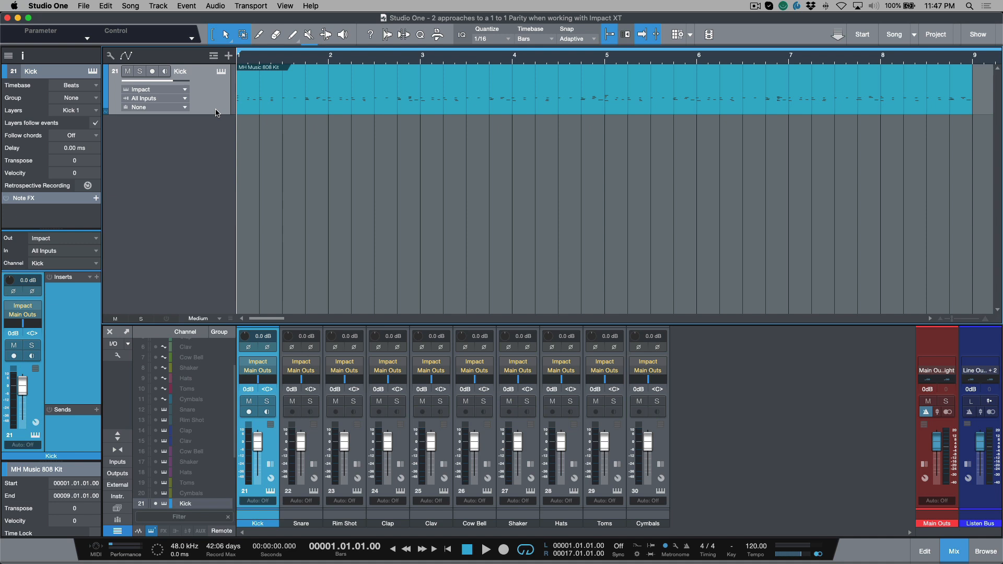
mouse_move(219, 97)
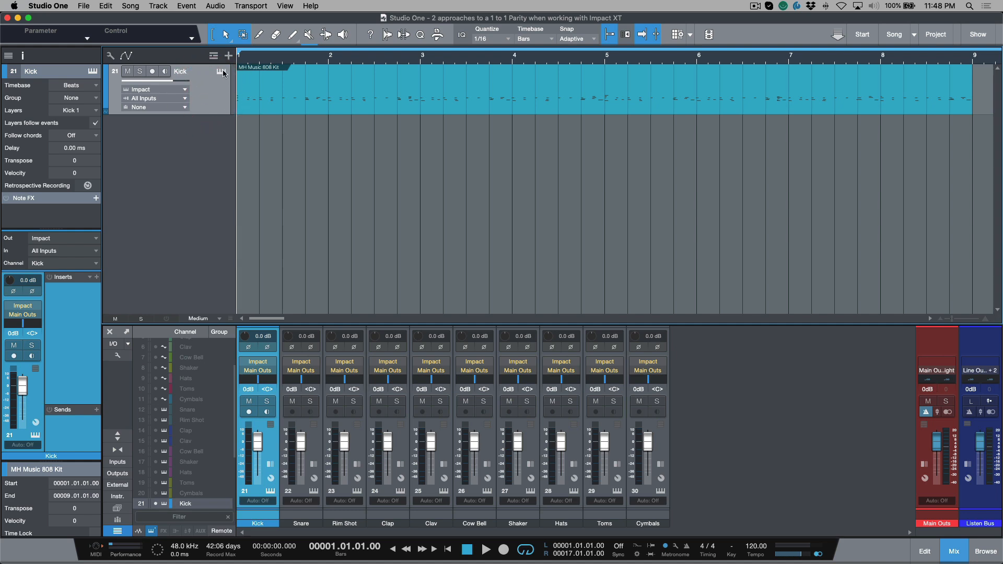
Step: Close Impact XT and duplicate the Kick track into Kick through Kick 10
left_click(222, 71)
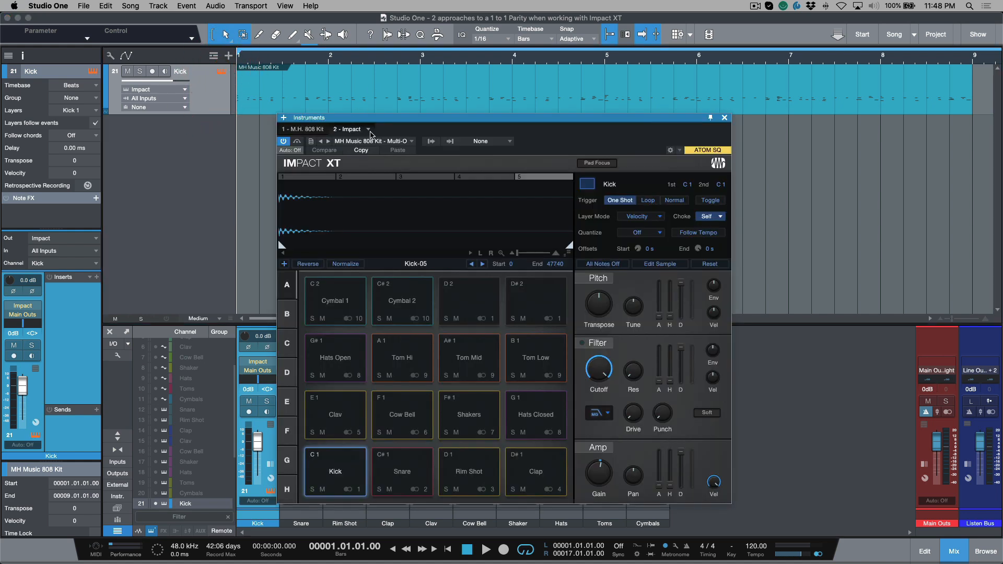
left_click(724, 117)
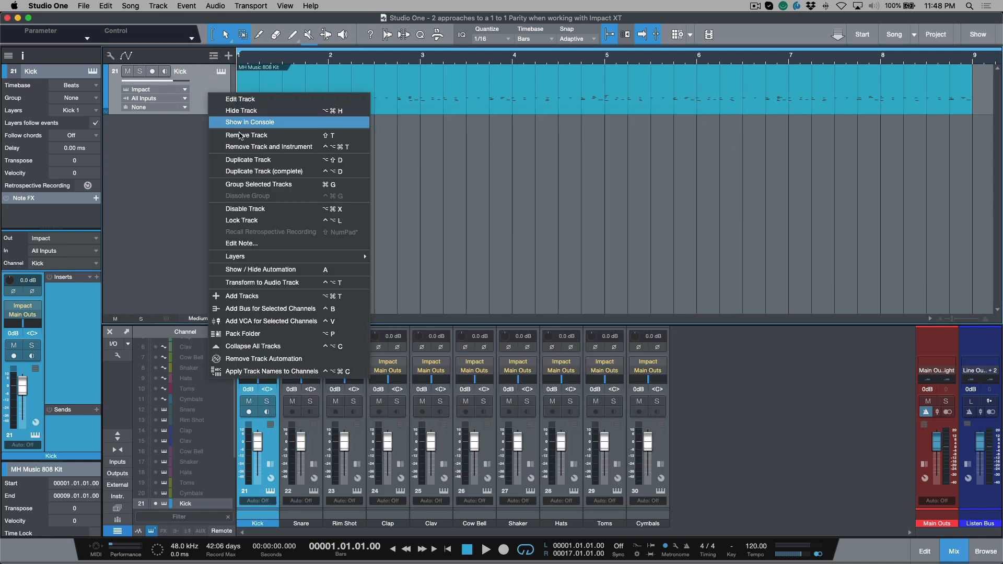
mouse_move(247, 159)
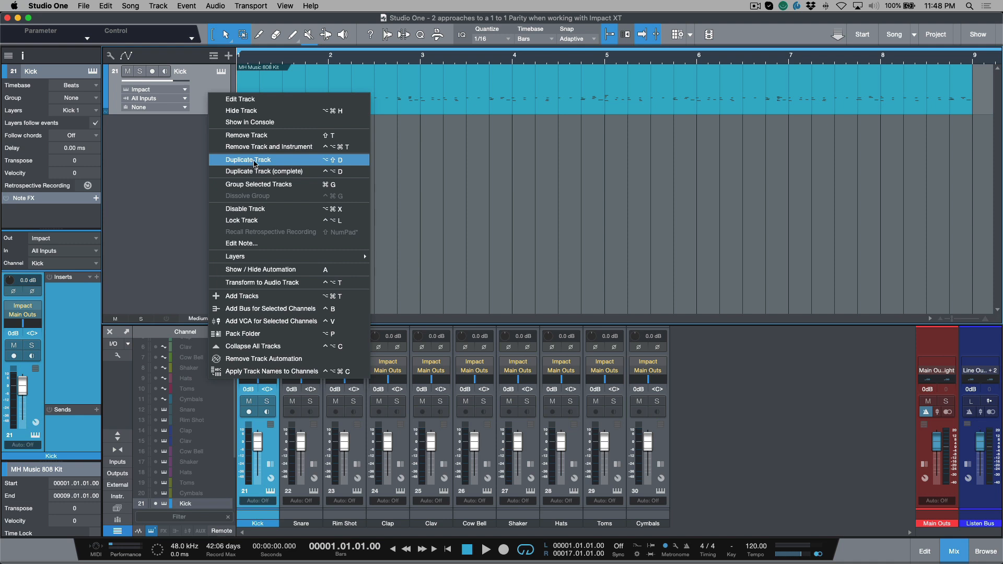
mouse_move(270, 162)
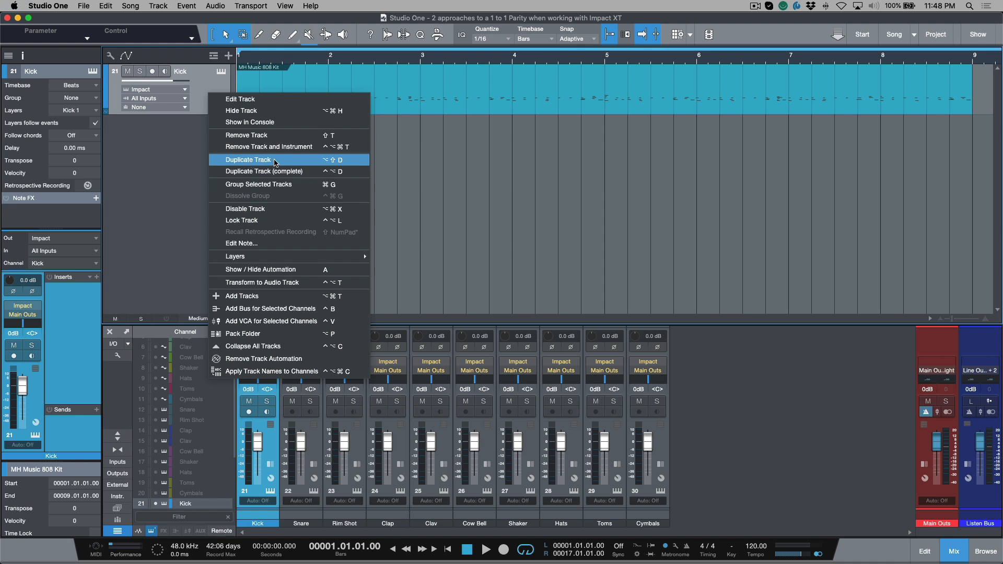
left_click(247, 160)
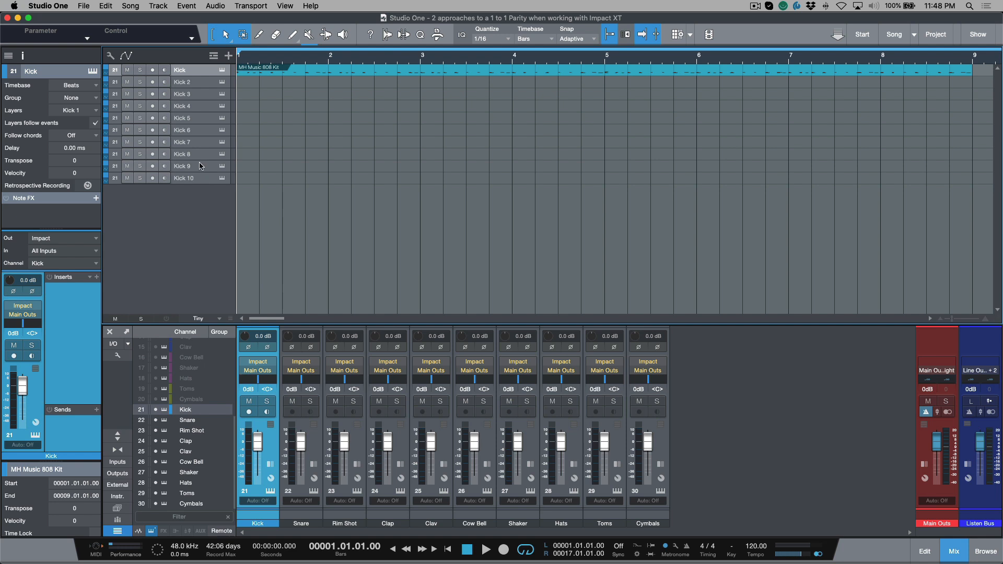
Step: Enlarge the track rows, open and close Impact XT from Kick 6, then select Kick 2
left_click(198, 318)
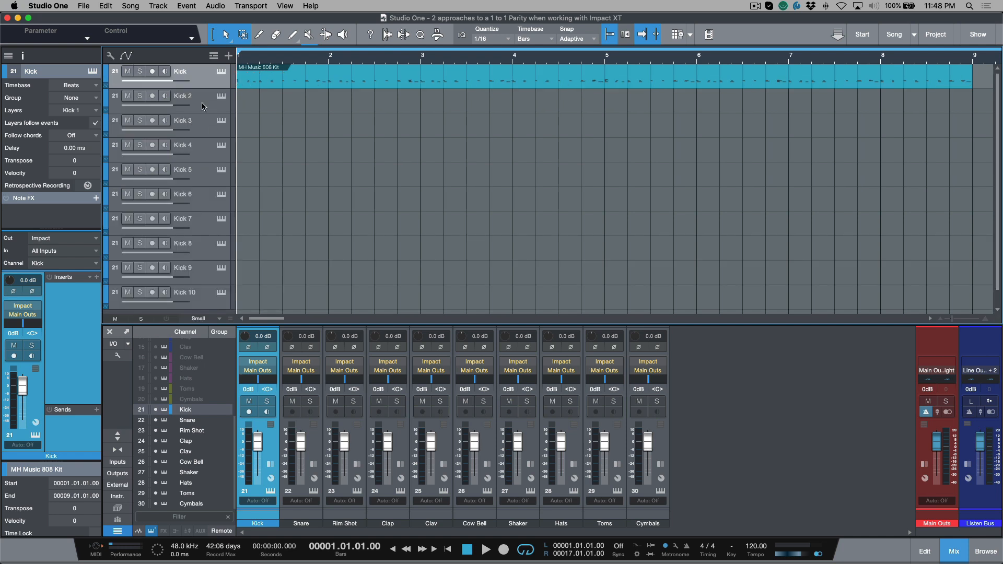
left_click(183, 96)
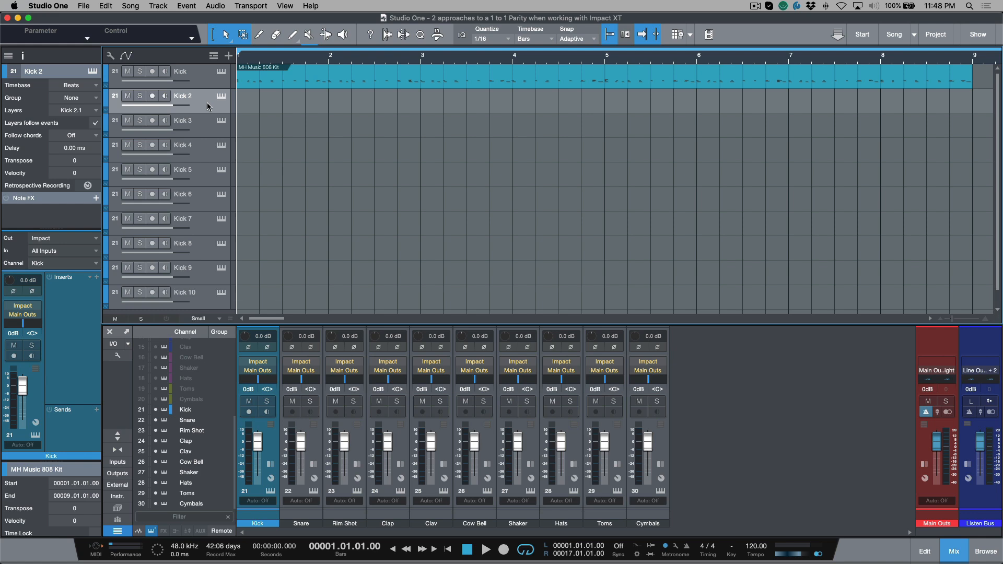
mouse_move(224, 97)
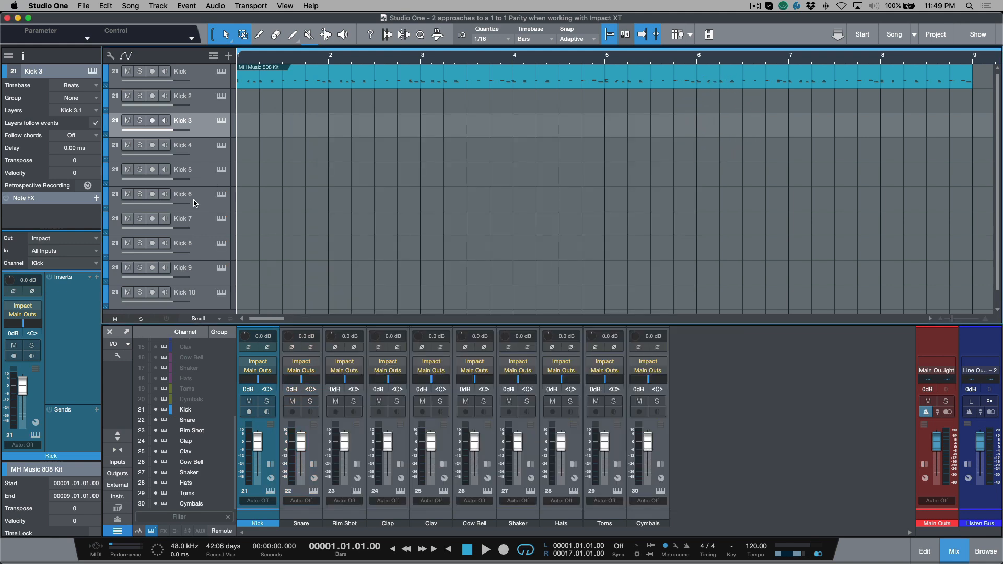
double_click(184, 194)
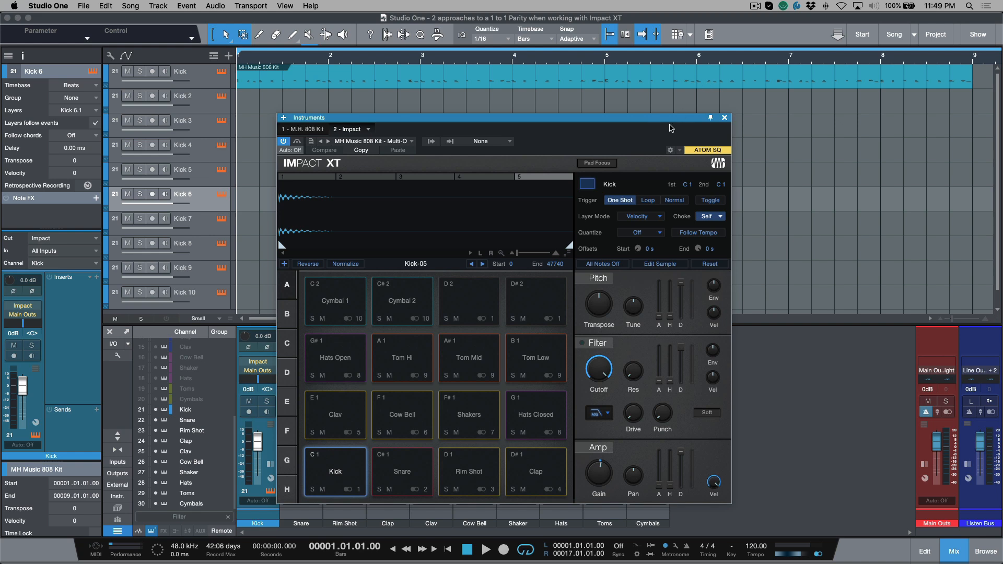
left_click(724, 117)
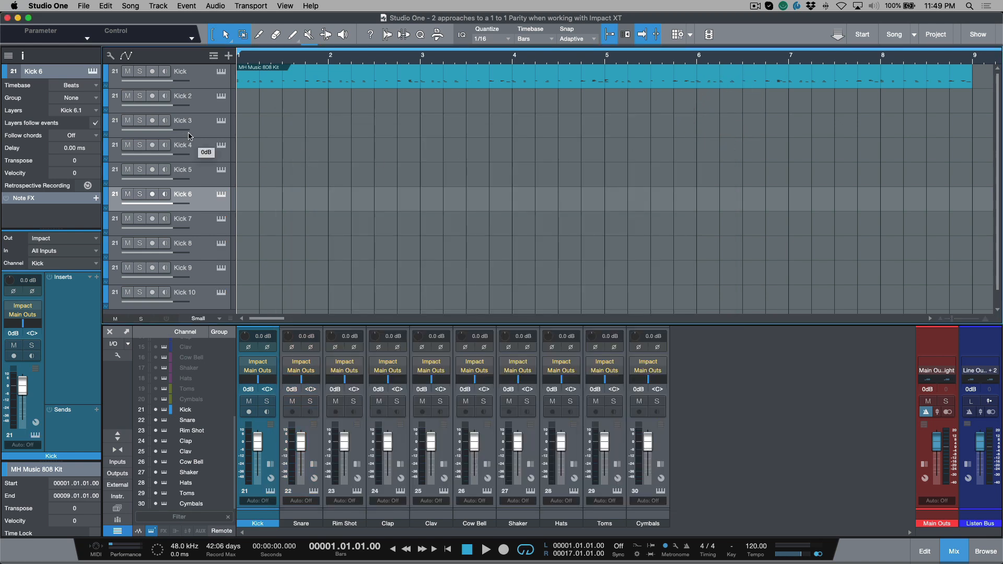
mouse_move(203, 108)
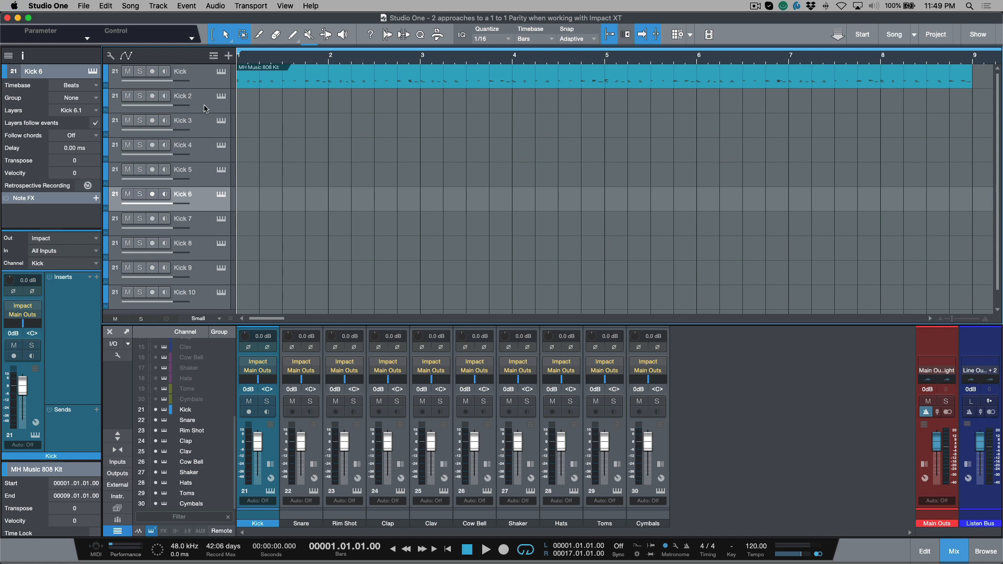
left_click(183, 96)
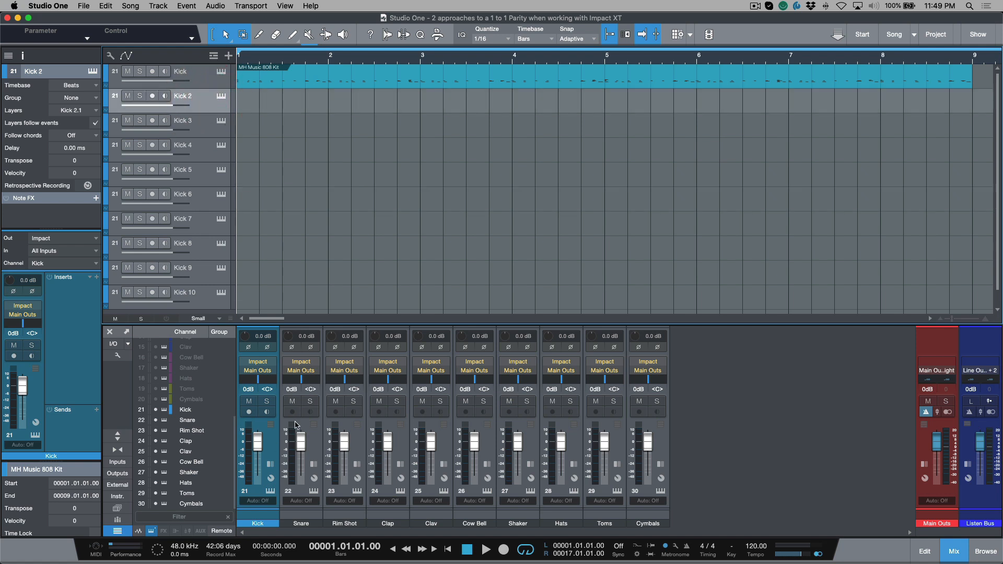
mouse_move(207, 113)
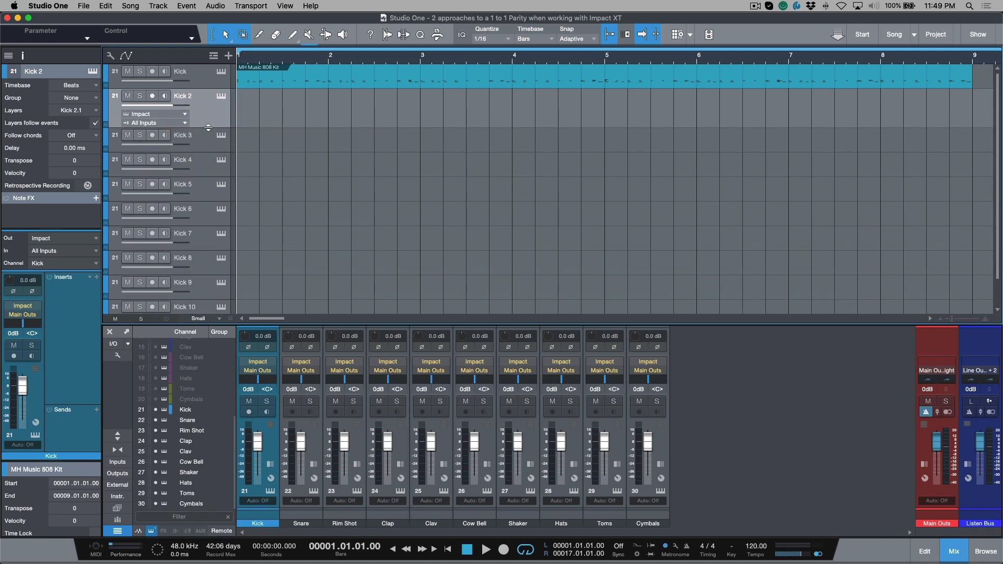
mouse_move(208, 118)
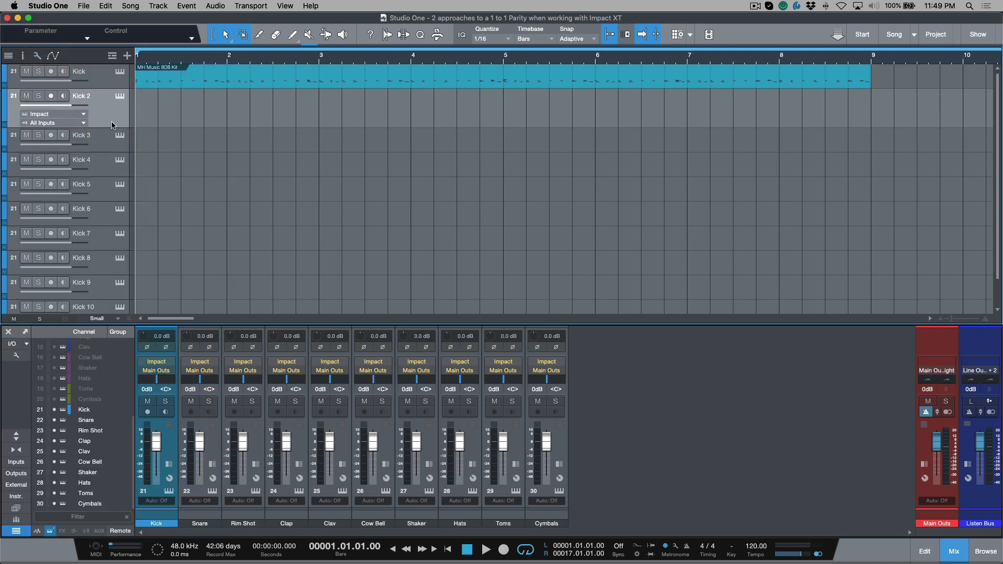
Step: Reopen the Inspector for the Kick 2 track
left_click(24, 56)
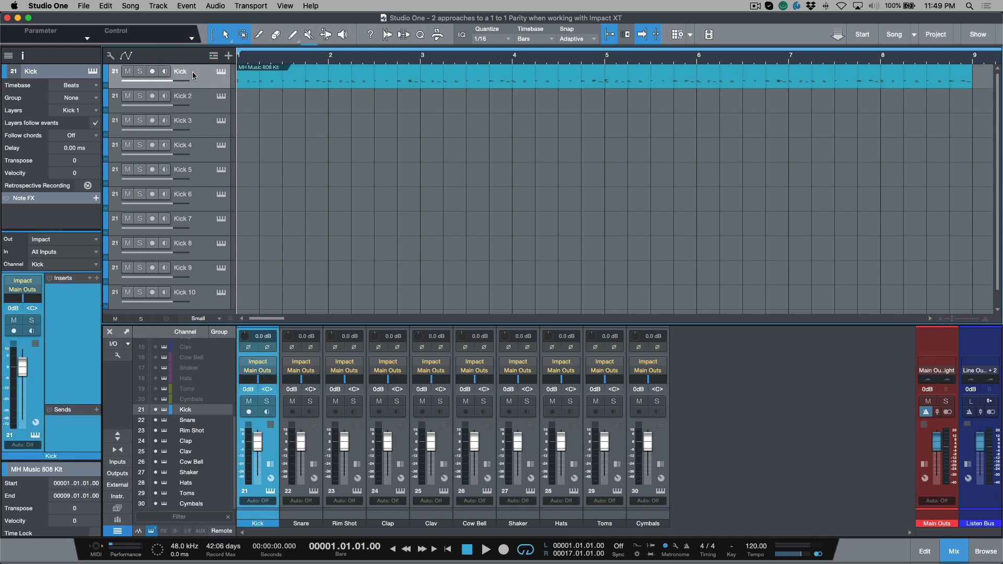
mouse_move(97, 269)
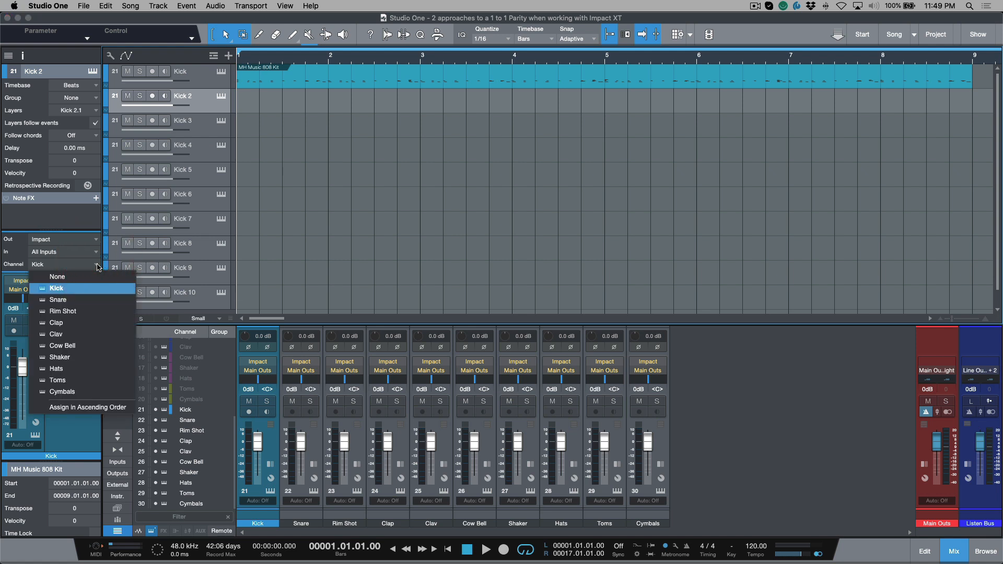
mouse_move(90, 294)
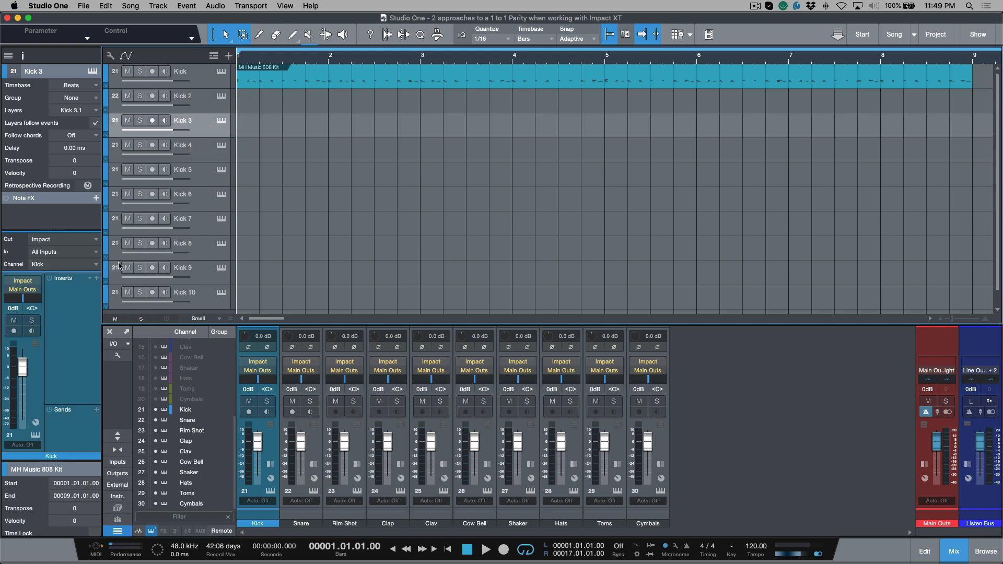
Step: Assign Kick 3, Kick 4 and Kick 5 their own drum channels, then begin renaming Kick 2
left_click(61, 264)
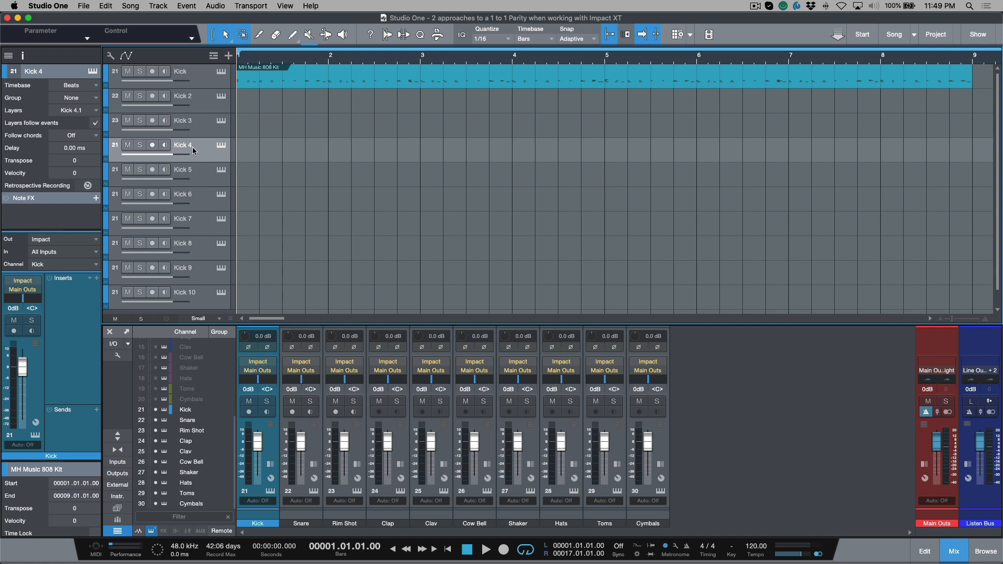
left_click(92, 264)
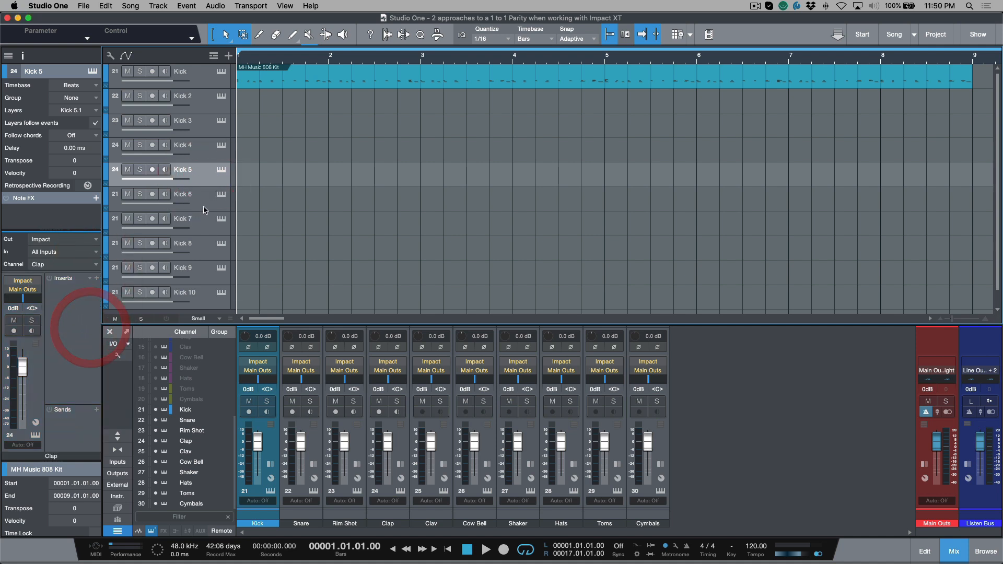
left_click(61, 264)
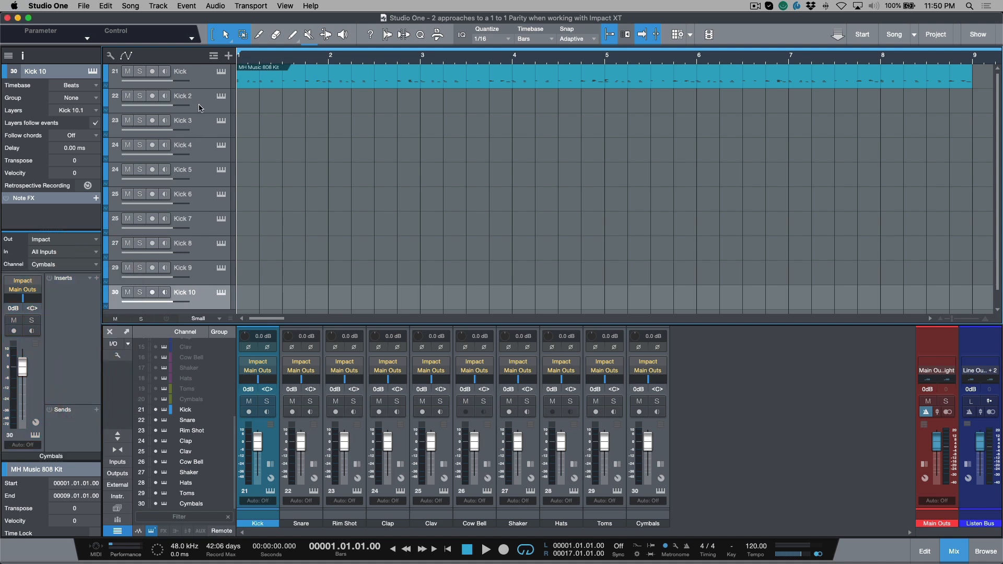
mouse_move(197, 103)
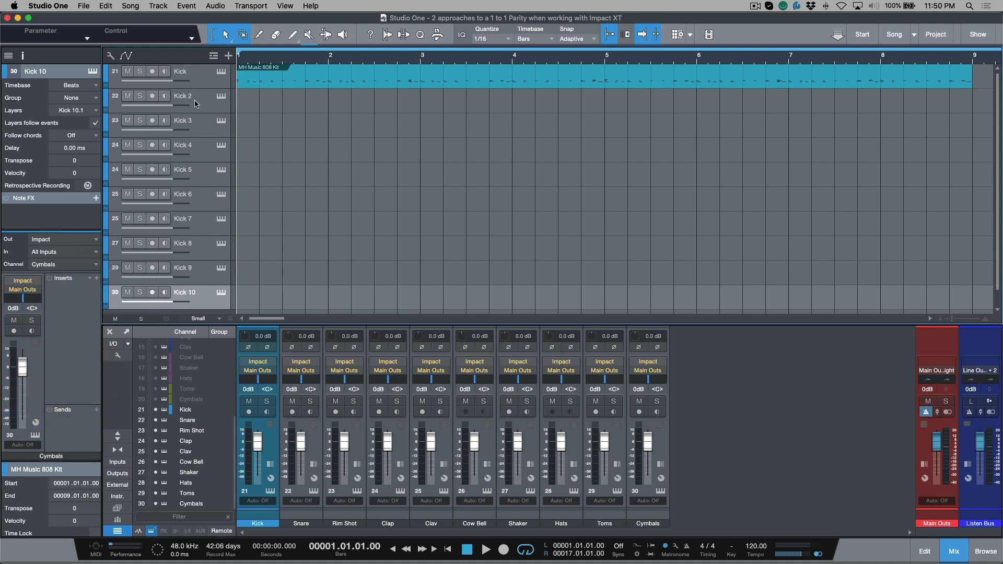
left_click(183, 96)
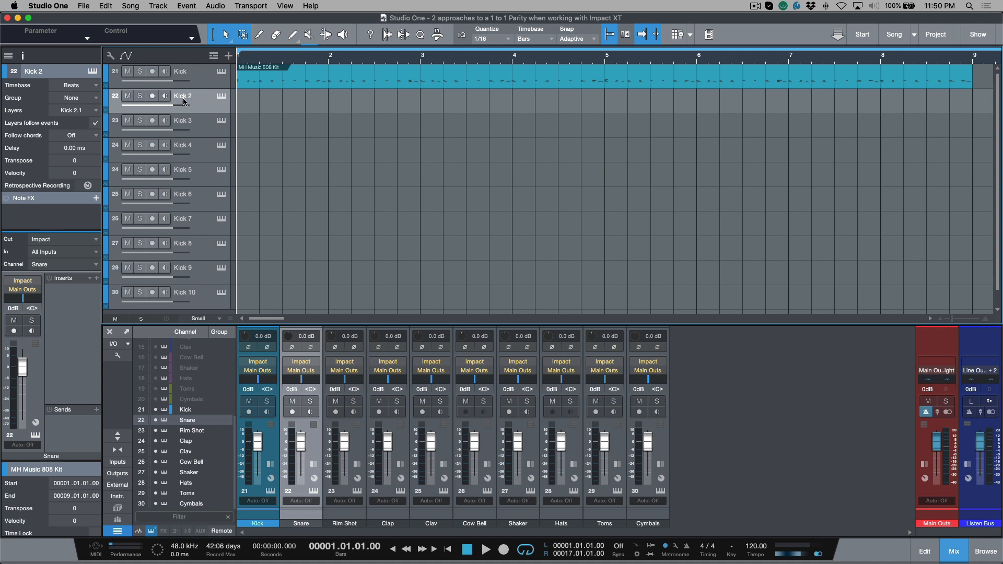
double_click(184, 96)
type("Snare")
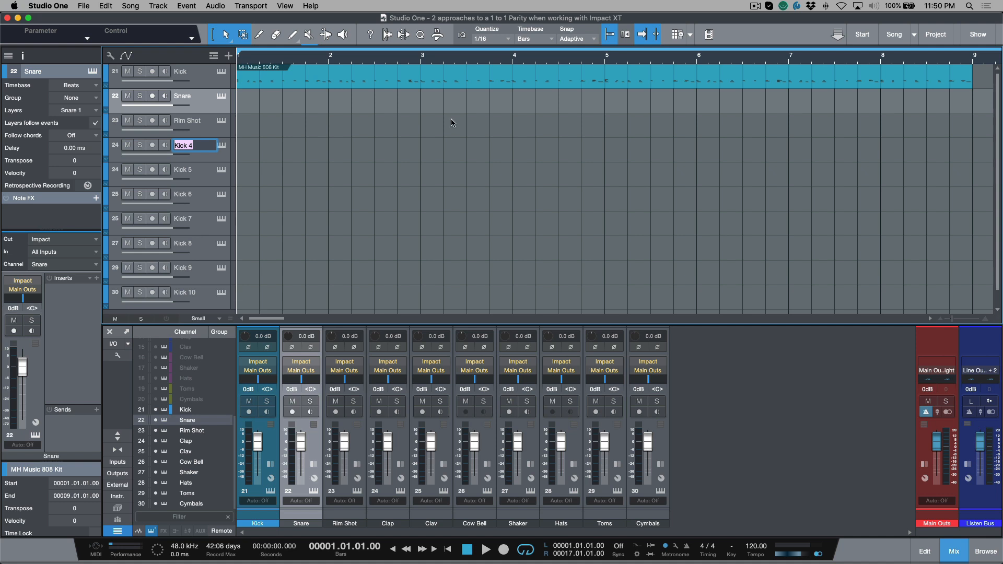
left_click(201, 83)
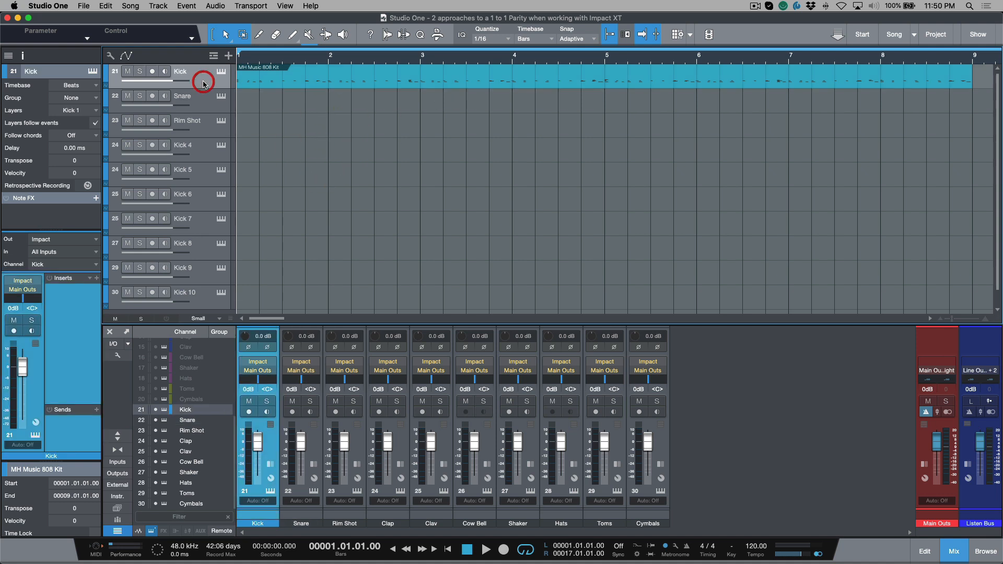
mouse_move(186, 112)
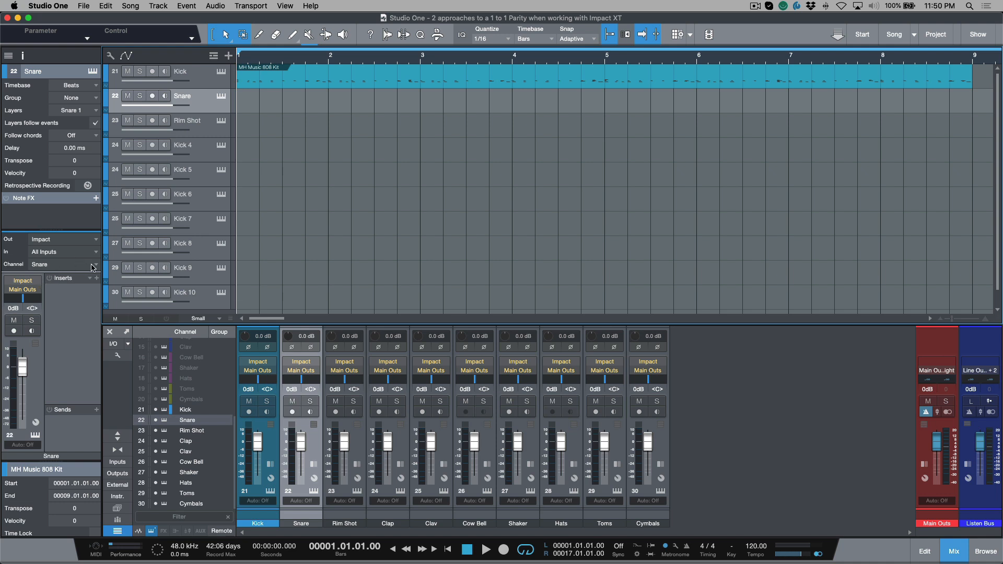
mouse_move(192, 149)
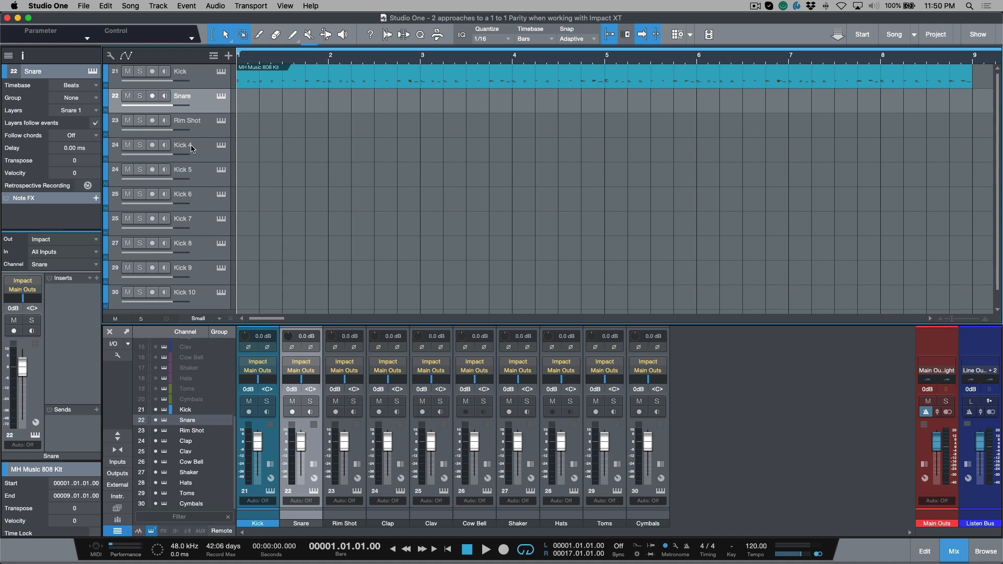
left_click(187, 120)
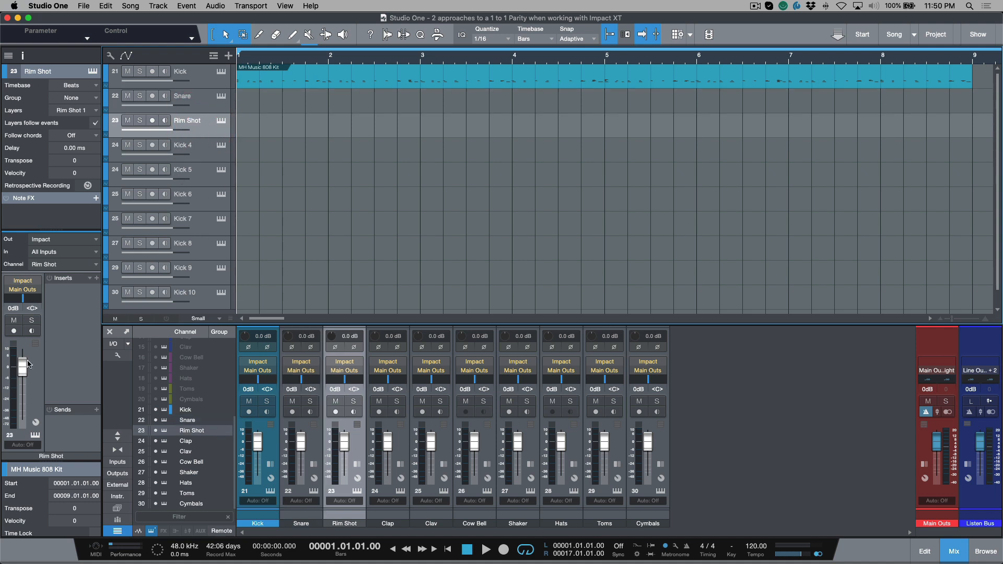
left_click(186, 96)
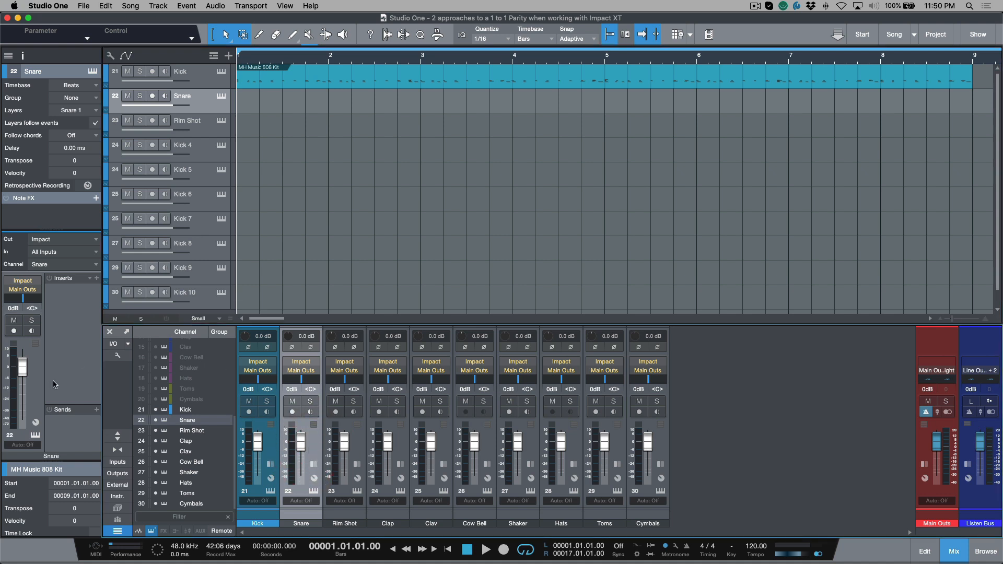
mouse_move(37, 381)
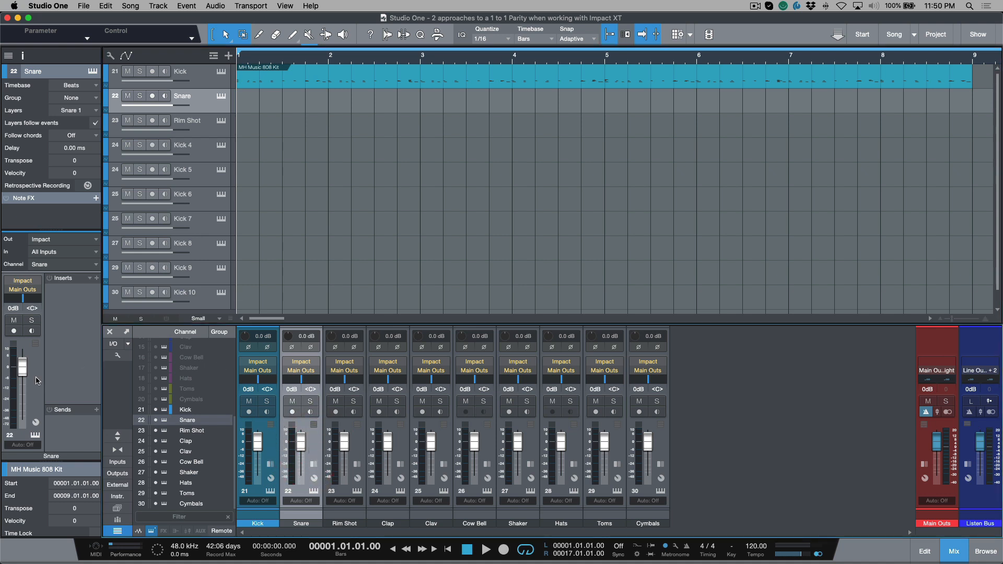
mouse_move(40, 313)
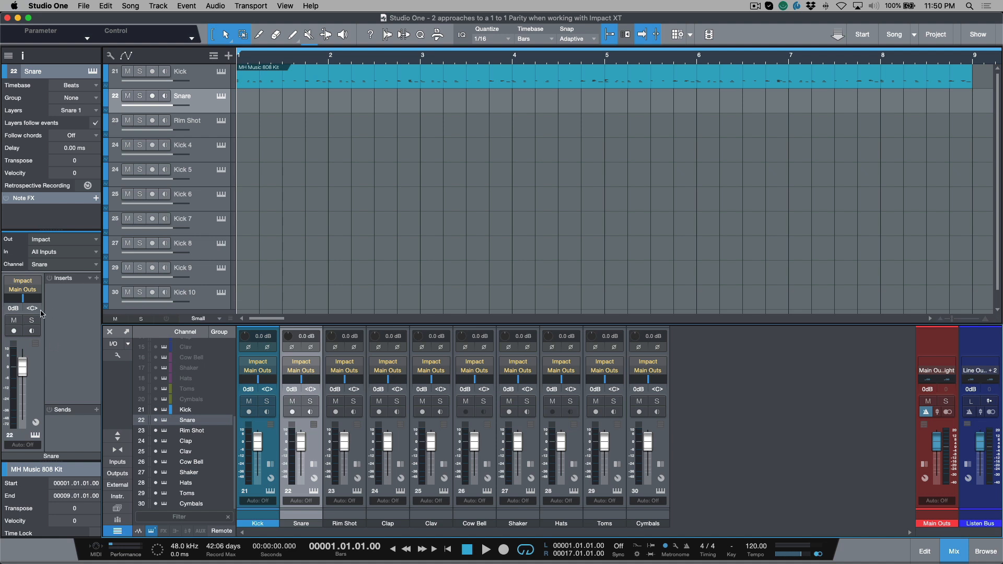
mouse_move(72, 319)
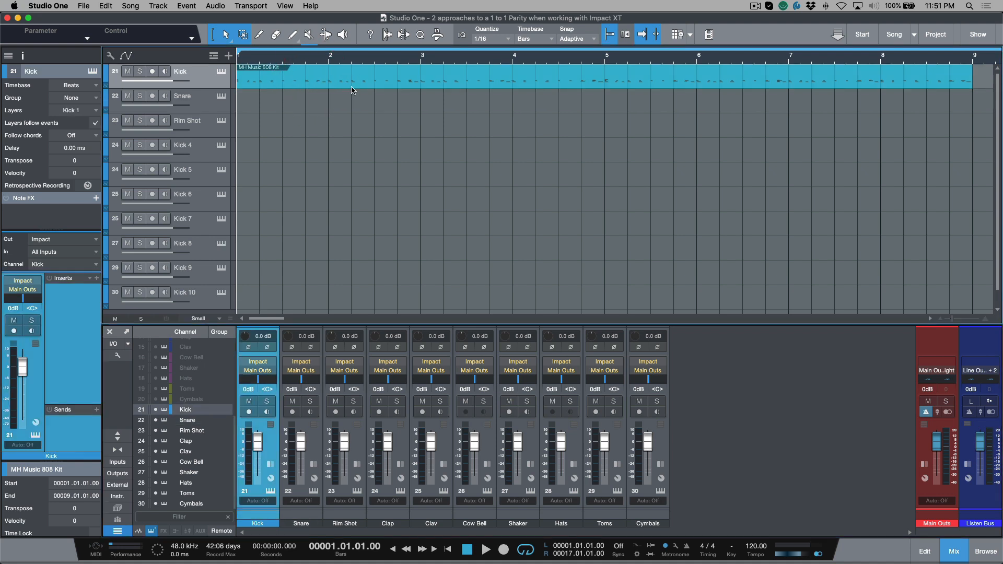
Step: Play and stop the 808 Kit part, then select it on the Kick track
left_click(485, 549)
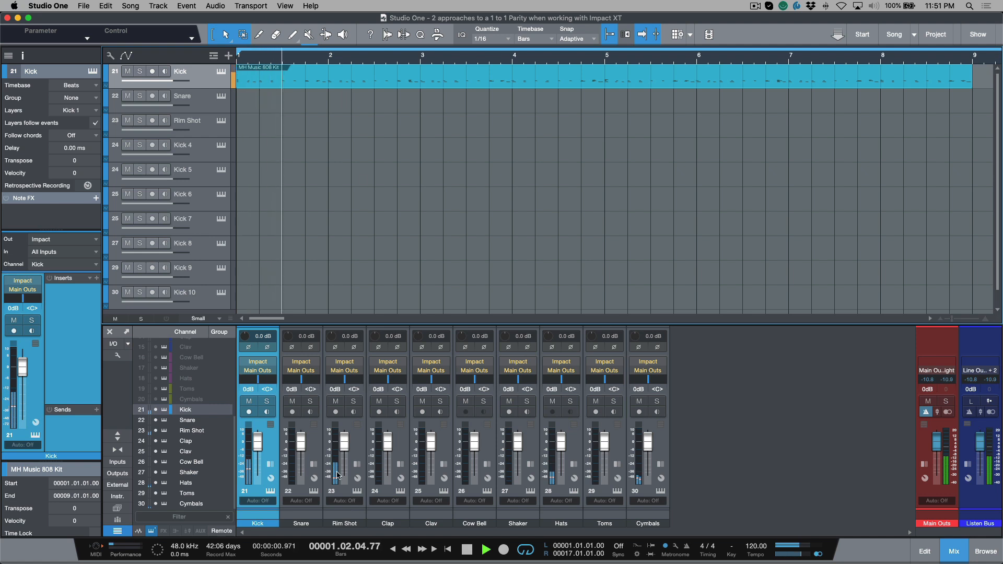
left_click(467, 549)
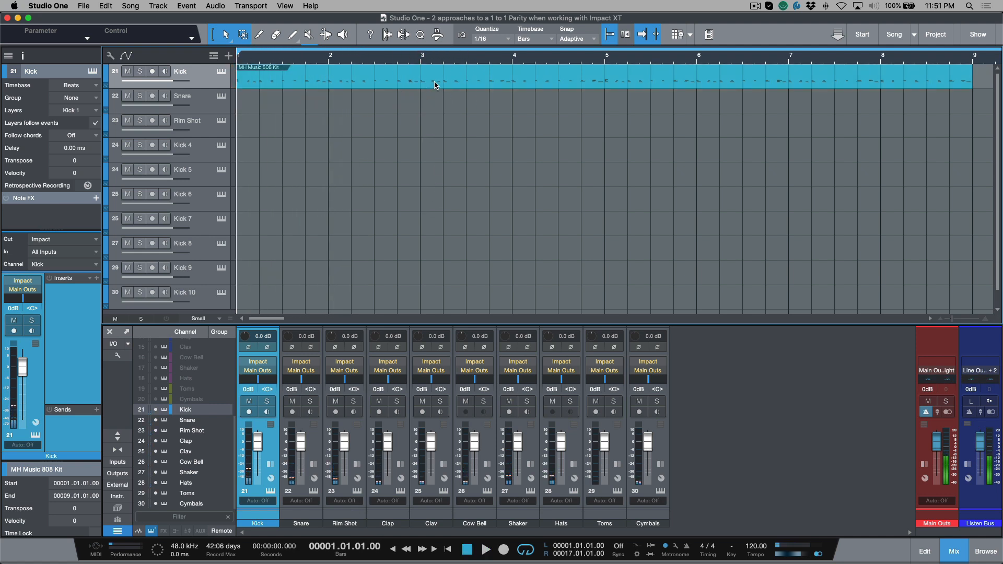
left_click(436, 96)
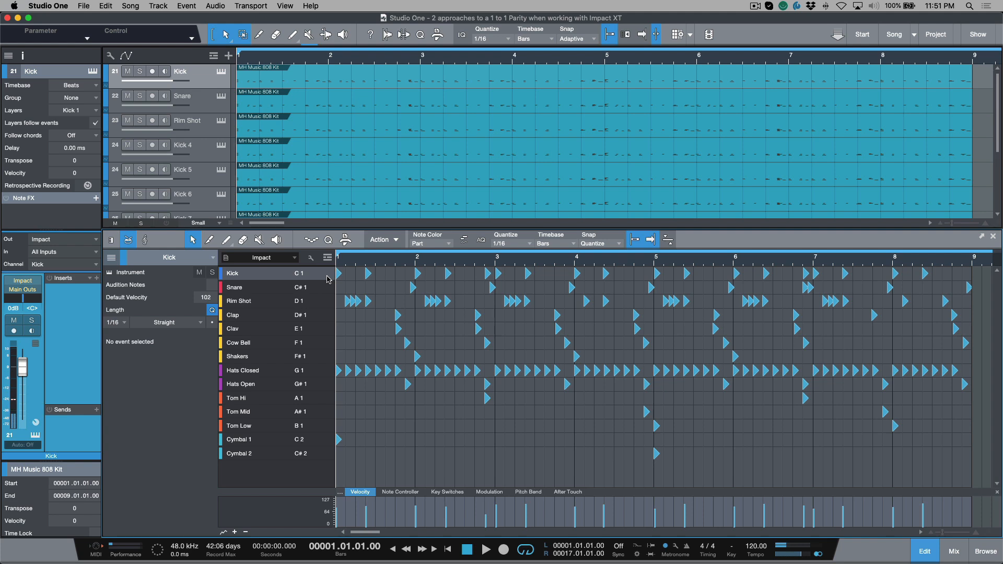
Step: Select the Kick notes and invert the selection, then work through the Snare and Rim Shot parts
left_click(326, 276)
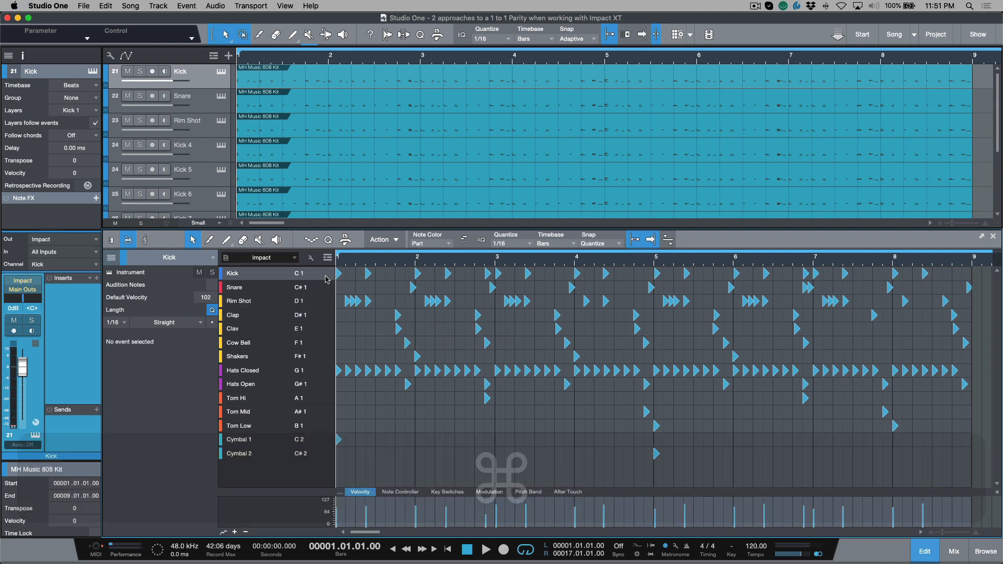
key("cmd+i")
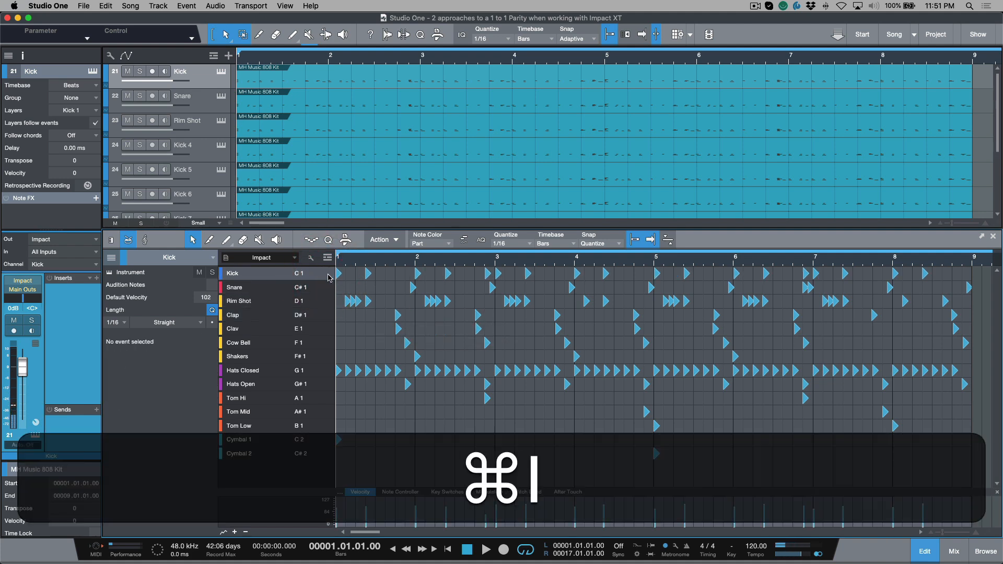
left_click(339, 273)
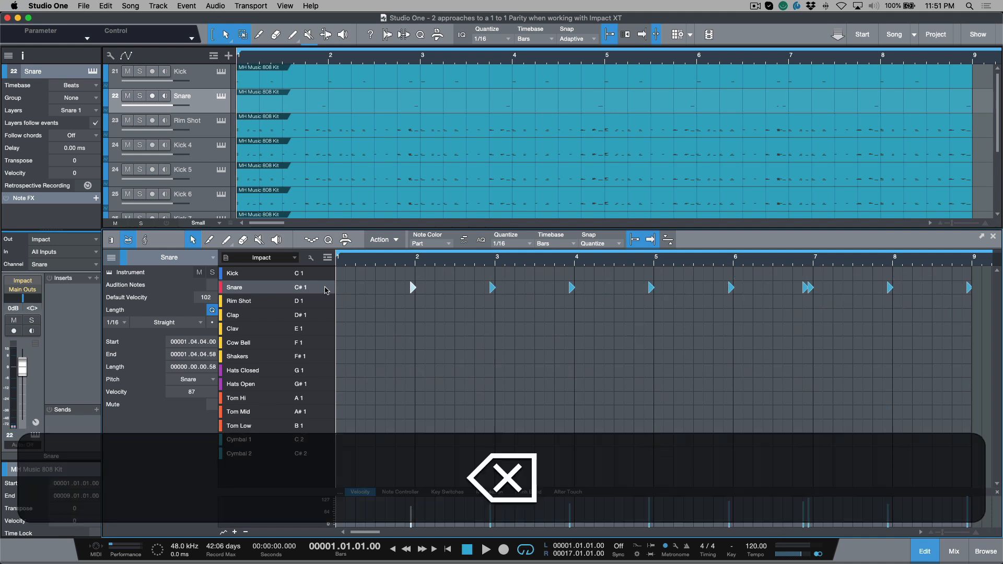
left_click(187, 121)
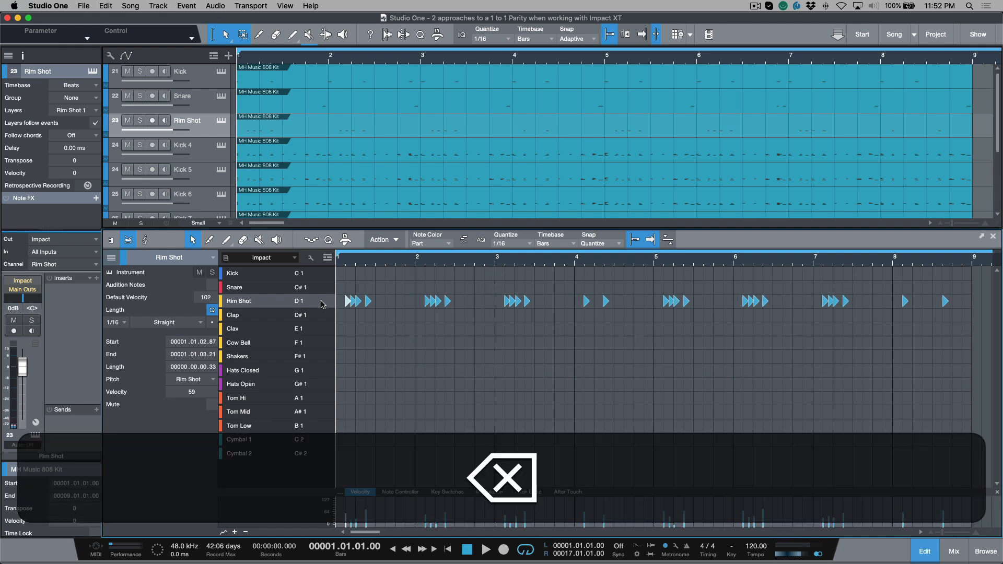
left_click(191, 149)
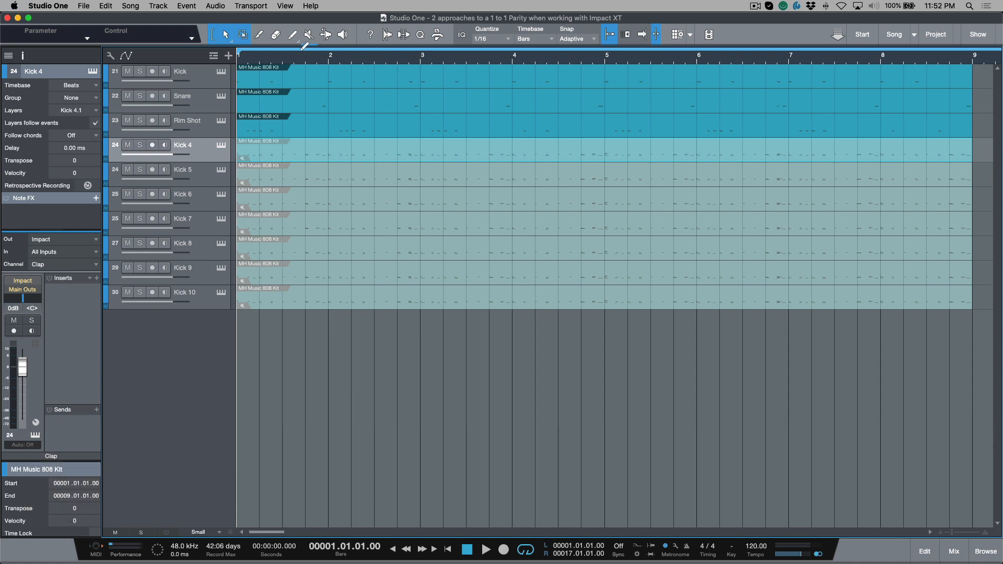
Step: Audition Snare and Rim Shot, solo and unsolo Kick, and show the mixer channels
left_click(181, 71)
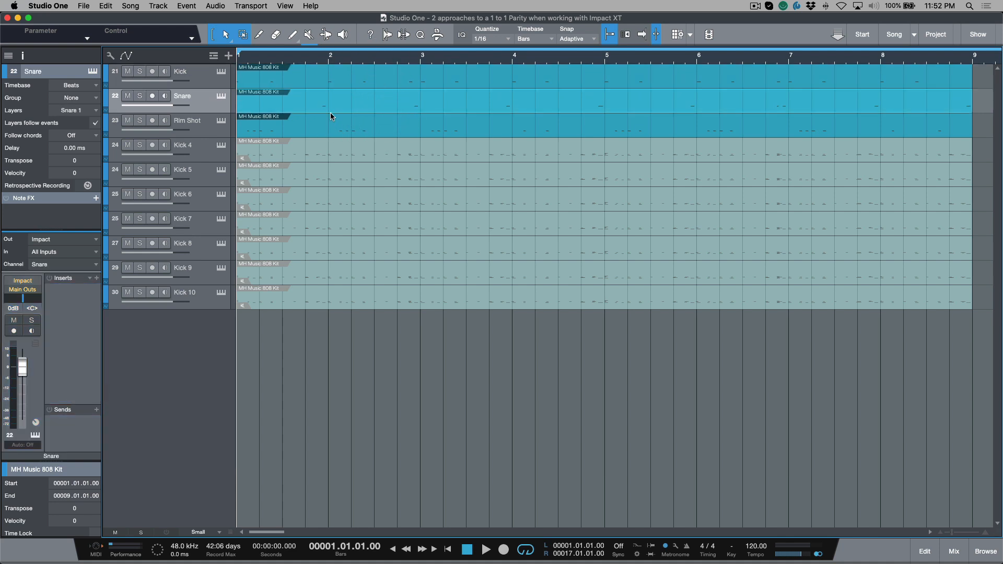
mouse_move(475, 131)
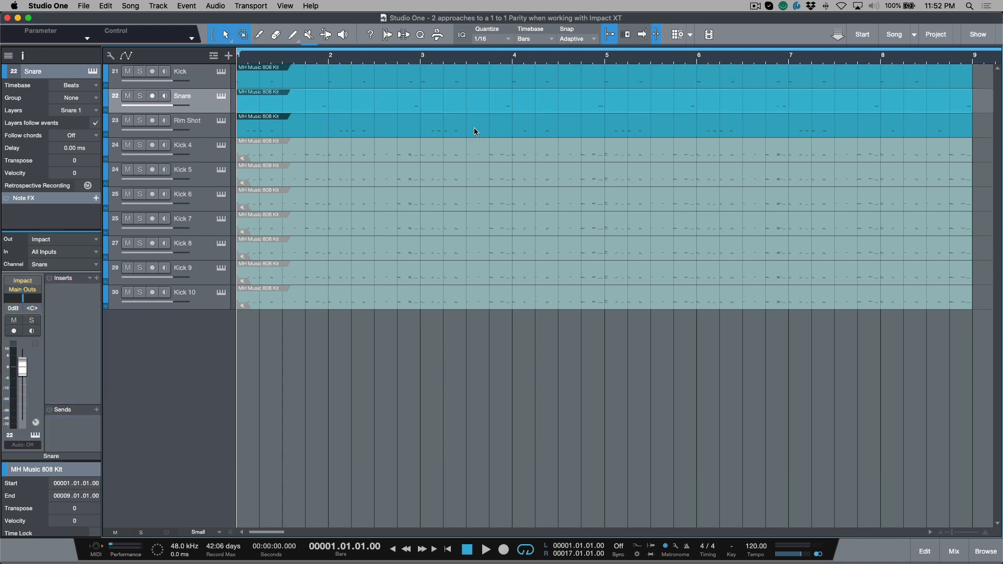
left_click(187, 121)
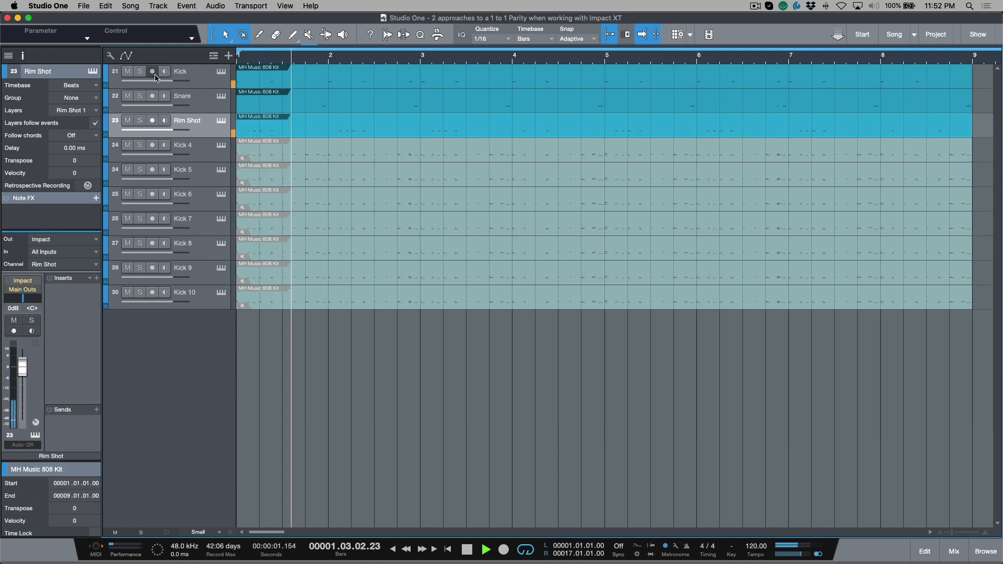
left_click(140, 71)
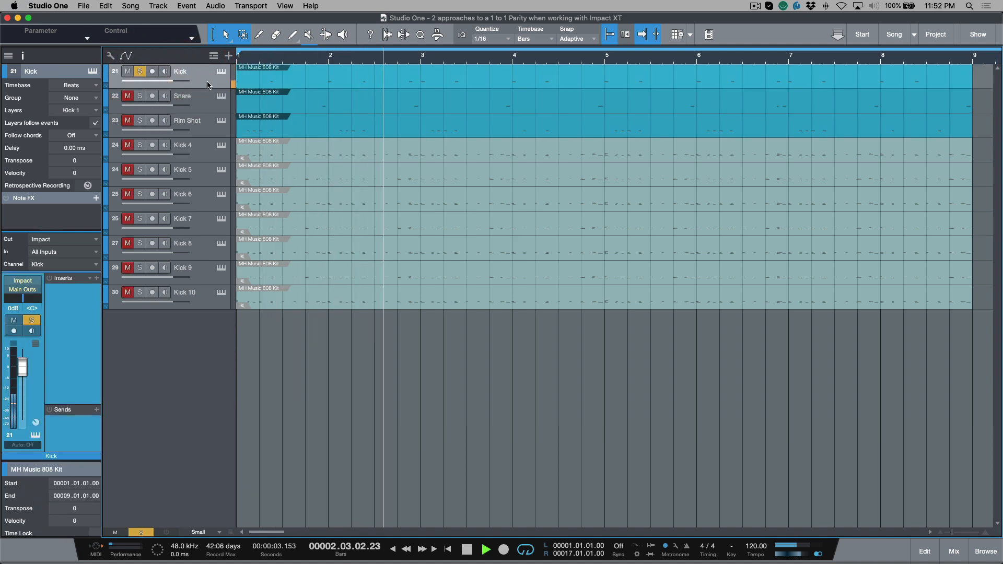
left_click(952, 550)
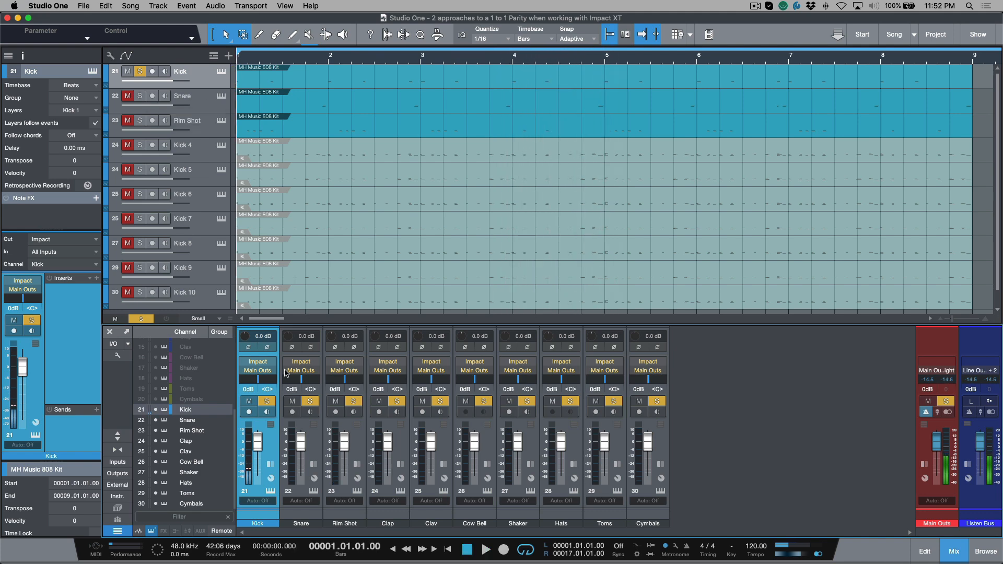
left_click(182, 96)
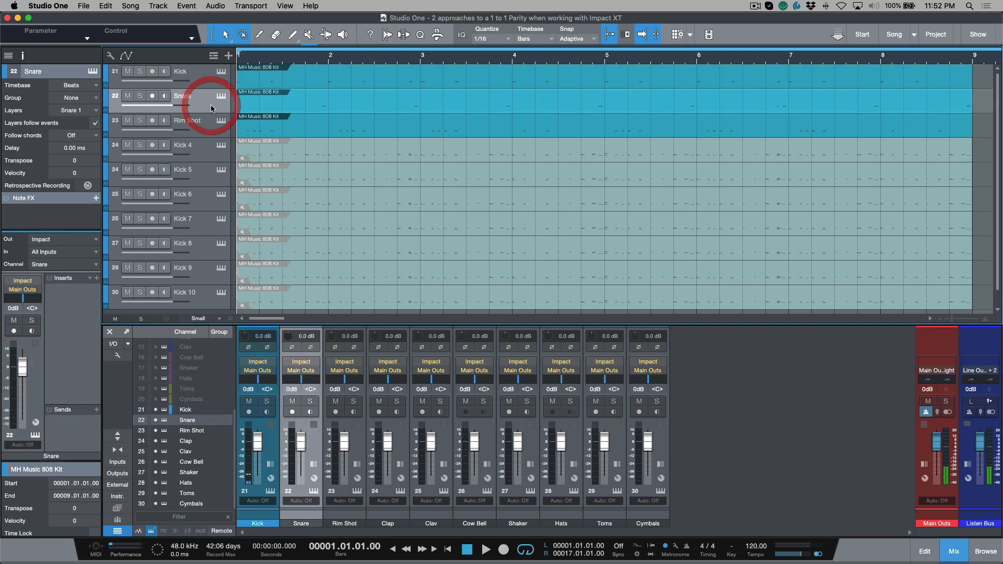
left_click(187, 121)
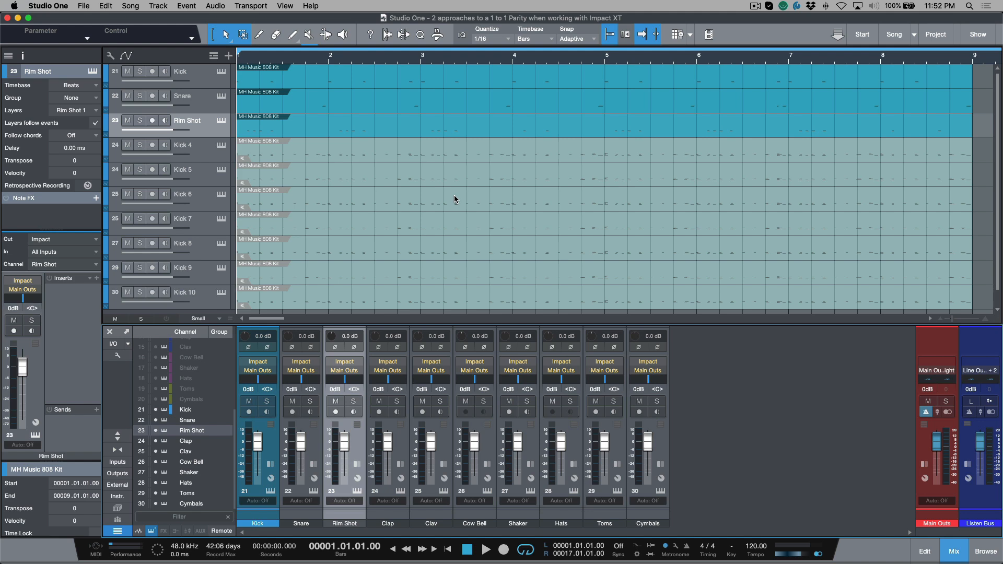
mouse_move(203, 410)
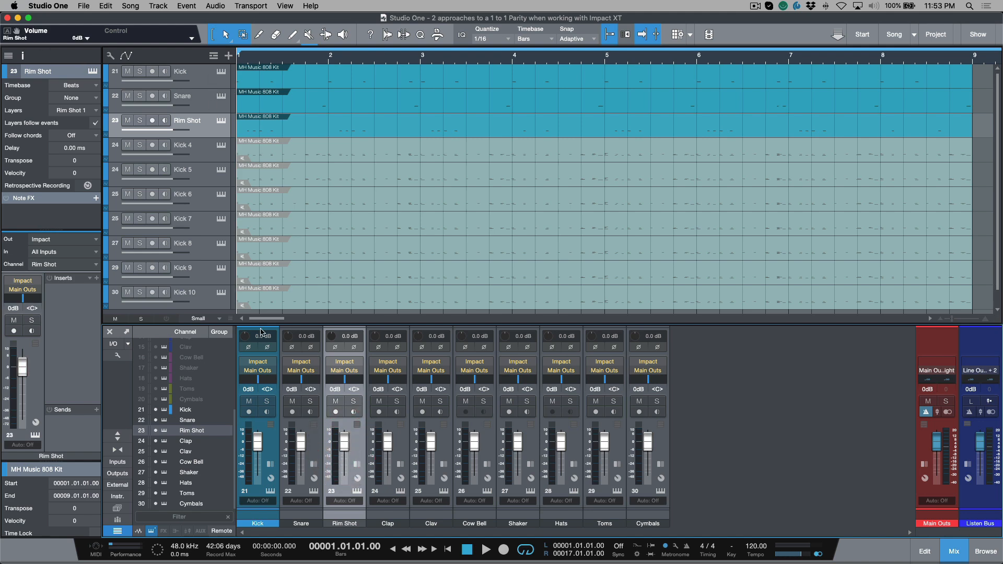
Step: Scroll the mixer channel list and toggle channel visibility to hide tracks 22–30
scroll("down", 3)
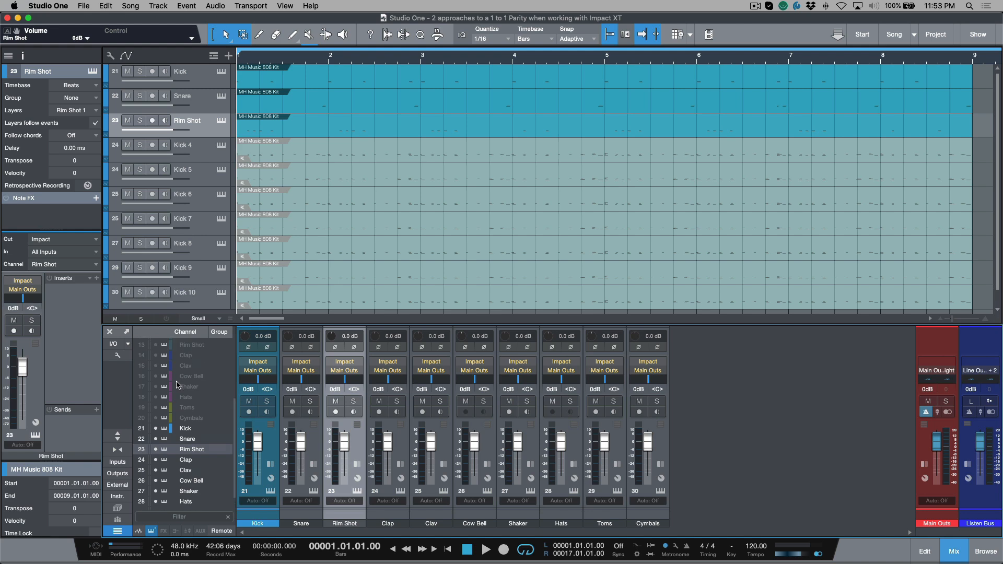
scroll("down", 3)
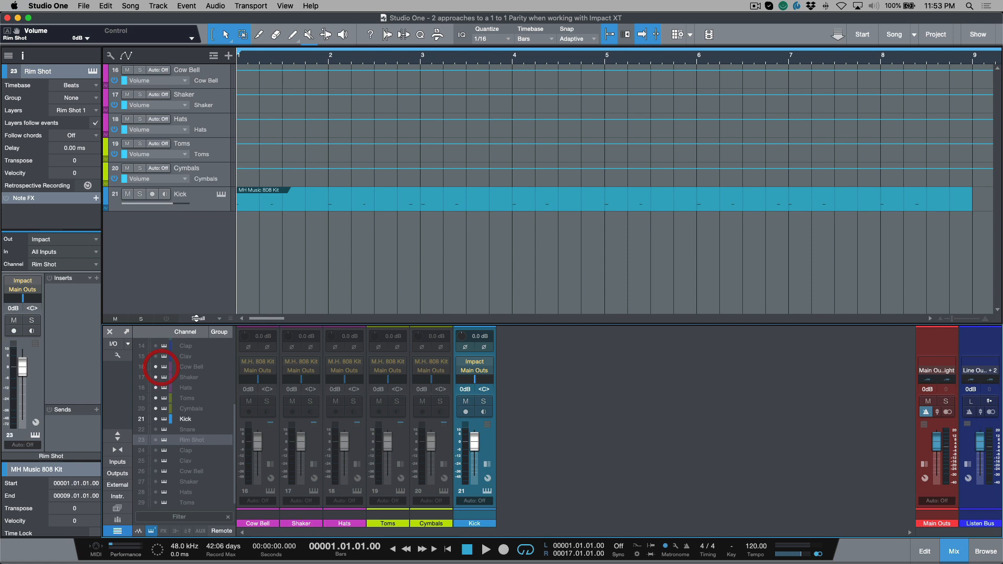
left_click(217, 124)
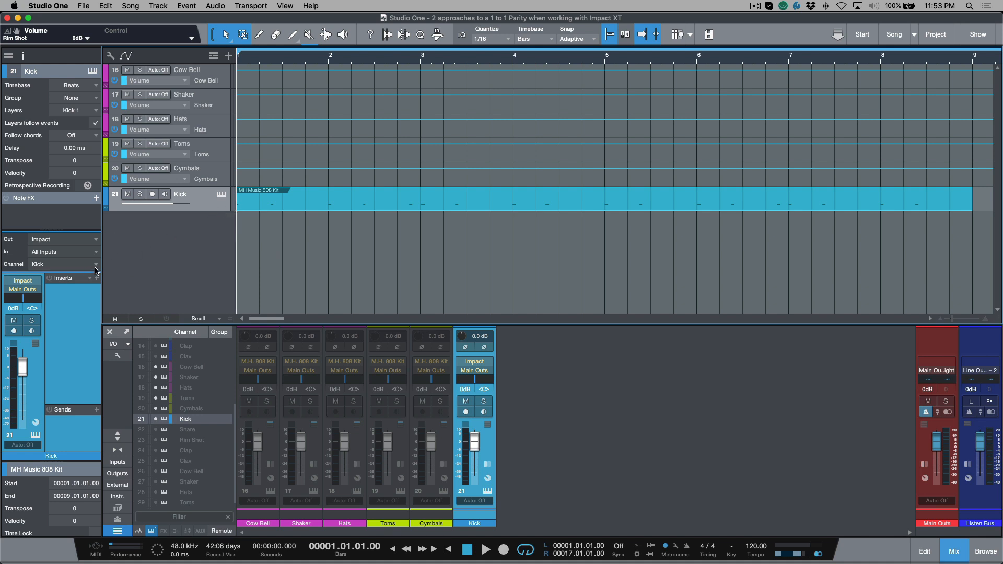
mouse_move(296, 236)
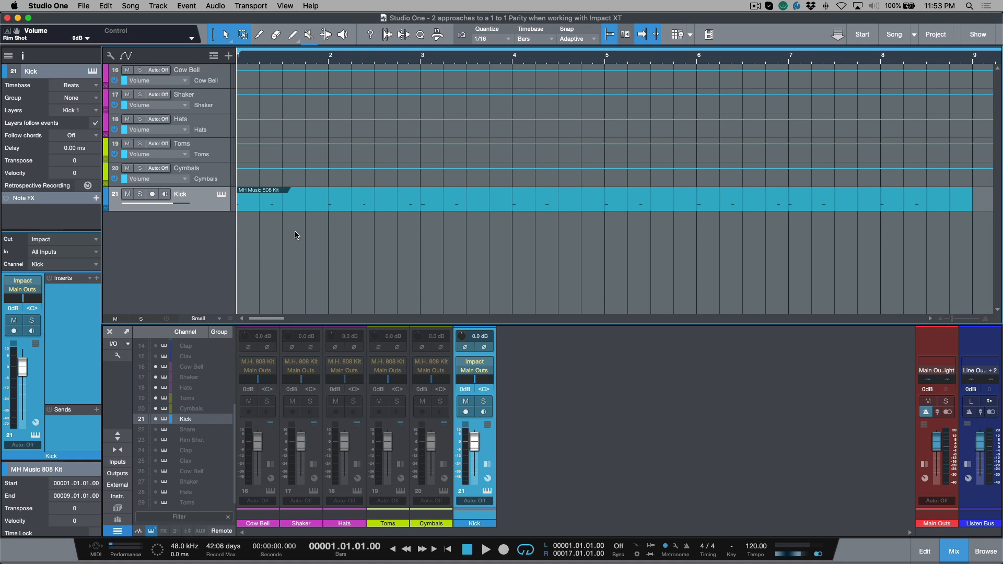
mouse_move(231, 274)
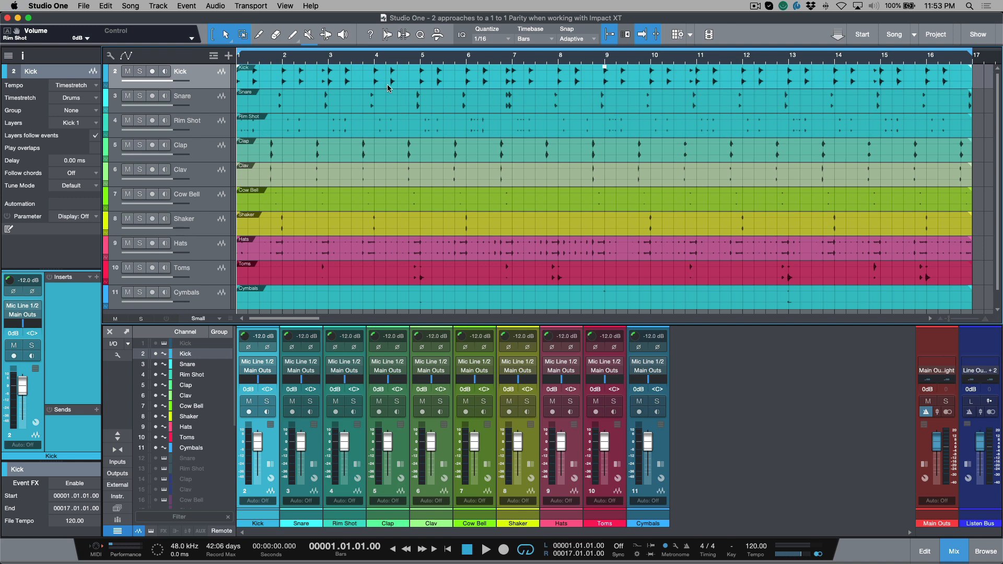
mouse_move(393, 93)
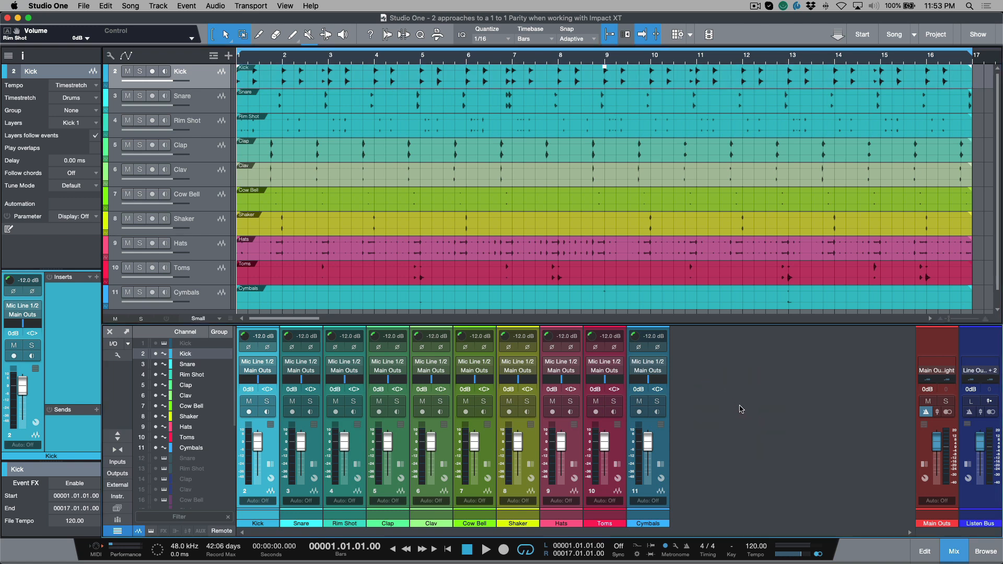
Step: Play back the audio stems and scroll right through the waveforms
left_click(485, 549)
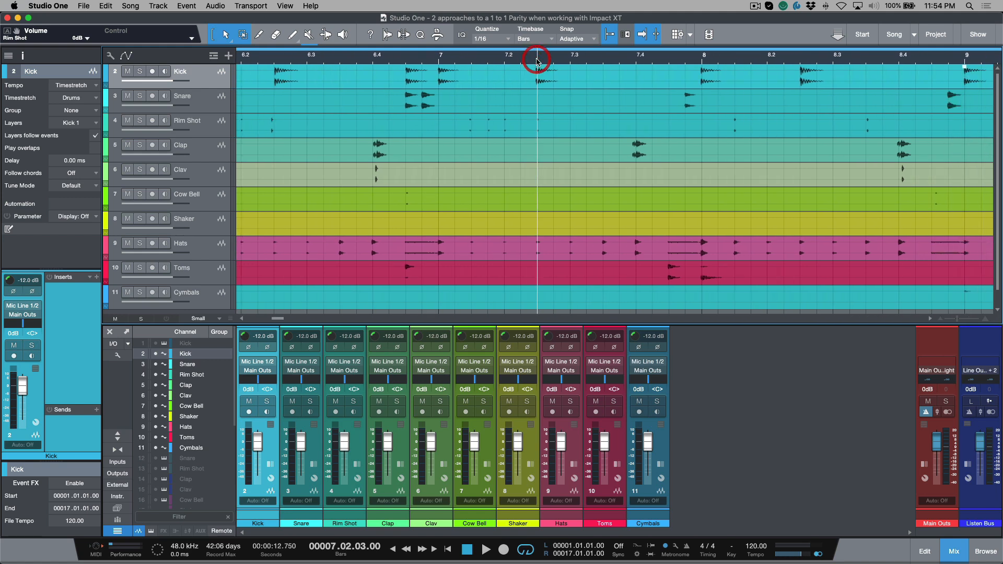
scroll("right", 3)
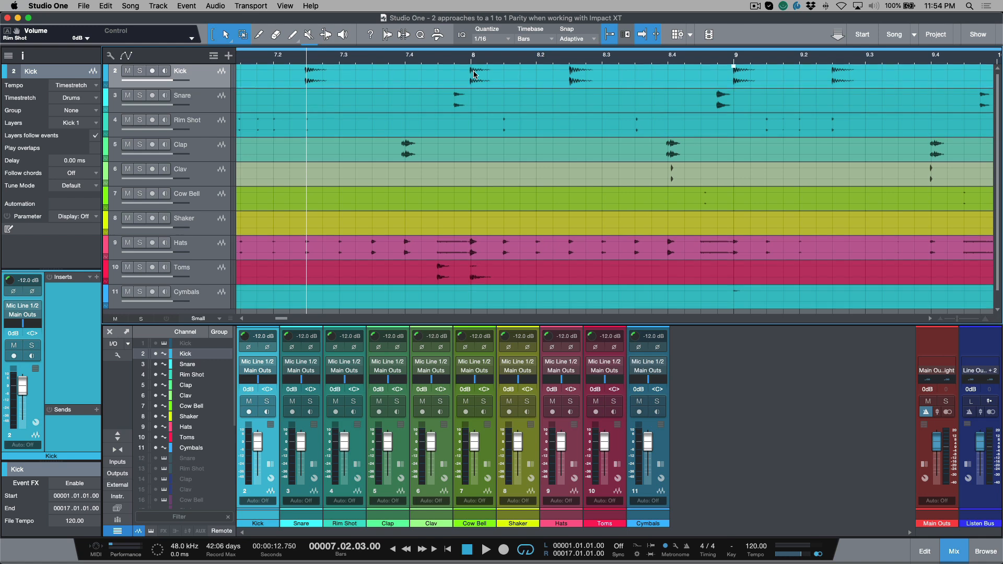
mouse_move(745, 18)
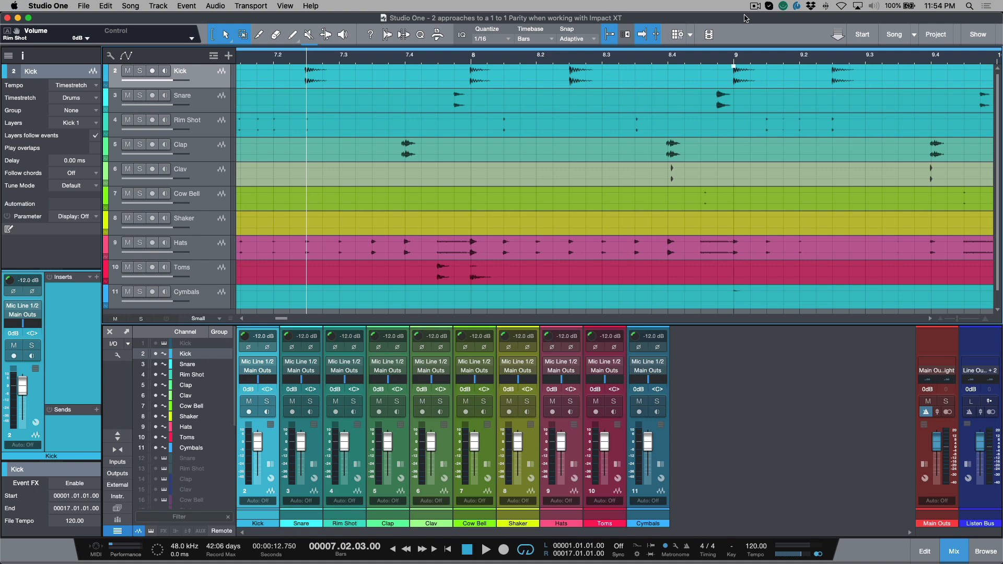